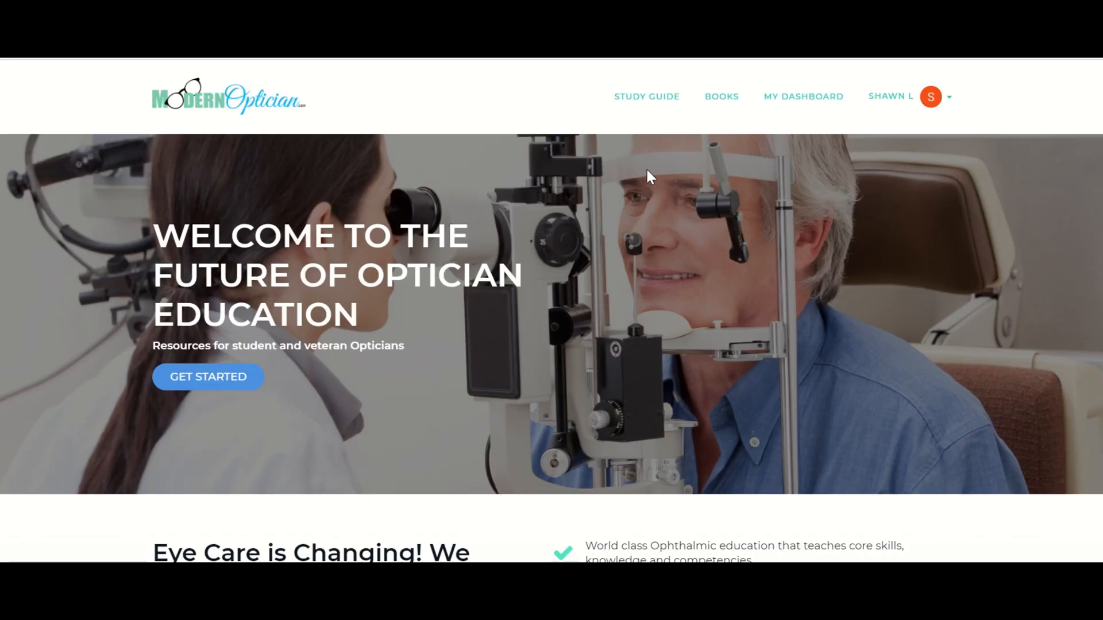
{"action": "mouse_move", "coordinate": [324, 111]}
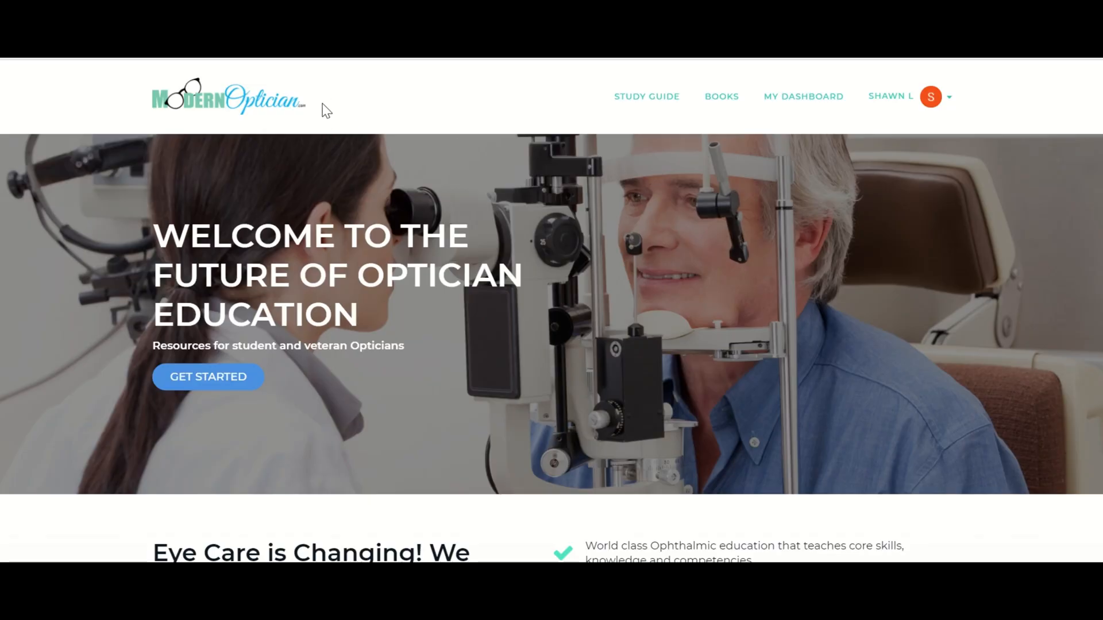
{"action": "mouse_move", "coordinate": [238, 168]}
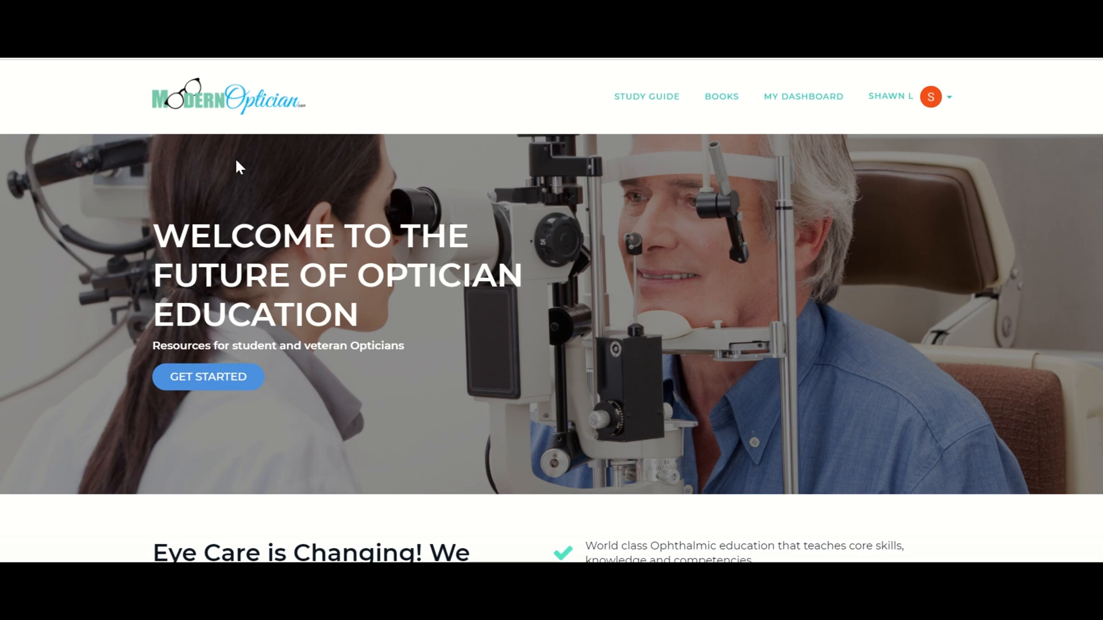
{"action": "mouse_move", "coordinate": [566, 180]}
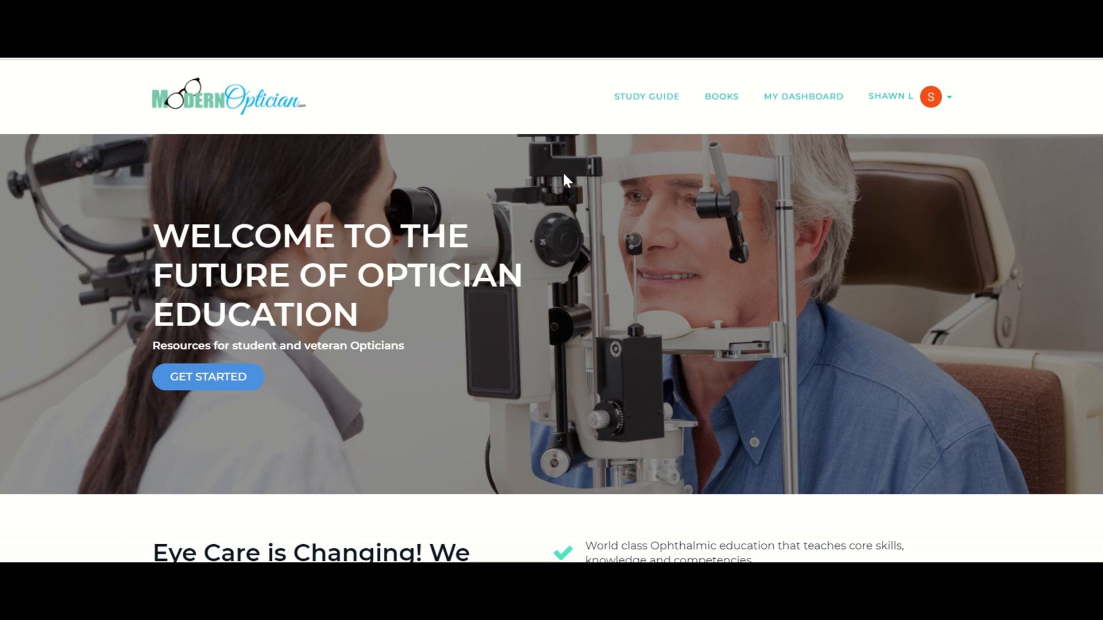
{"action": "mouse_move", "coordinate": [185, 364]}
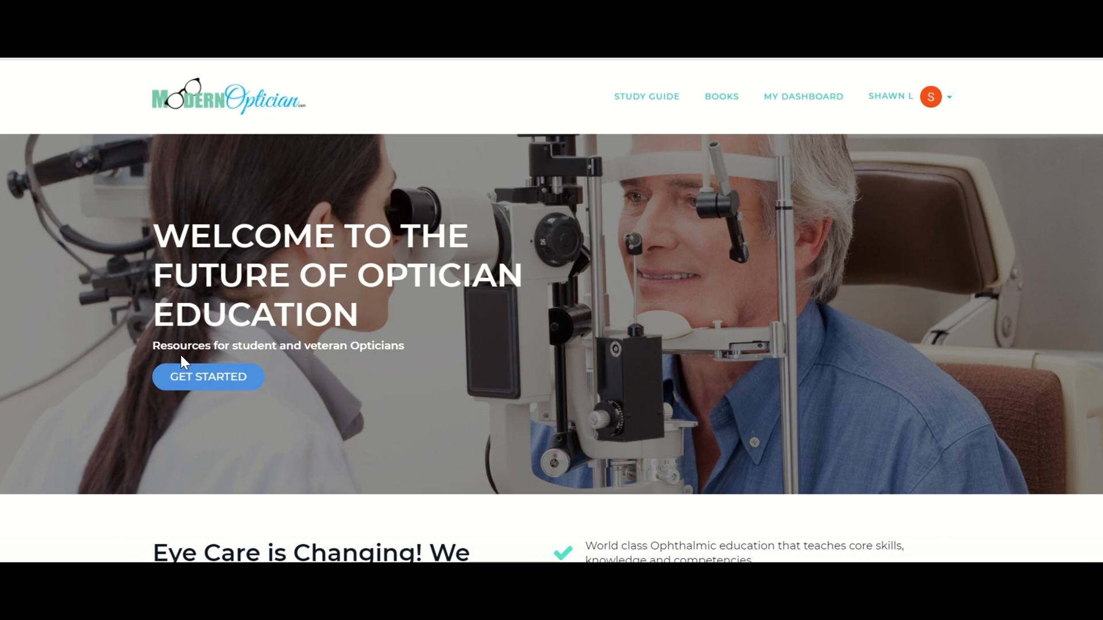
From the home page, use Get Started to reach the Ultimate Apprentice Optician Study Guide course page.
{"action": "scroll", "scroll_direction": "down", "scroll_amount": 3}
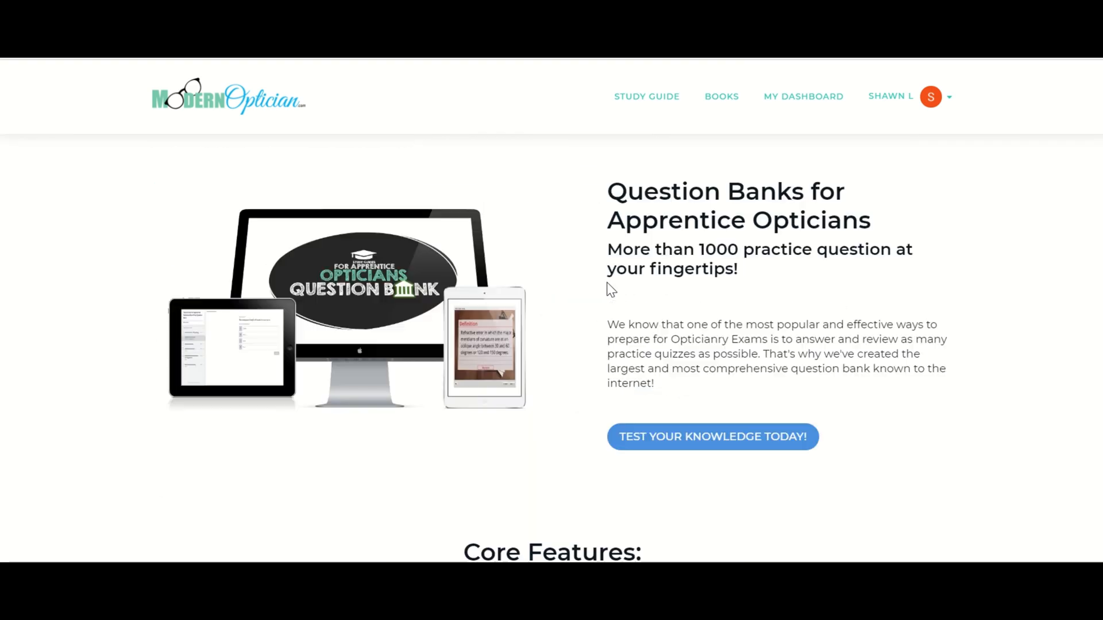
{"action": "scroll", "scroll_direction": "down", "scroll_amount": 3}
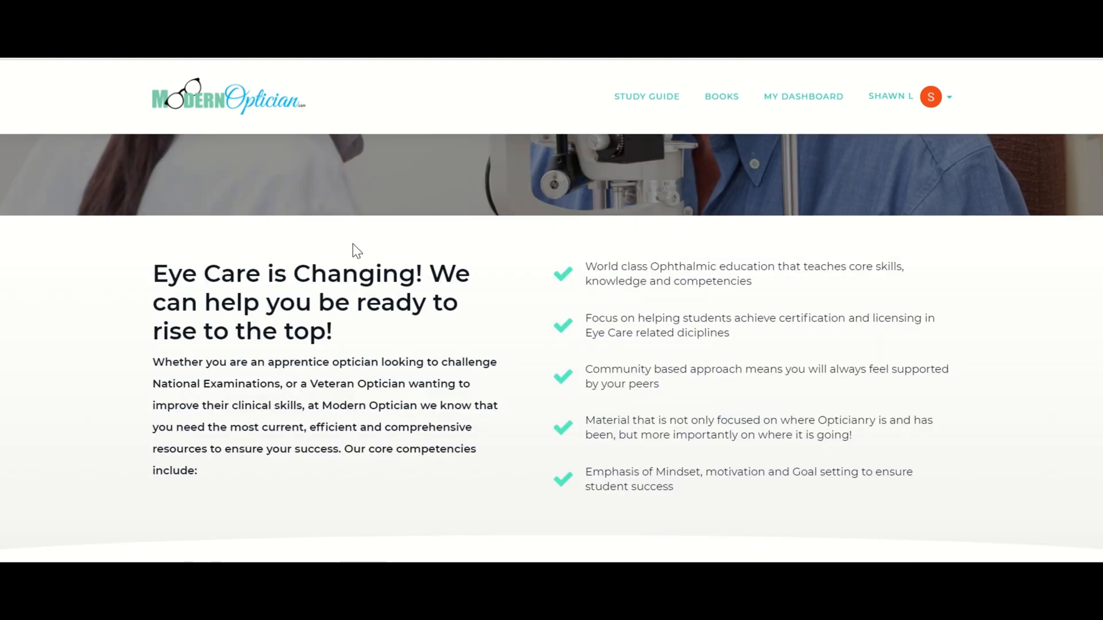
{"action": "scroll", "scroll_direction": "up", "scroll_amount": 3}
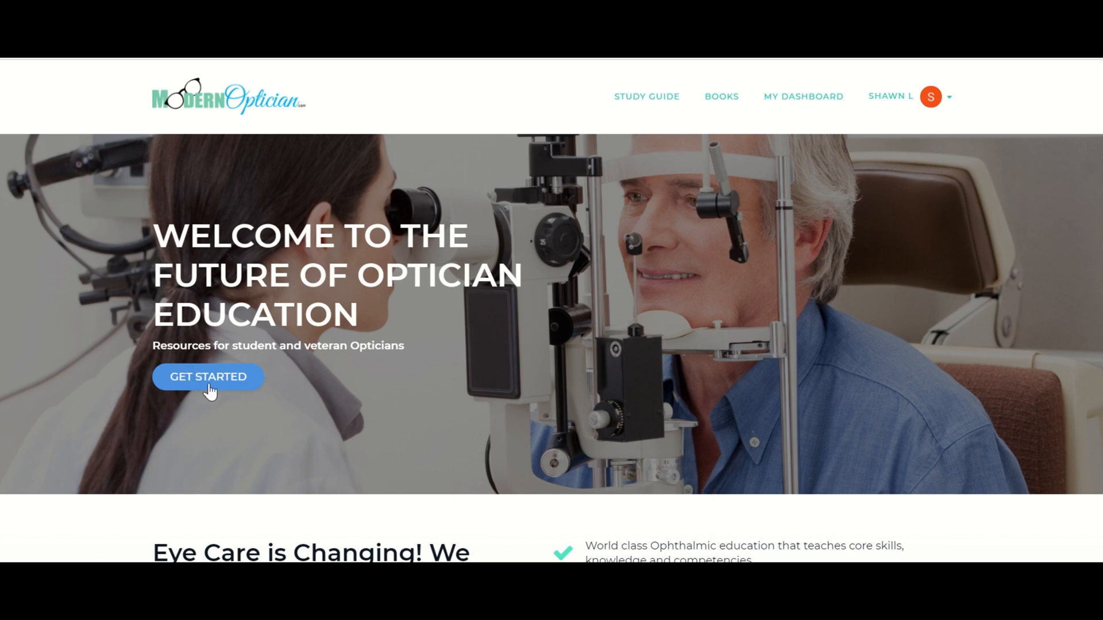
{"action": "mouse_move", "coordinate": [224, 387]}
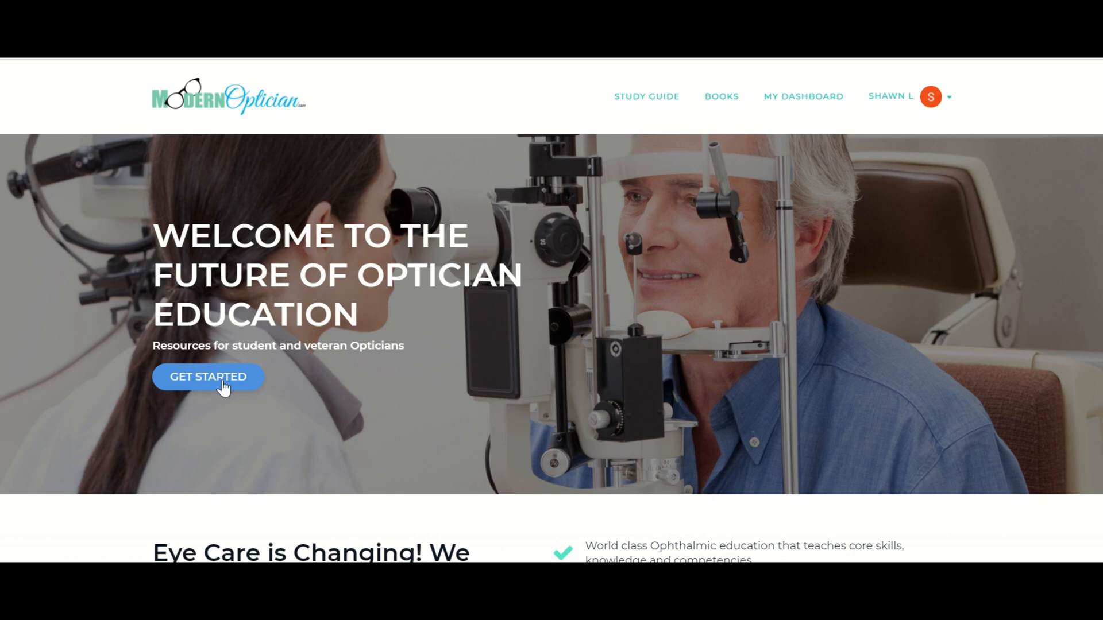
{"action": "left_click", "coordinate": [208, 377]}
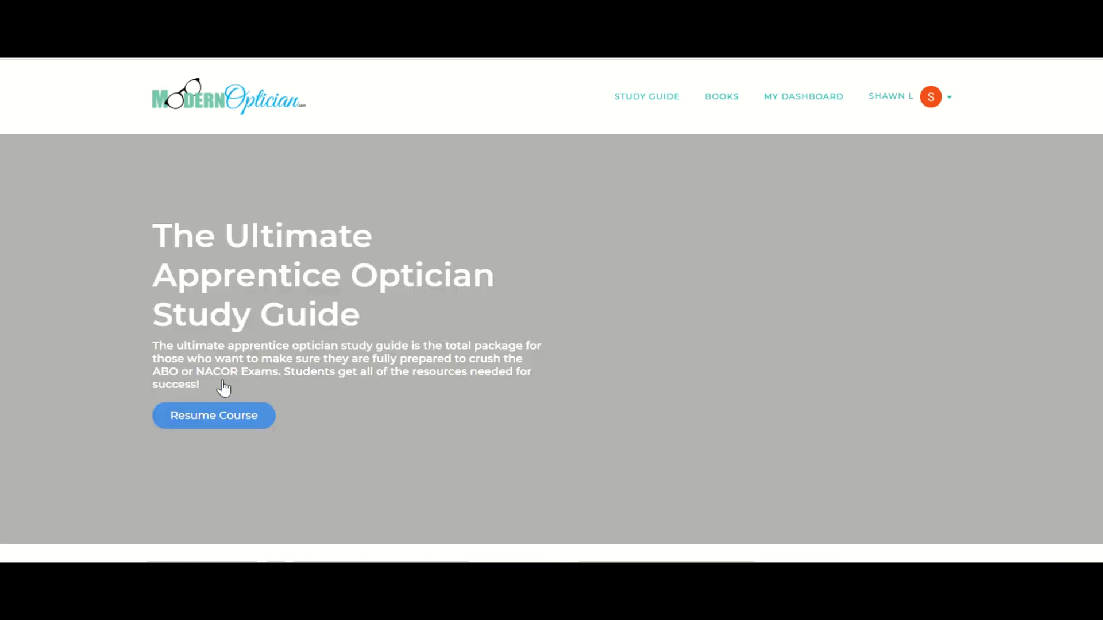
{"action": "mouse_move", "coordinate": [248, 386]}
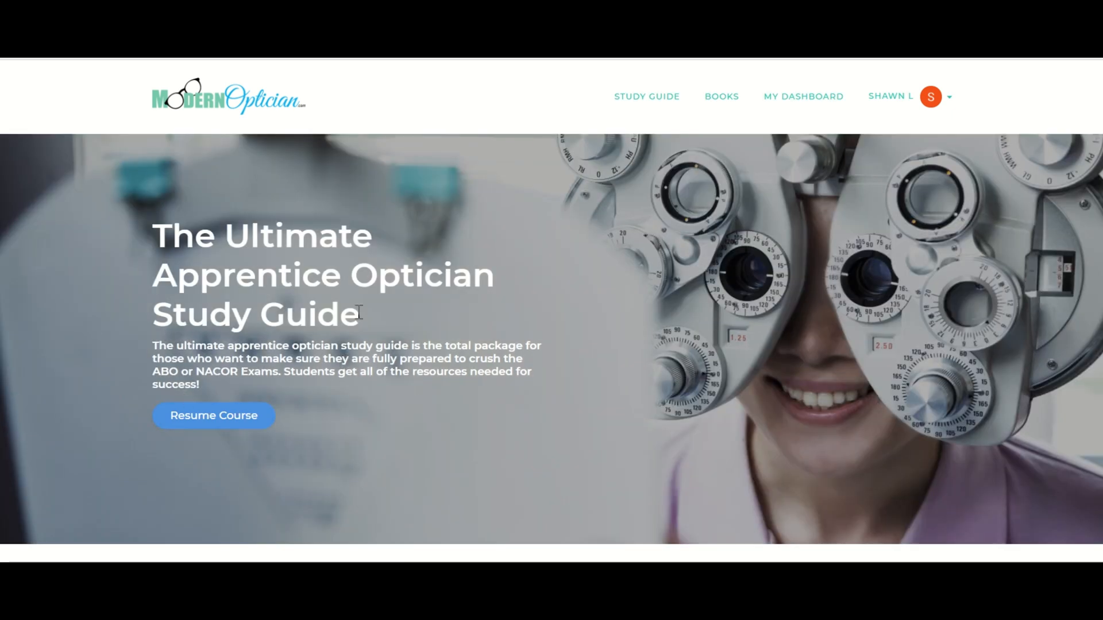
{"action": "scroll", "scroll_direction": "down", "scroll_amount": 3}
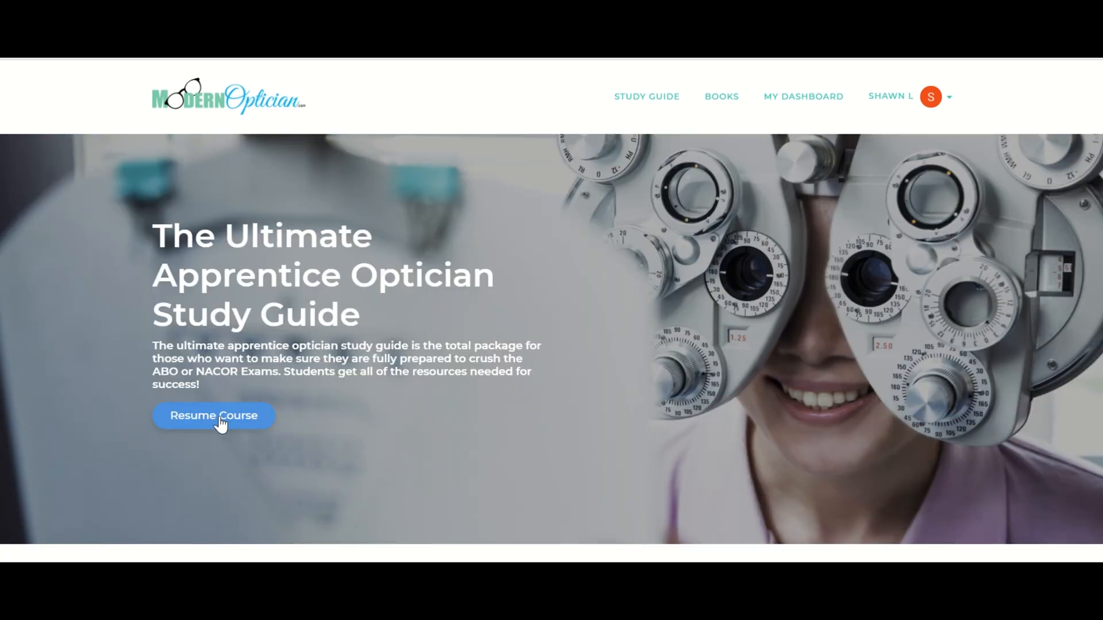
Resume the course and read down the Getting Started lesson's 'How to use the Workbooks' text.
{"action": "left_click", "coordinate": [214, 416]}
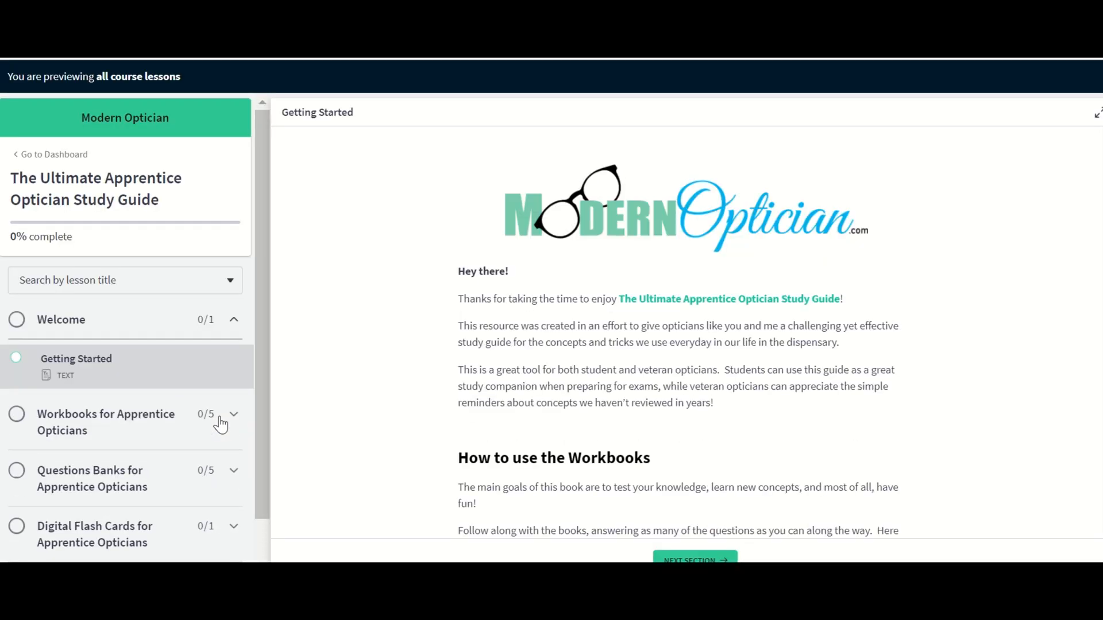
{"action": "mouse_move", "coordinate": [134, 184]}
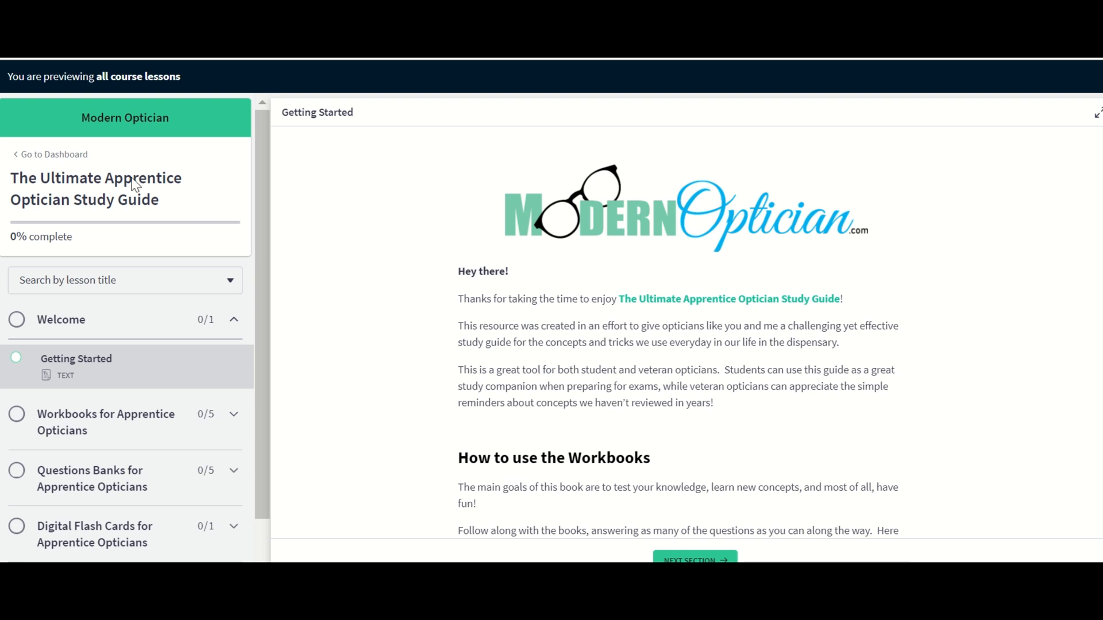
{"action": "scroll", "scroll_direction": "down", "scroll_amount": 3}
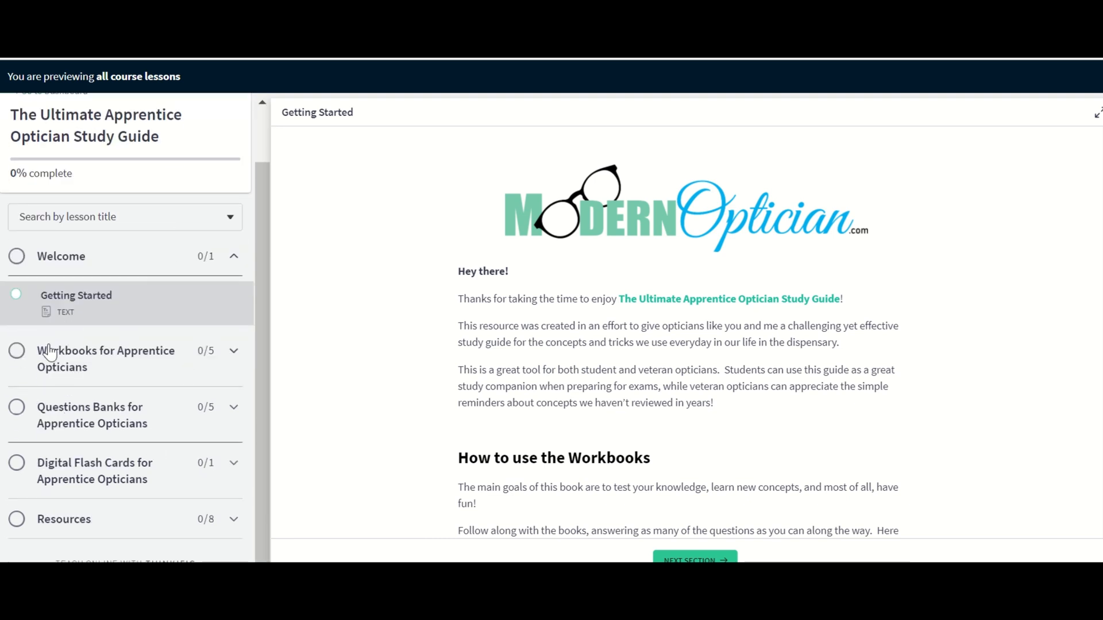
{"action": "mouse_move", "coordinate": [139, 273]}
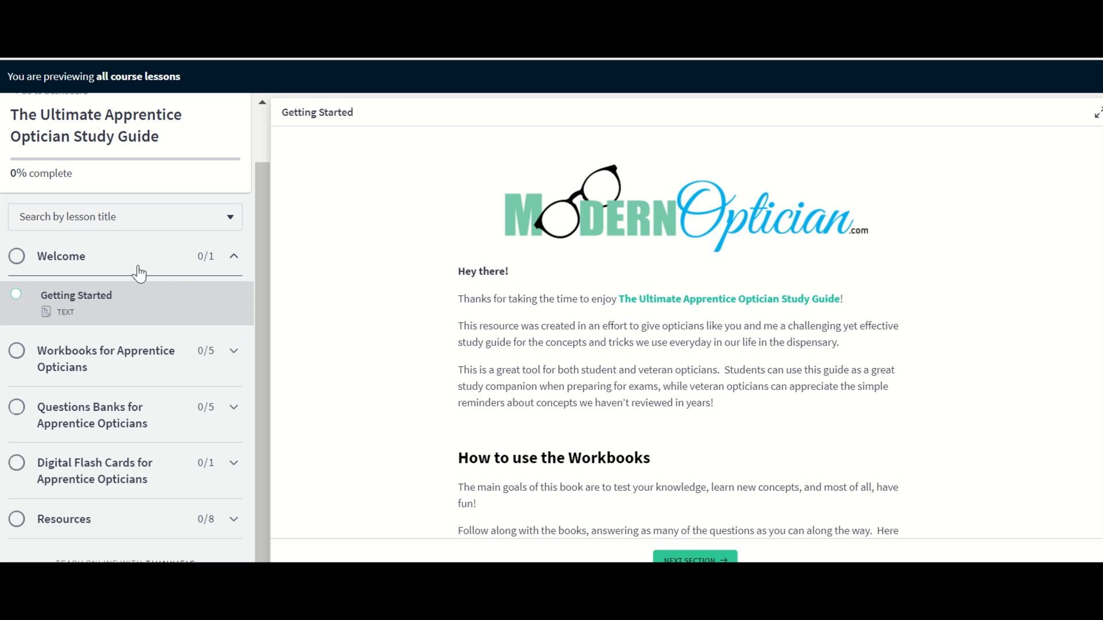
{"action": "mouse_move", "coordinate": [68, 368]}
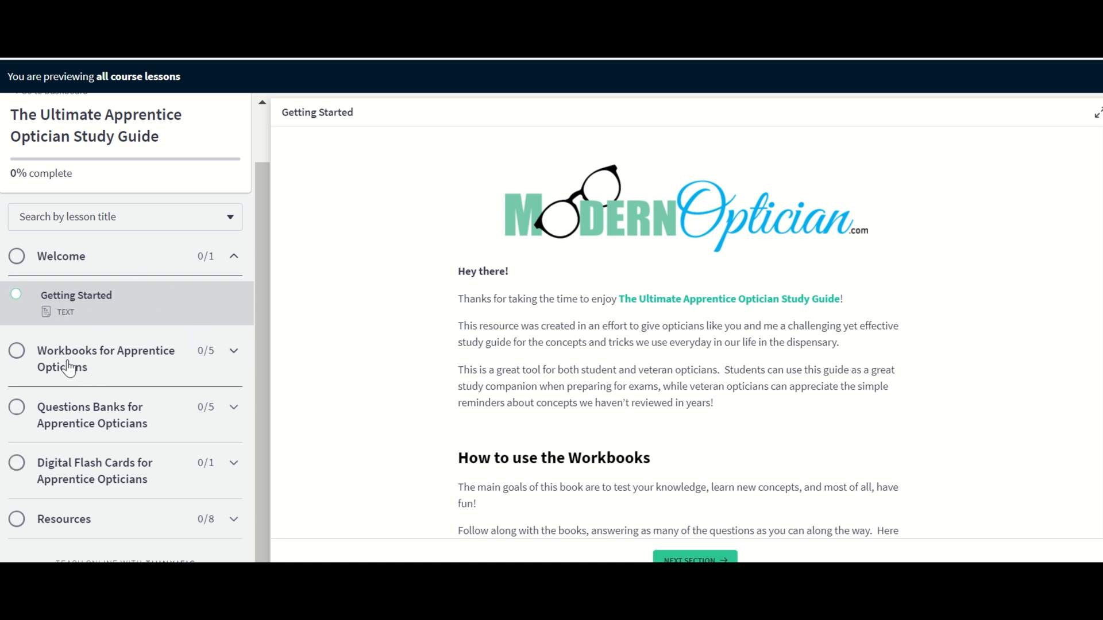
{"action": "mouse_move", "coordinate": [129, 420]}
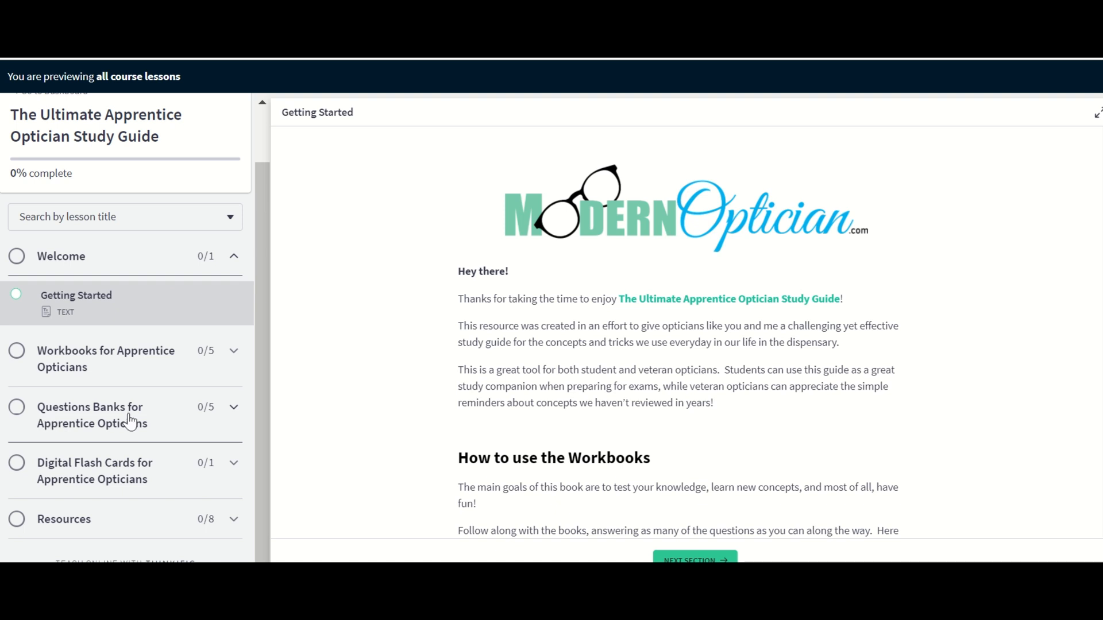
{"action": "mouse_move", "coordinate": [107, 516]}
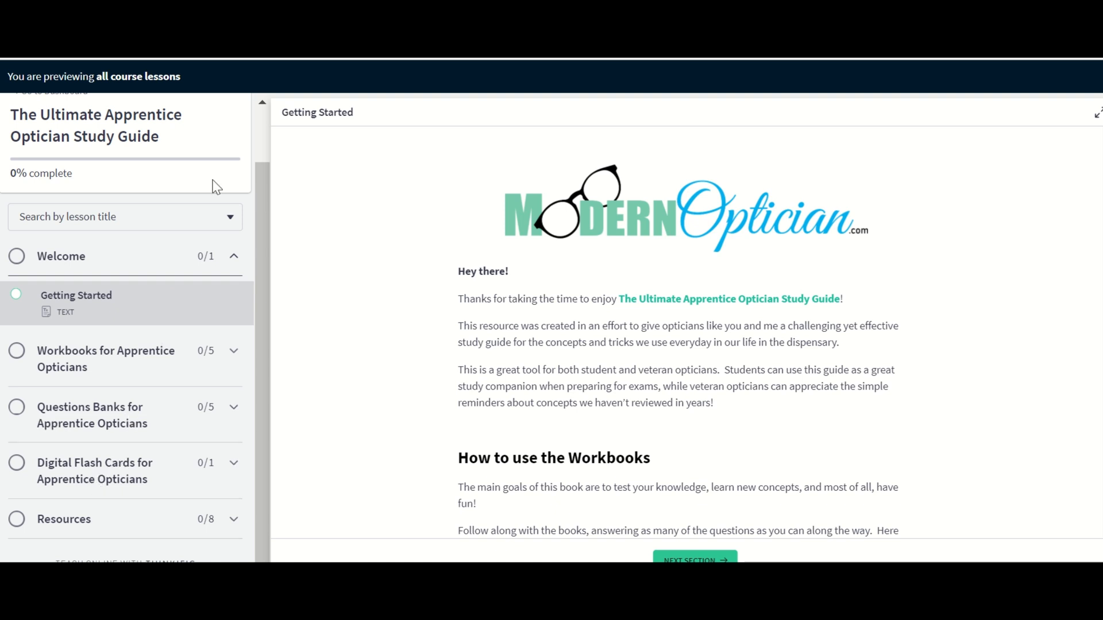
{"action": "mouse_move", "coordinate": [301, 294]}
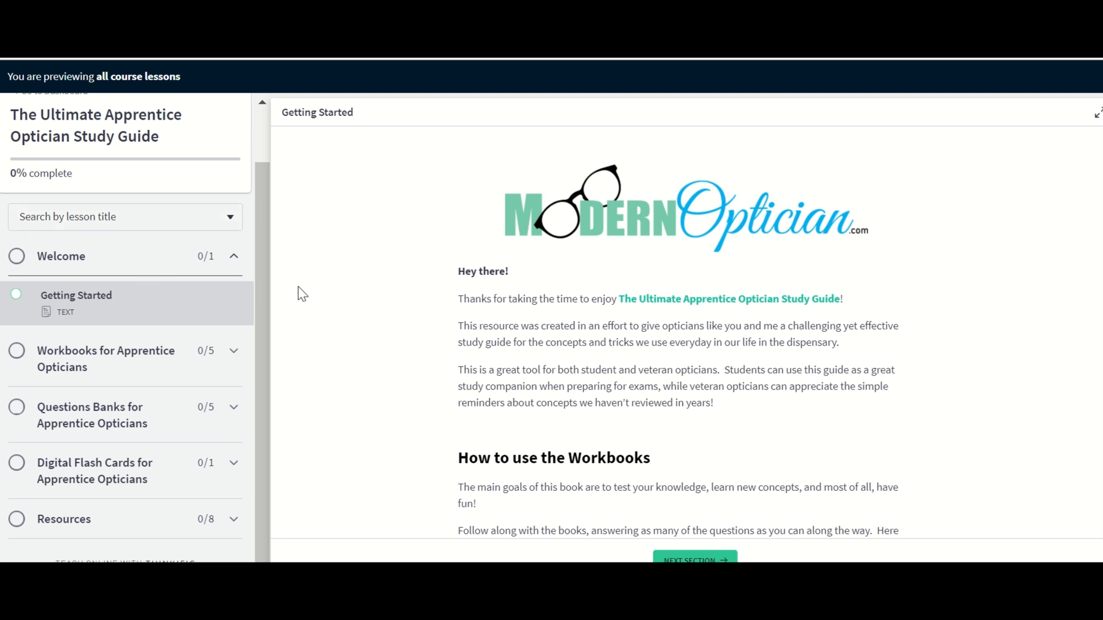
{"action": "mouse_move", "coordinate": [285, 284]}
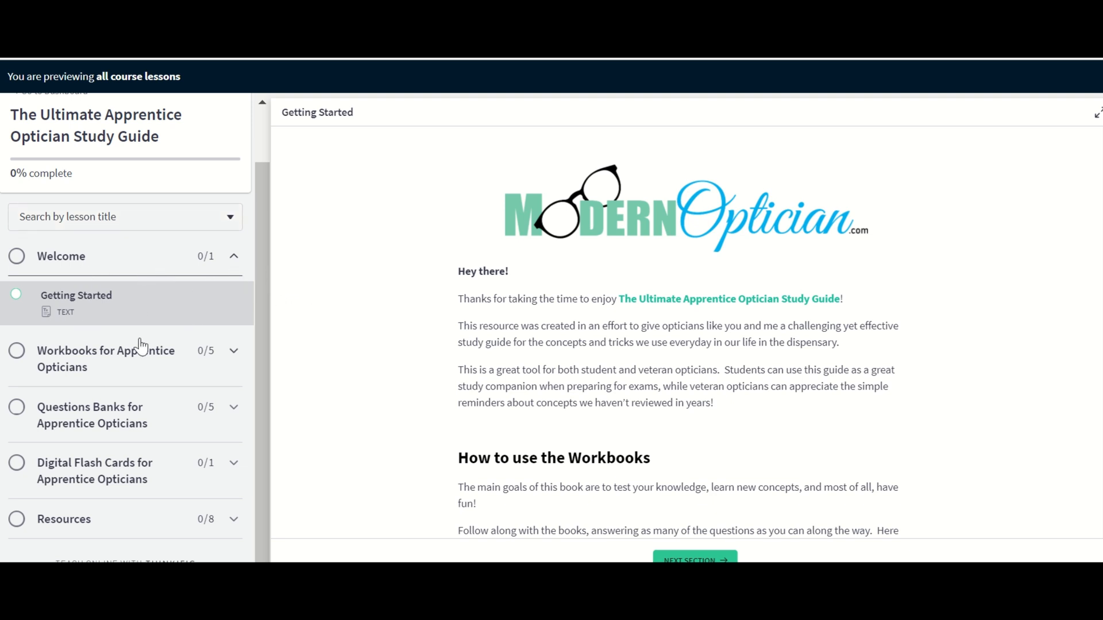
{"action": "mouse_move", "coordinate": [596, 259]}
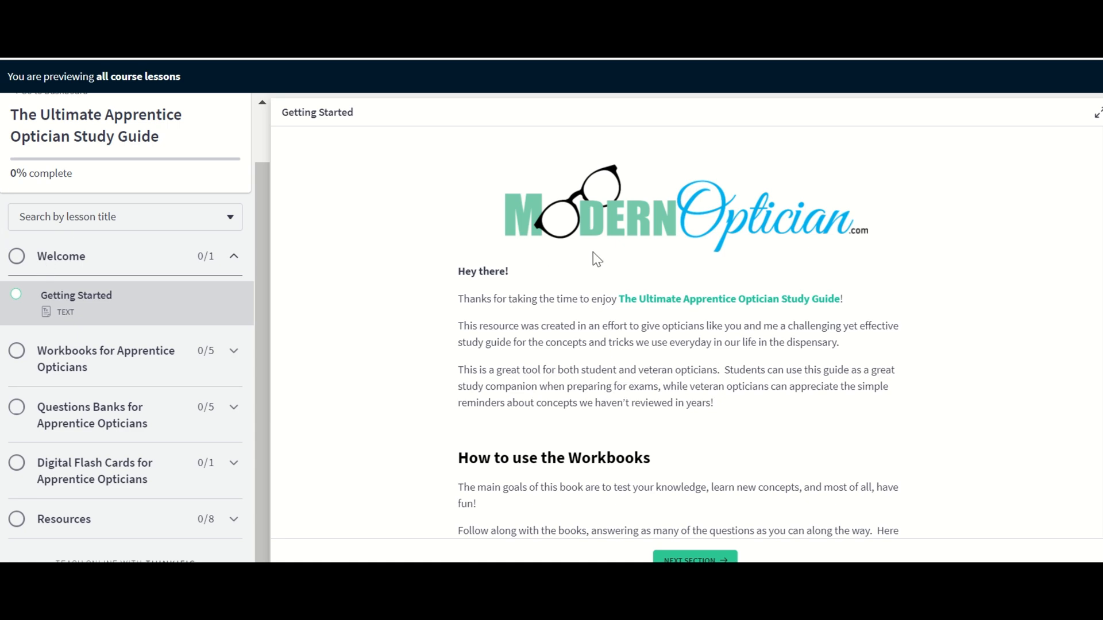
{"action": "scroll", "scroll_direction": "down", "scroll_amount": 3}
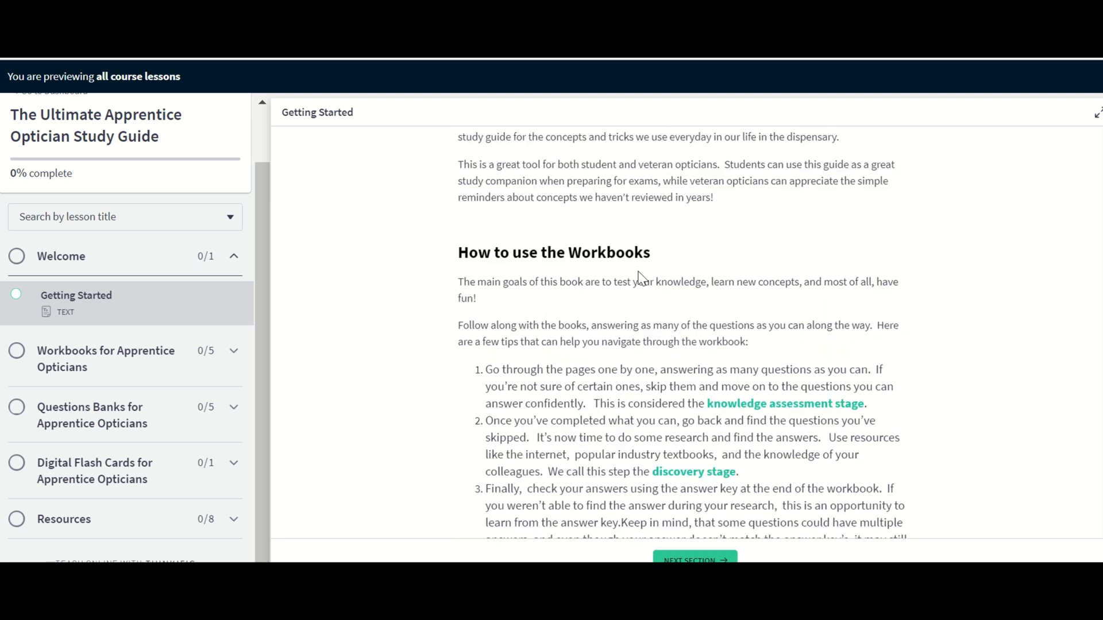
{"action": "scroll", "scroll_direction": "down", "scroll_amount": 3}
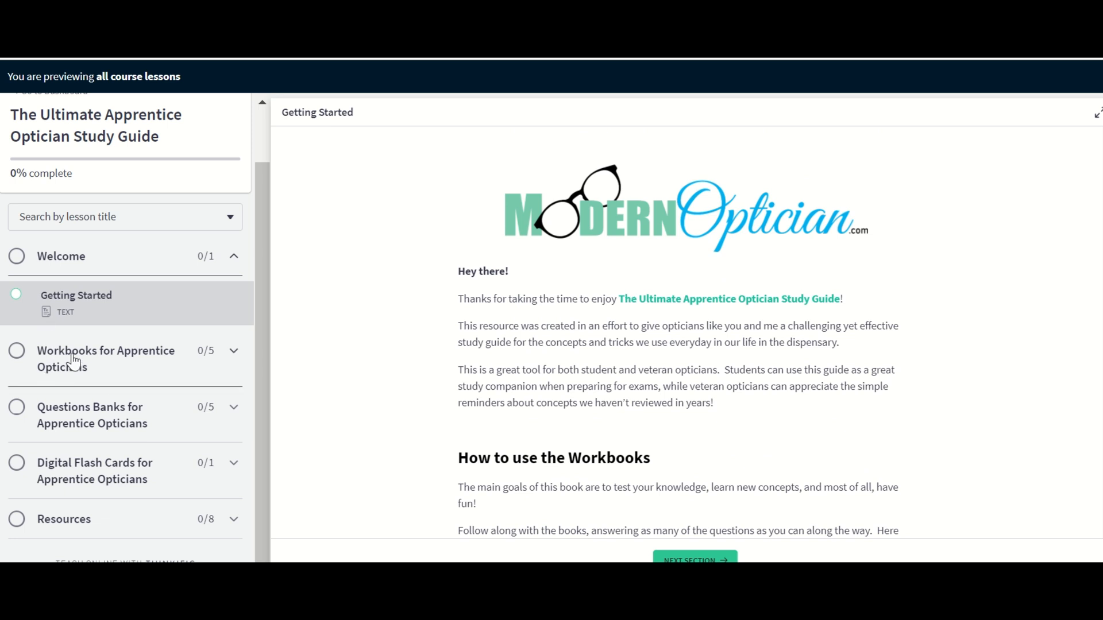
Expand the workbooks chapter and page down the Ocular Anatomy Workbook PDF toward its Normal Vision page.
{"action": "left_click", "coordinate": [106, 350]}
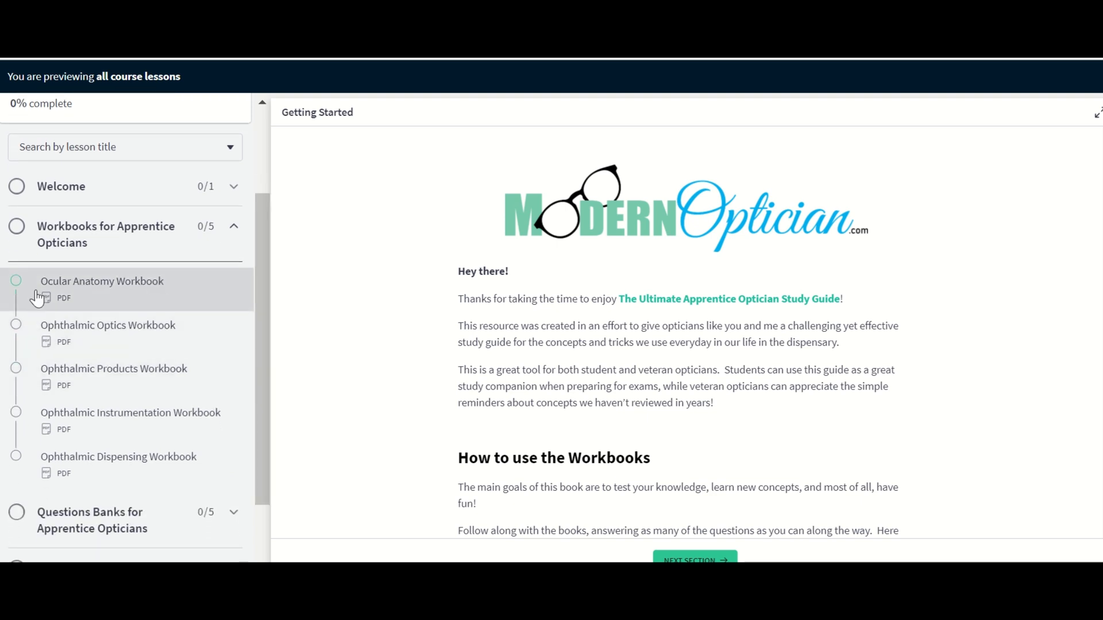
{"action": "mouse_move", "coordinate": [140, 294]}
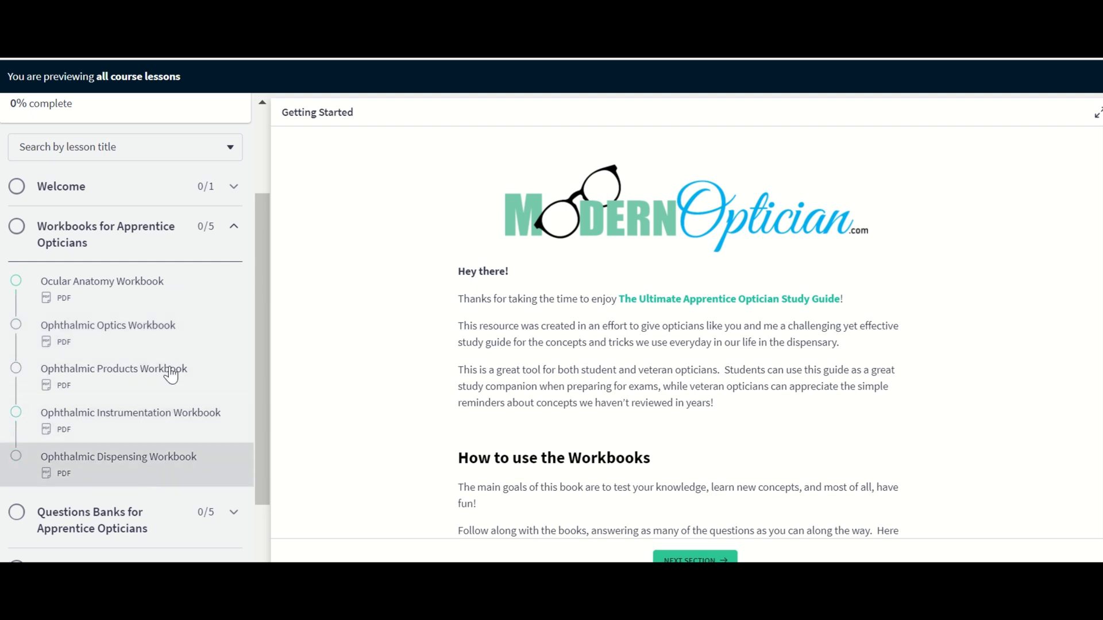
{"action": "left_click", "coordinate": [103, 280]}
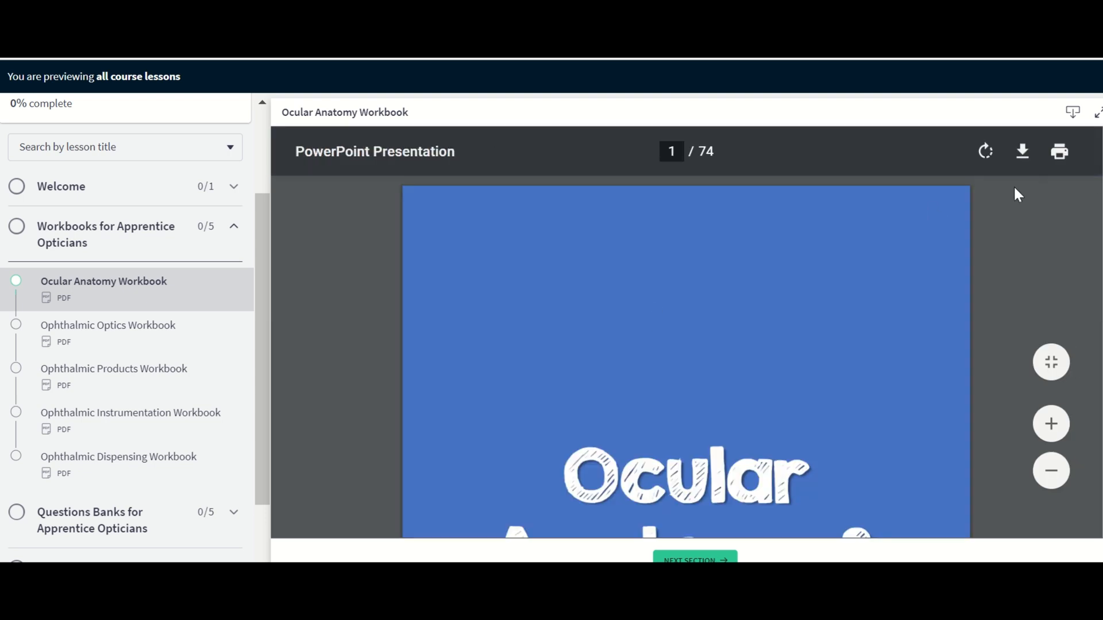
{"action": "mouse_move", "coordinate": [696, 355]}
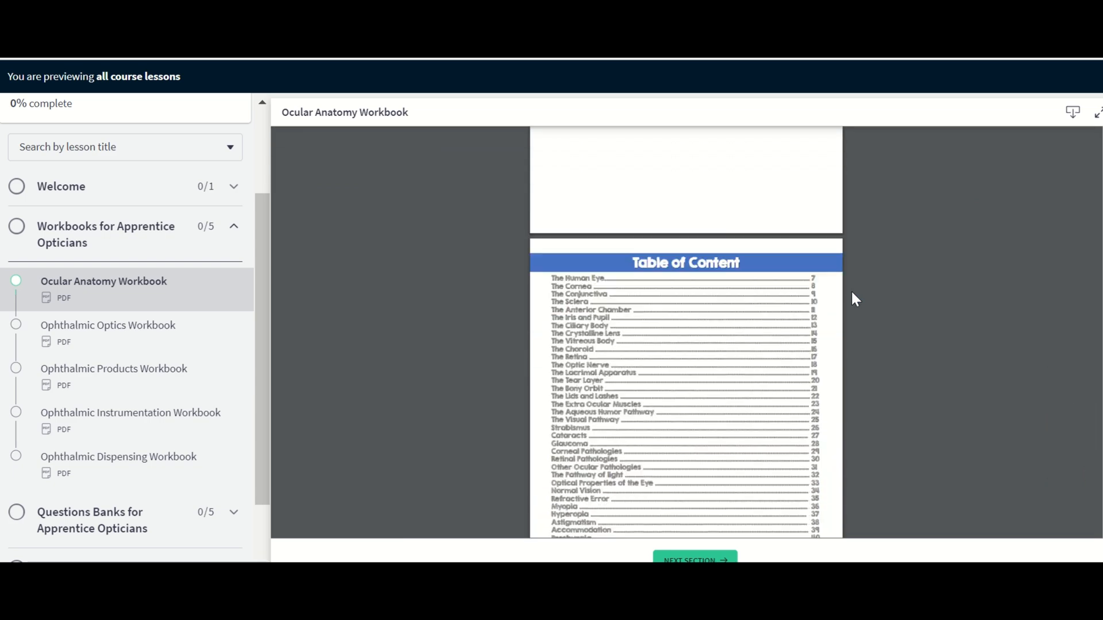
{"action": "scroll", "scroll_direction": "down", "scroll_amount": 3}
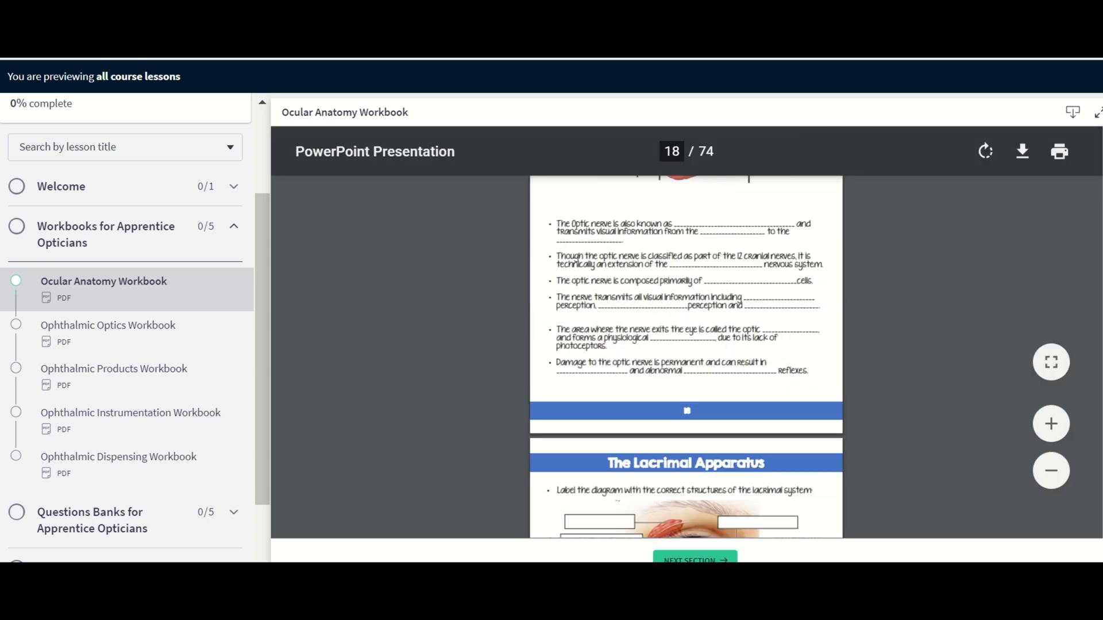
{"action": "scroll", "scroll_direction": "down", "scroll_amount": 3}
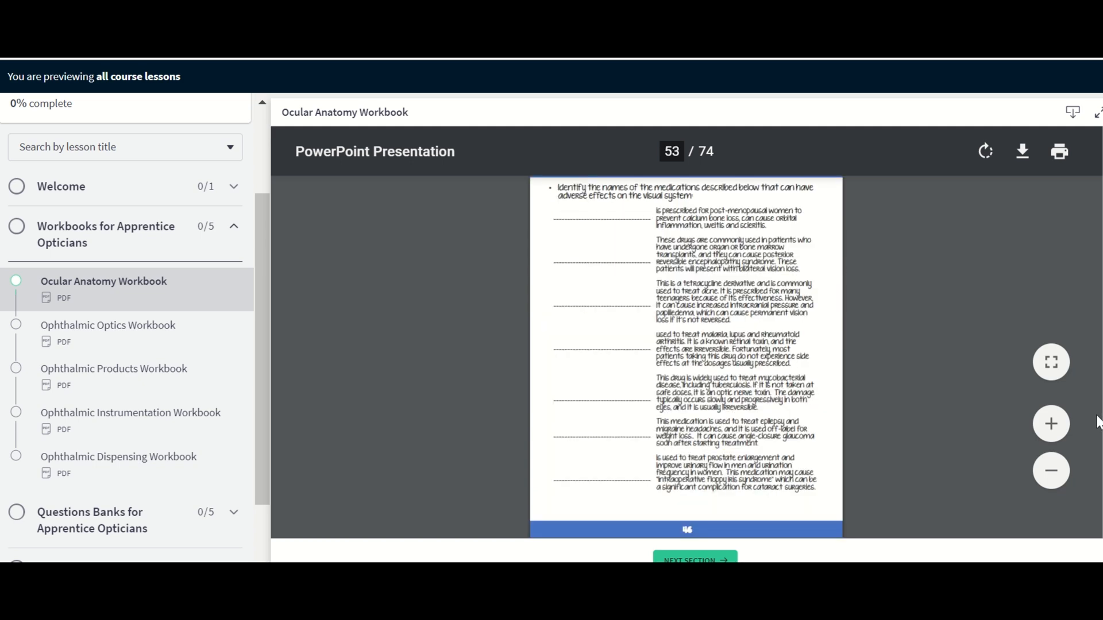
{"action": "scroll", "scroll_direction": "down", "scroll_amount": 3}
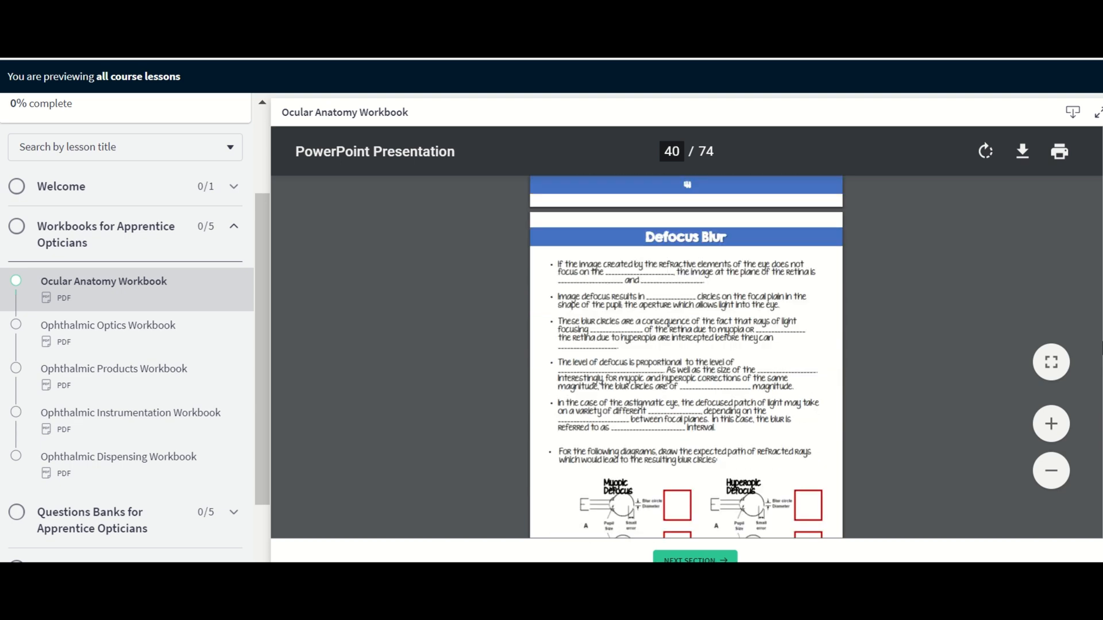
{"action": "scroll", "scroll_direction": "down", "scroll_amount": 3}
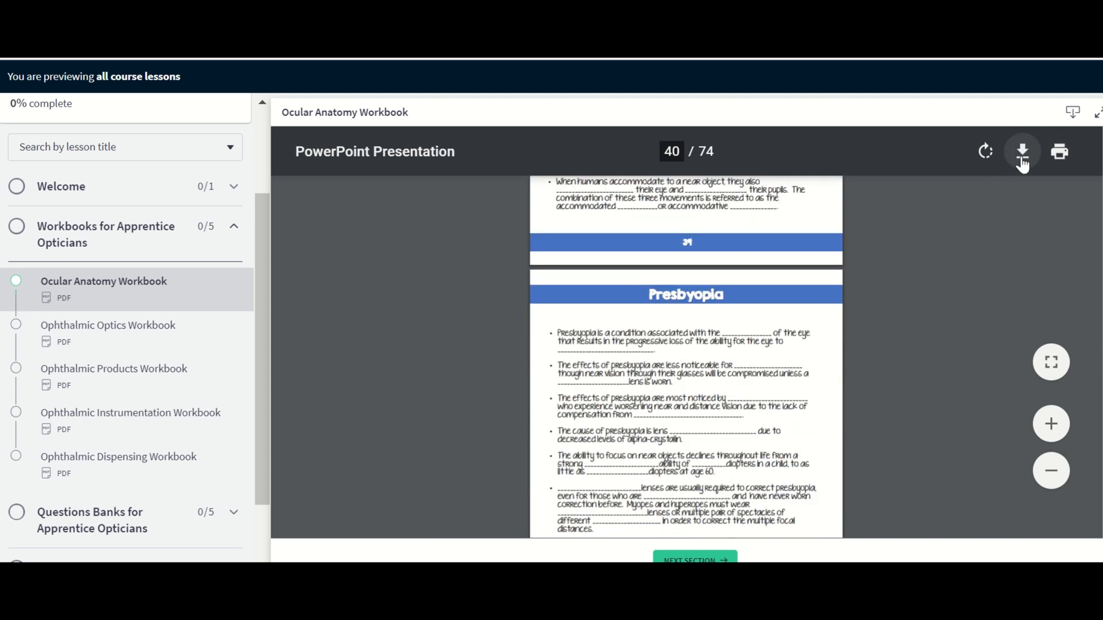
{"action": "mouse_move", "coordinate": [1022, 152]}
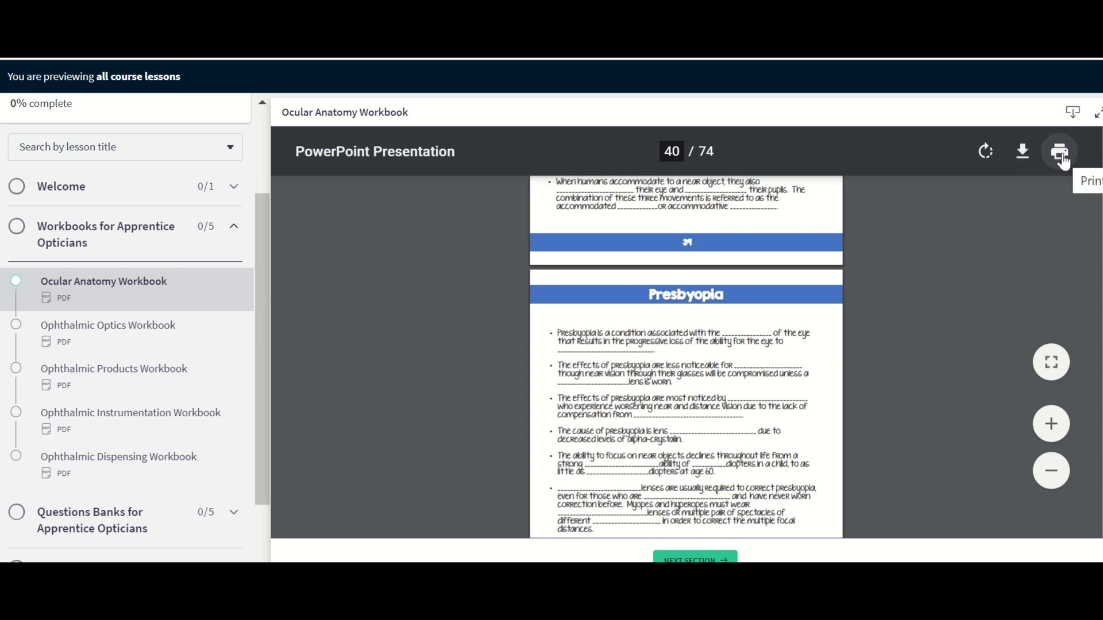
{"action": "mouse_move", "coordinate": [915, 352]}
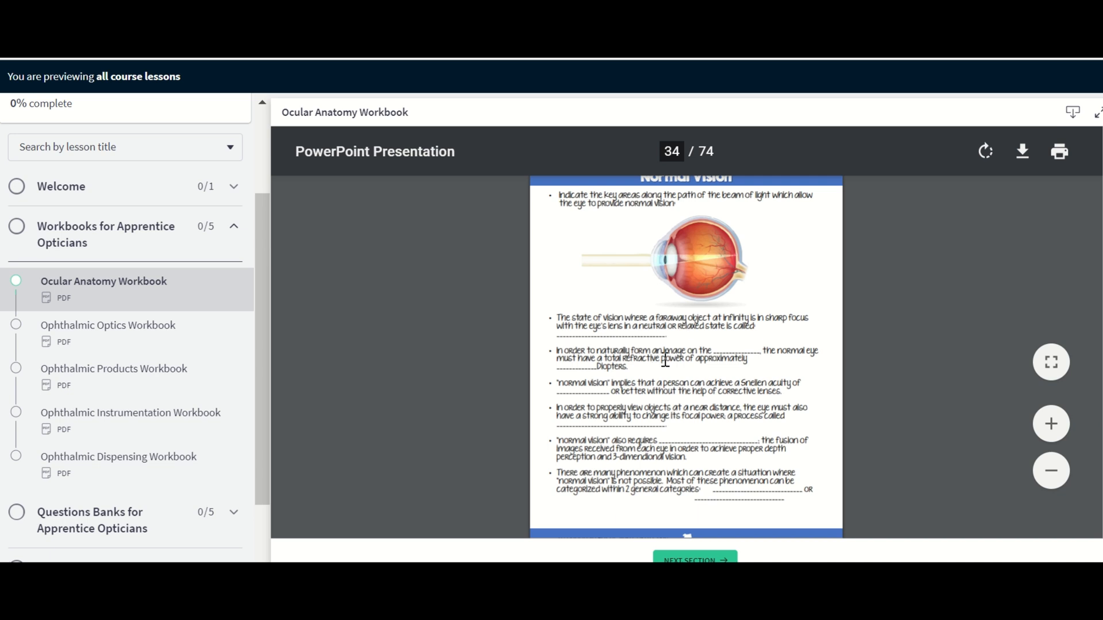
{"action": "mouse_move", "coordinate": [709, 369]}
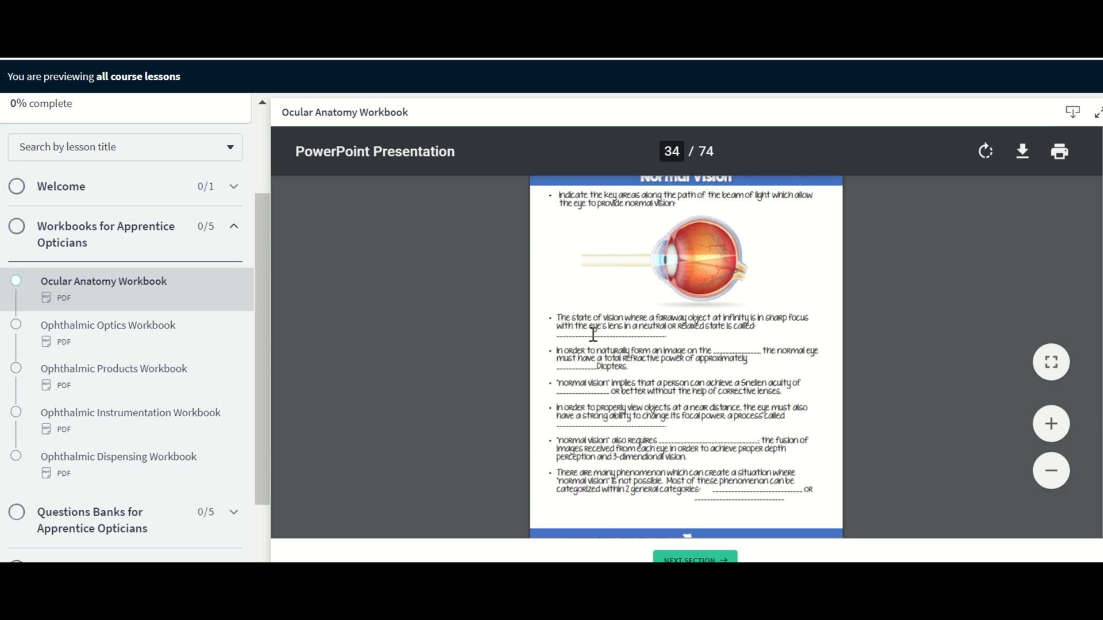
Load the Ophthalmic Optics Workbook and page its PDF down to the Index of Refraction page.
{"action": "left_click", "coordinate": [108, 325]}
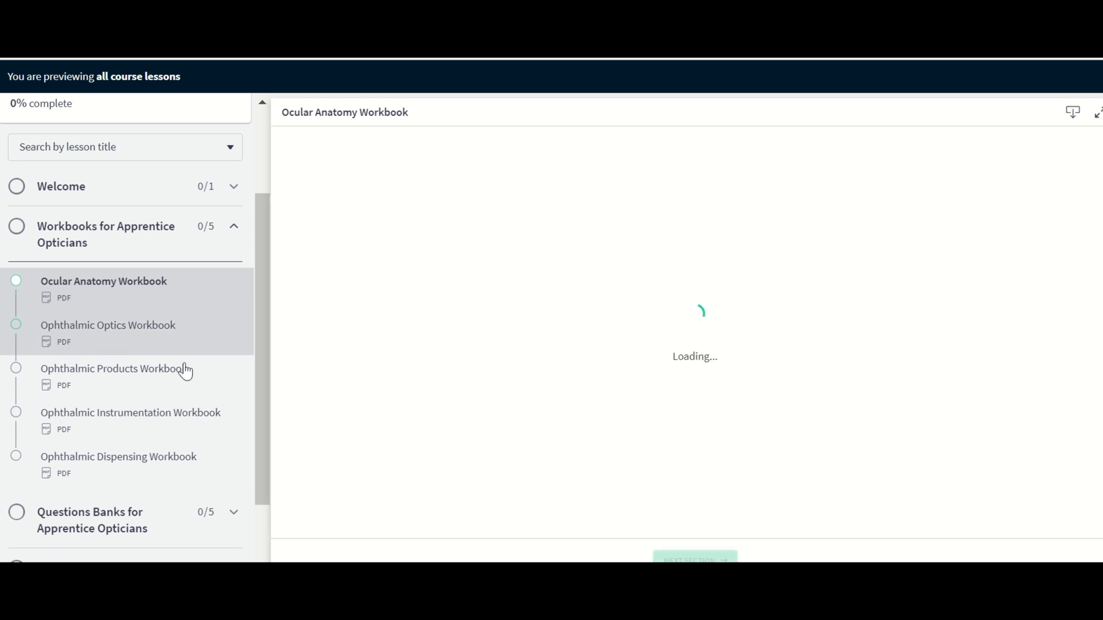
{"action": "left_click", "coordinate": [110, 325]}
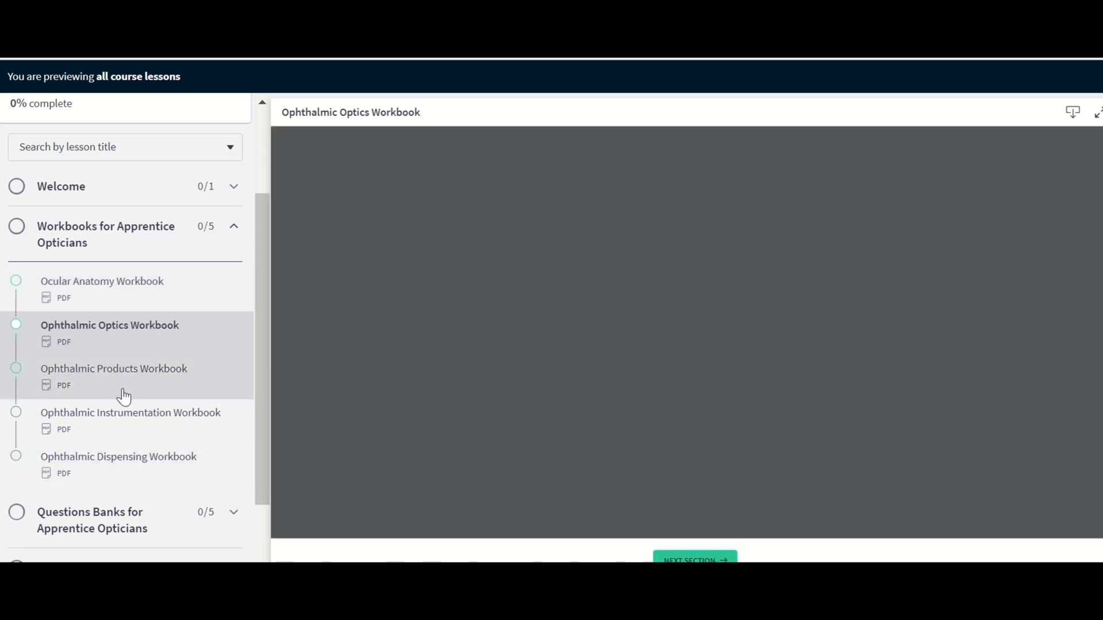
{"action": "left_click", "coordinate": [110, 325]}
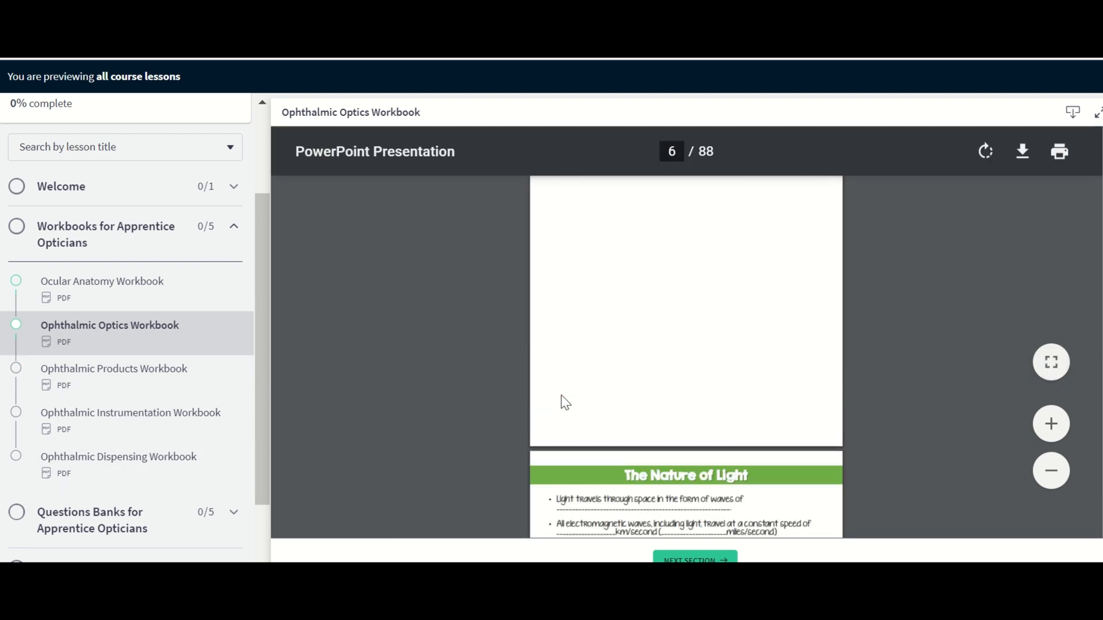
{"action": "scroll", "scroll_direction": "down", "scroll_amount": 3}
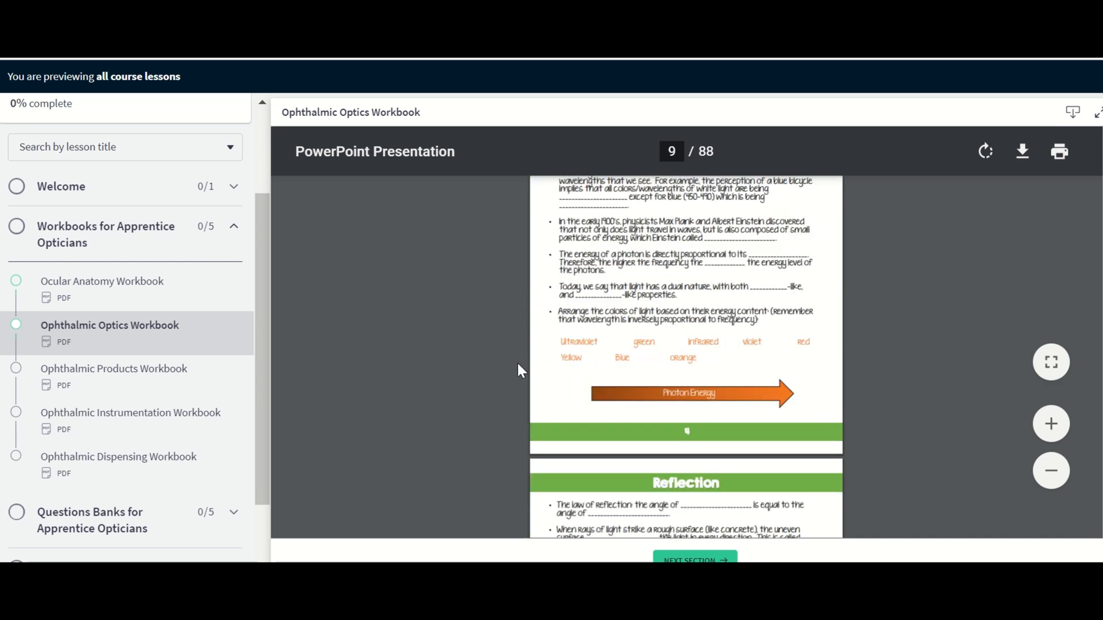
{"action": "scroll", "scroll_direction": "down", "scroll_amount": 3}
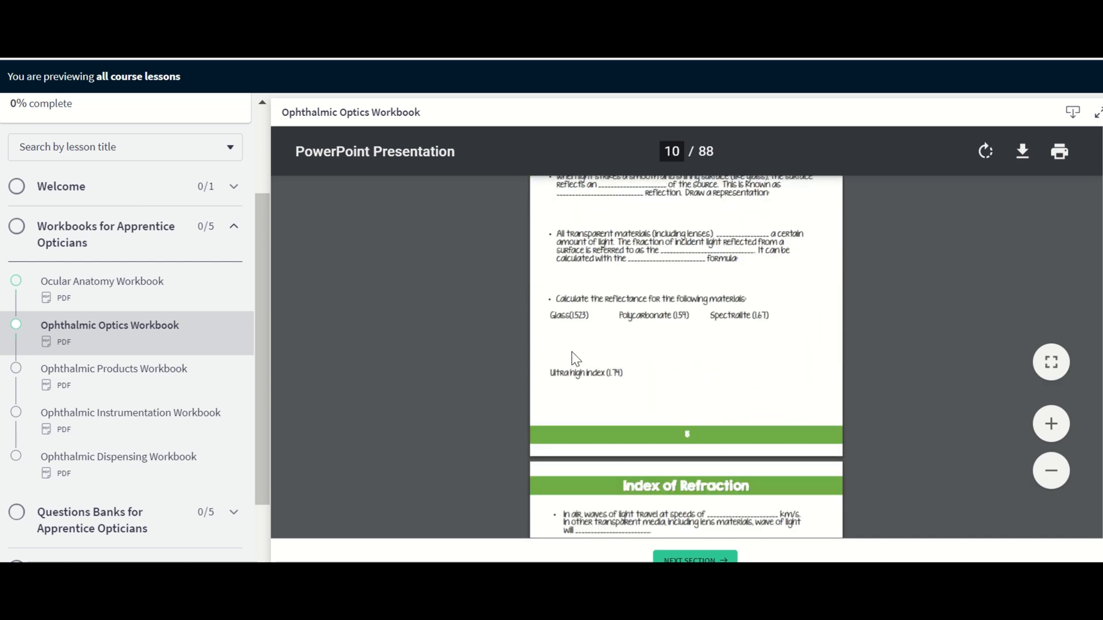
{"action": "mouse_move", "coordinate": [419, 334]}
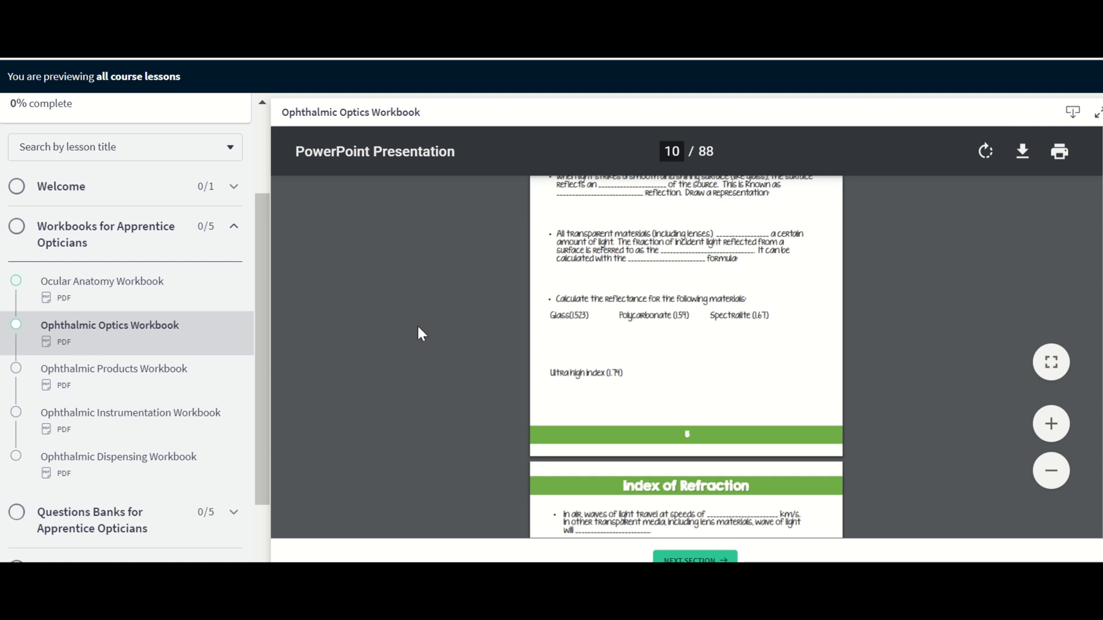
{"action": "scroll", "scroll_direction": "down", "scroll_amount": 3}
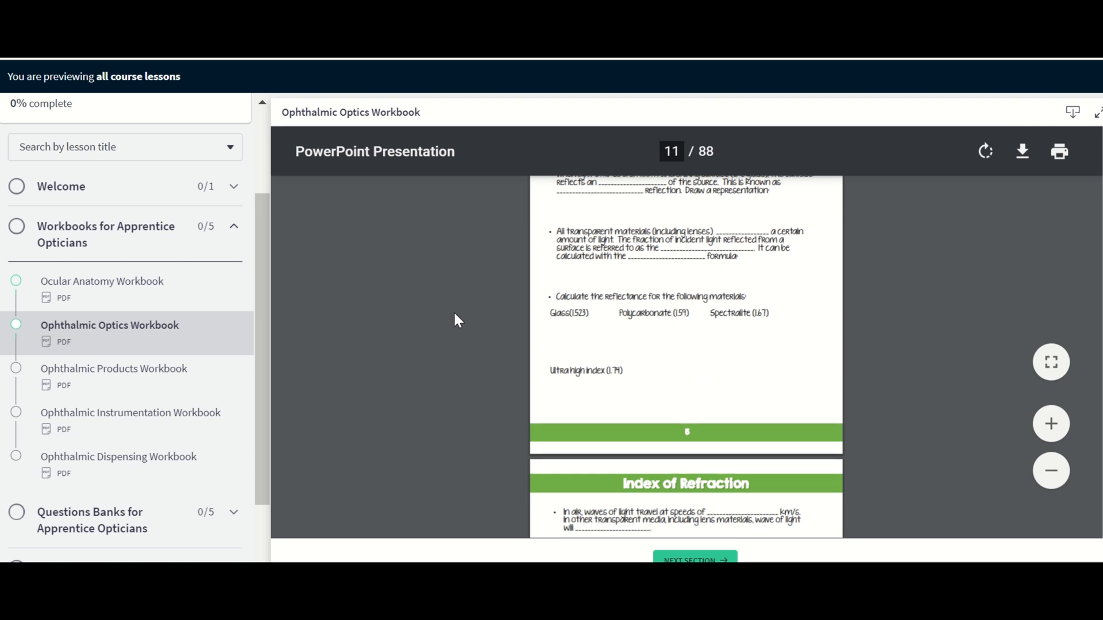
{"action": "scroll", "scroll_direction": "down", "scroll_amount": 3}
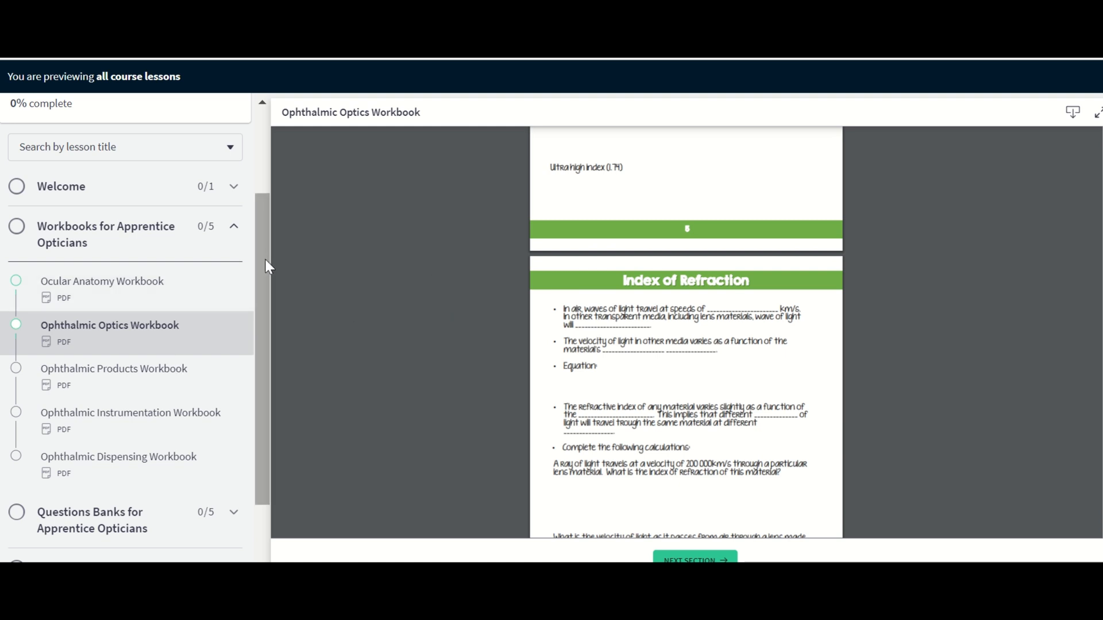
{"action": "scroll", "scroll_direction": "down", "scroll_amount": 3}
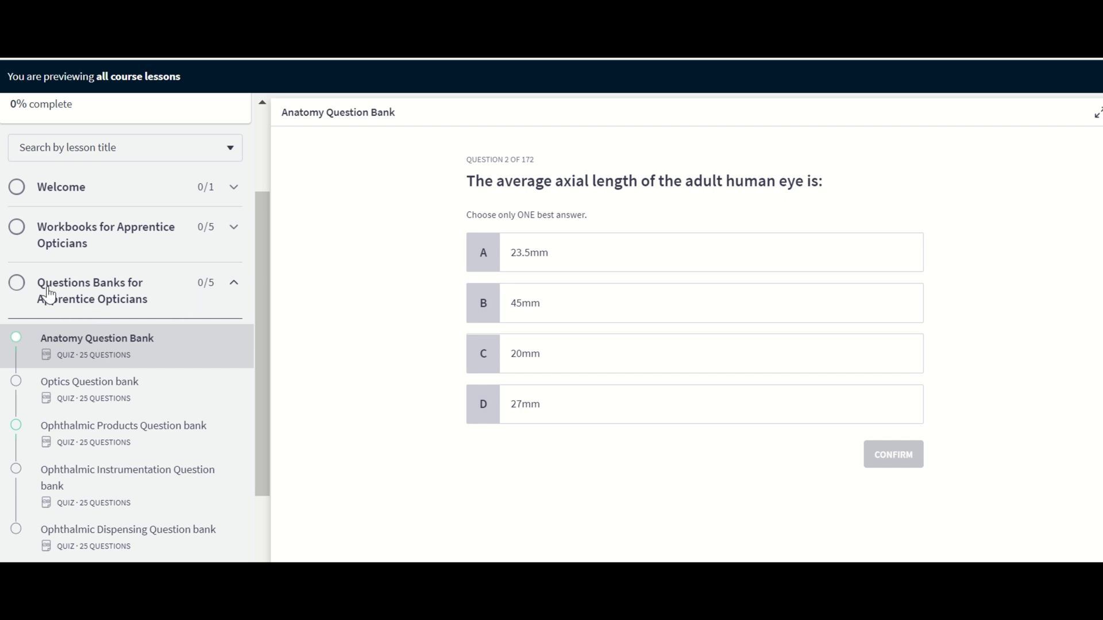
{"action": "mouse_move", "coordinate": [105, 371]}
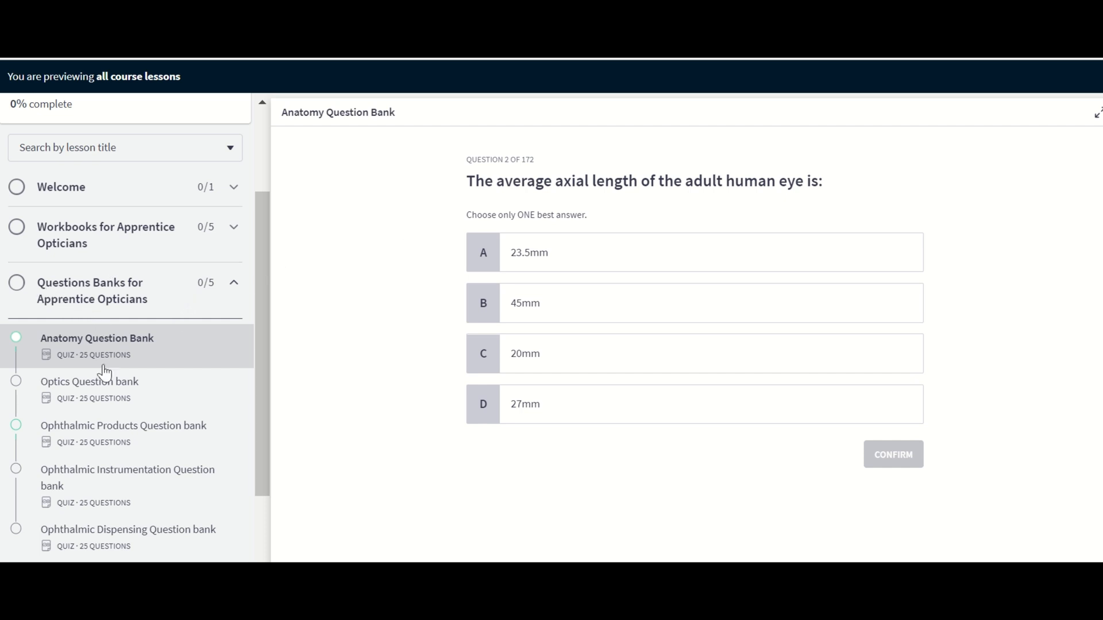
{"action": "scroll", "scroll_direction": "down", "scroll_amount": 3}
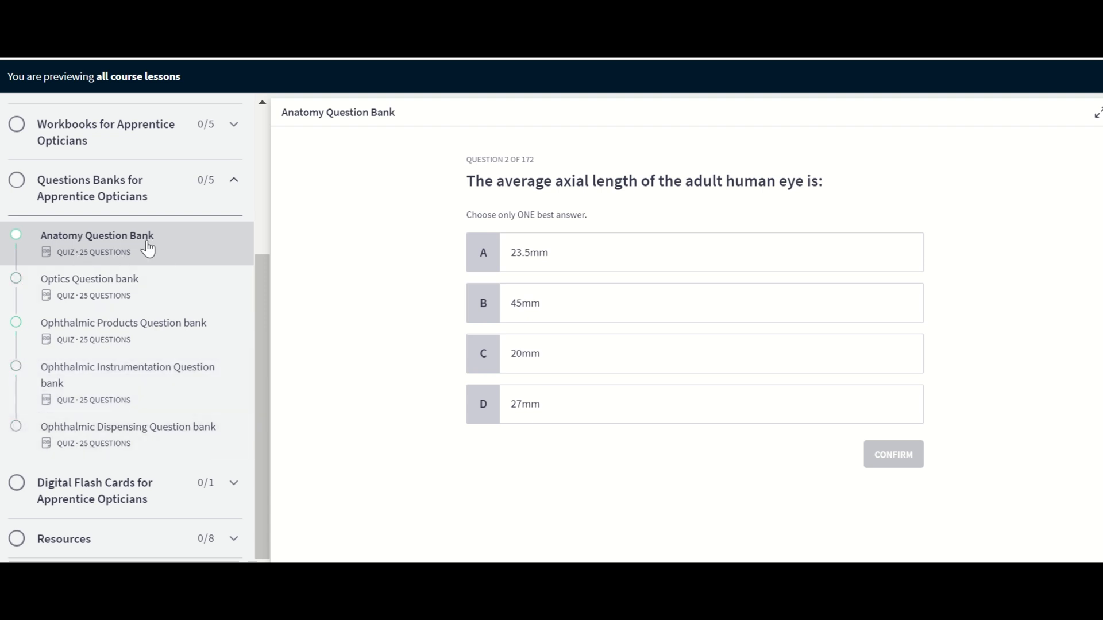
{"action": "mouse_move", "coordinate": [174, 269]}
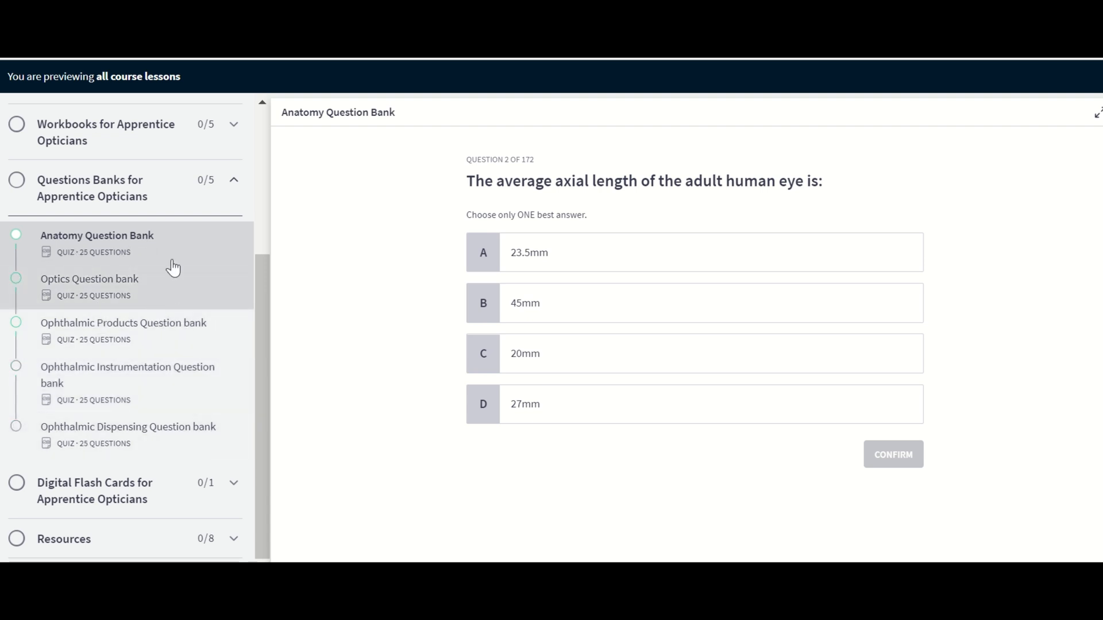
{"action": "mouse_move", "coordinate": [76, 324]}
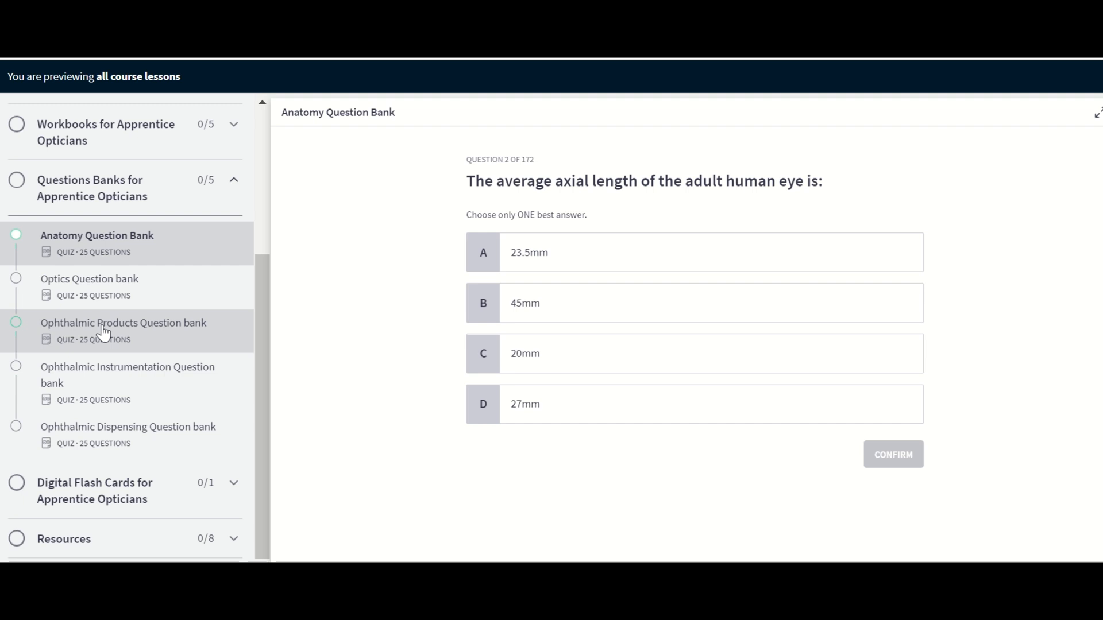
{"action": "mouse_move", "coordinate": [146, 322]}
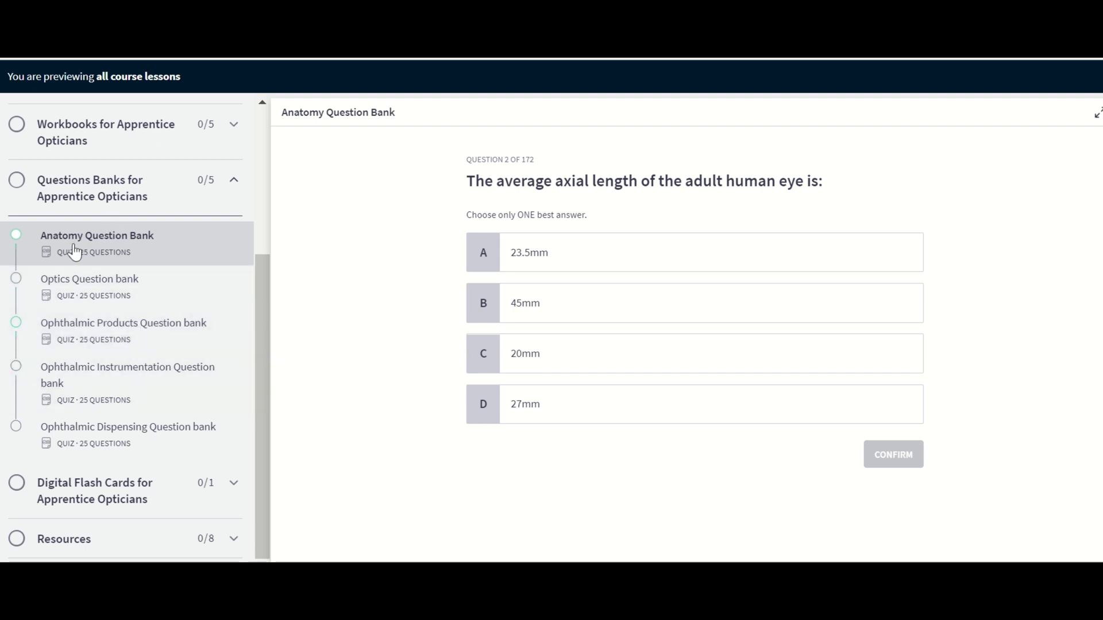
{"action": "mouse_move", "coordinate": [17, 237]}
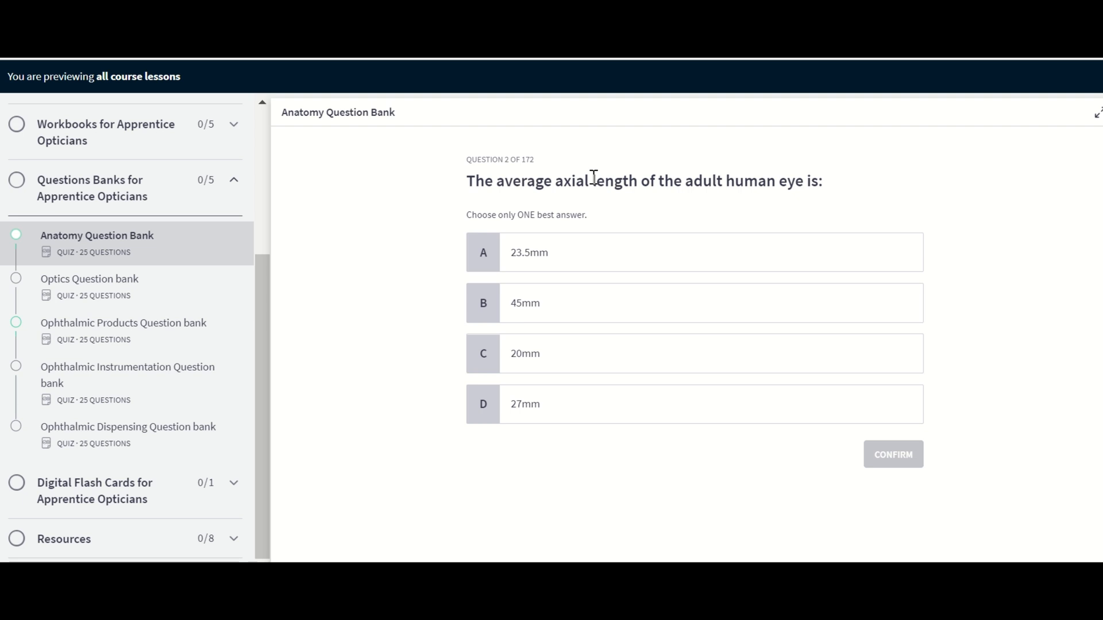
Answer 23.5mm axial length (correct), then Anterior Chamber on question 3, marked wrong with B as the answer.
{"action": "left_click", "coordinate": [694, 252]}
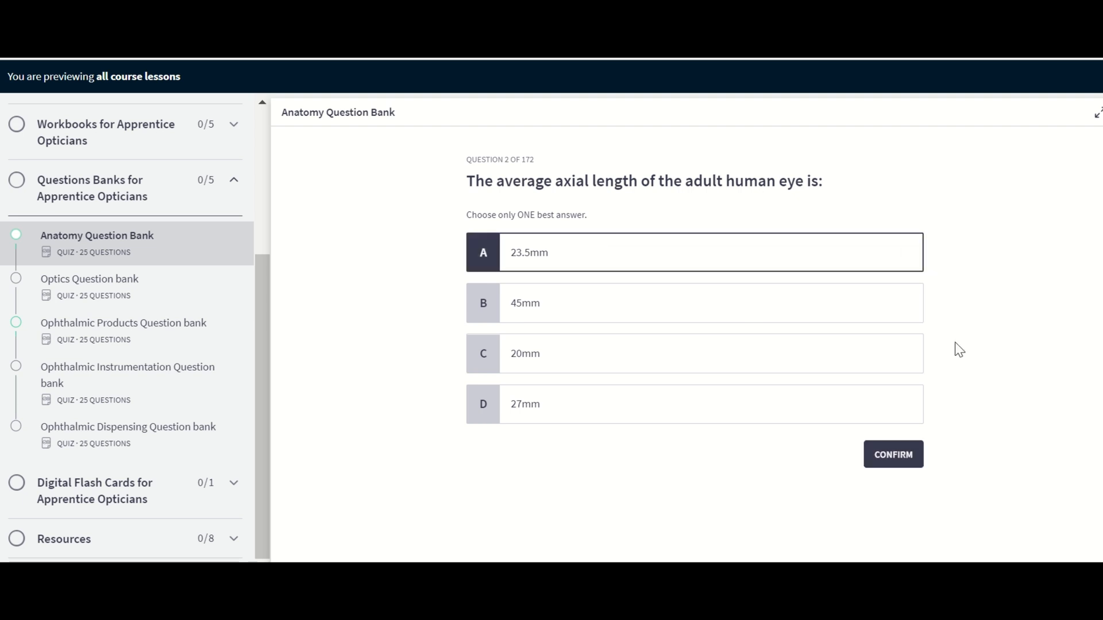
{"action": "left_click", "coordinate": [893, 454]}
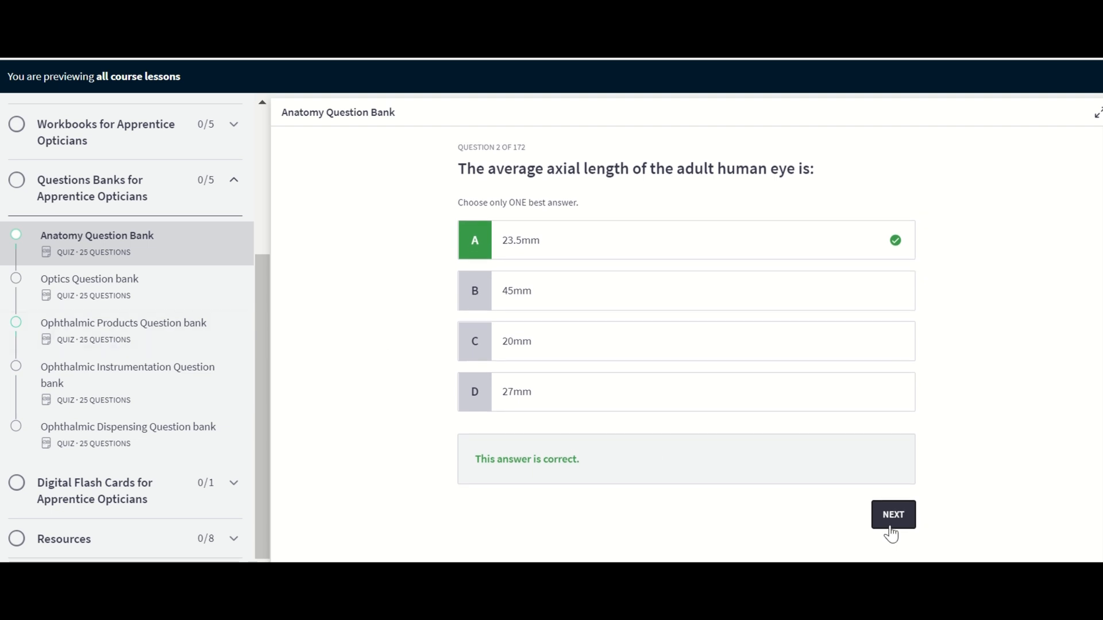
{"action": "left_click", "coordinate": [893, 515]}
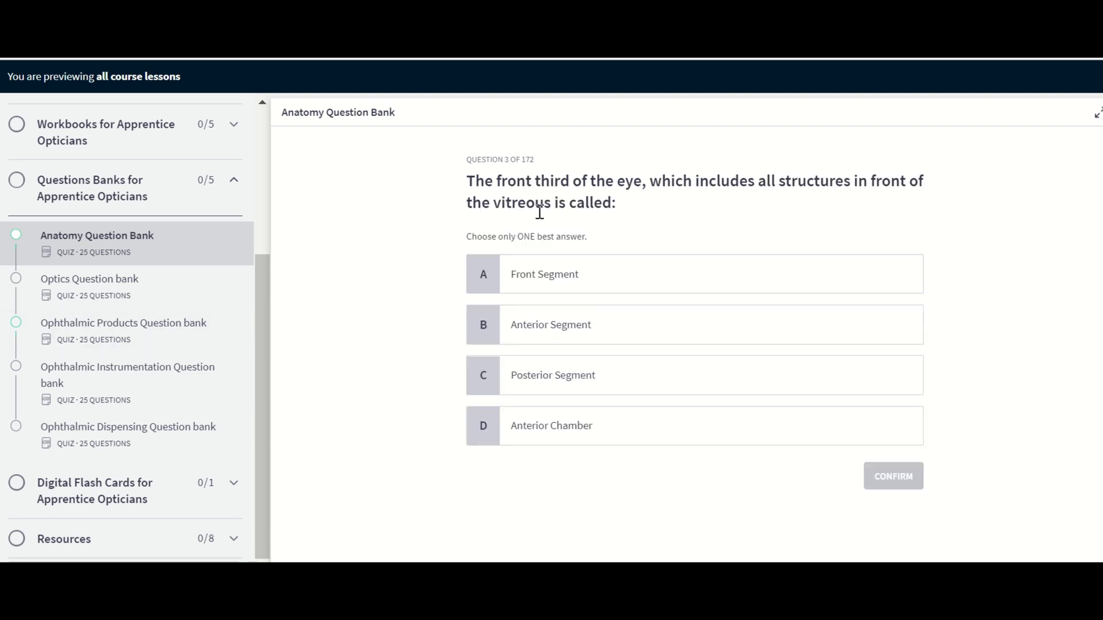
{"action": "mouse_move", "coordinate": [880, 193]}
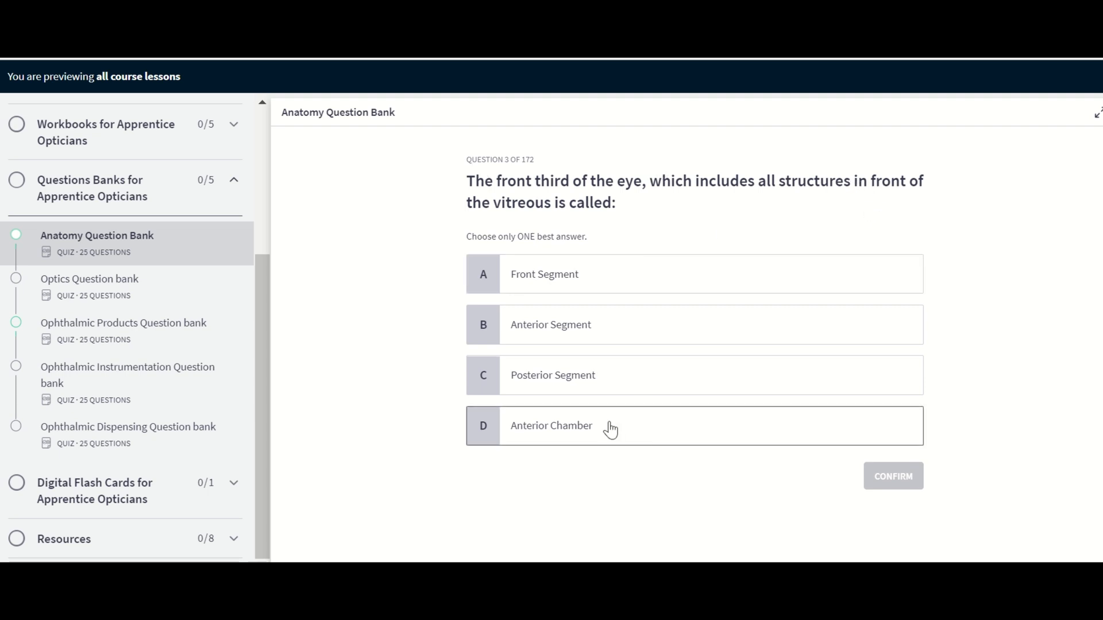
{"action": "left_click", "coordinate": [892, 475]}
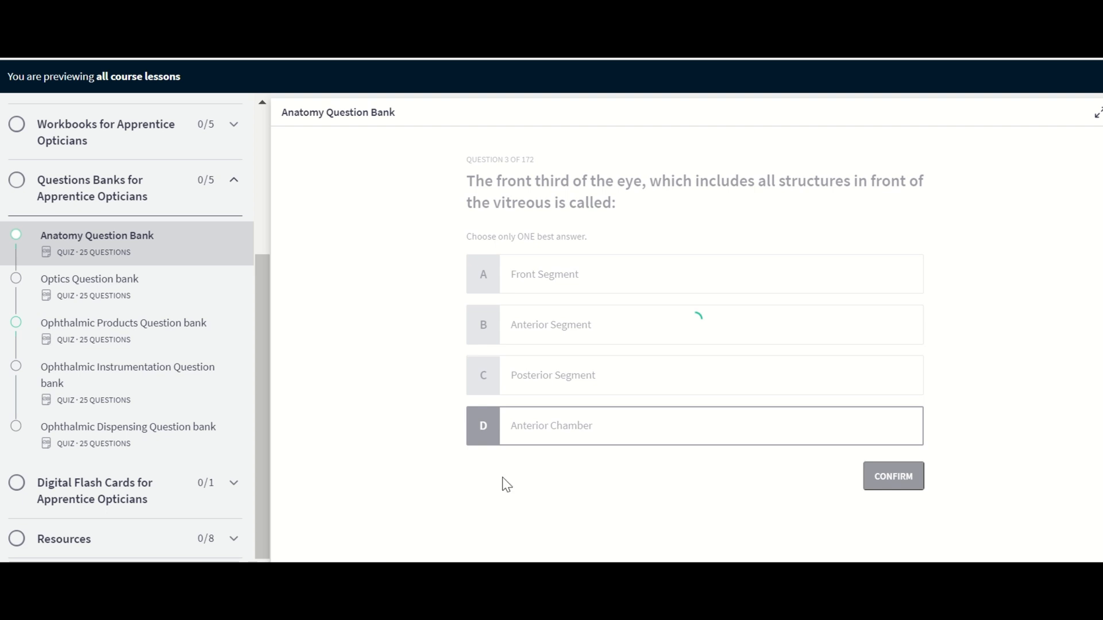
{"action": "left_click", "coordinate": [894, 476]}
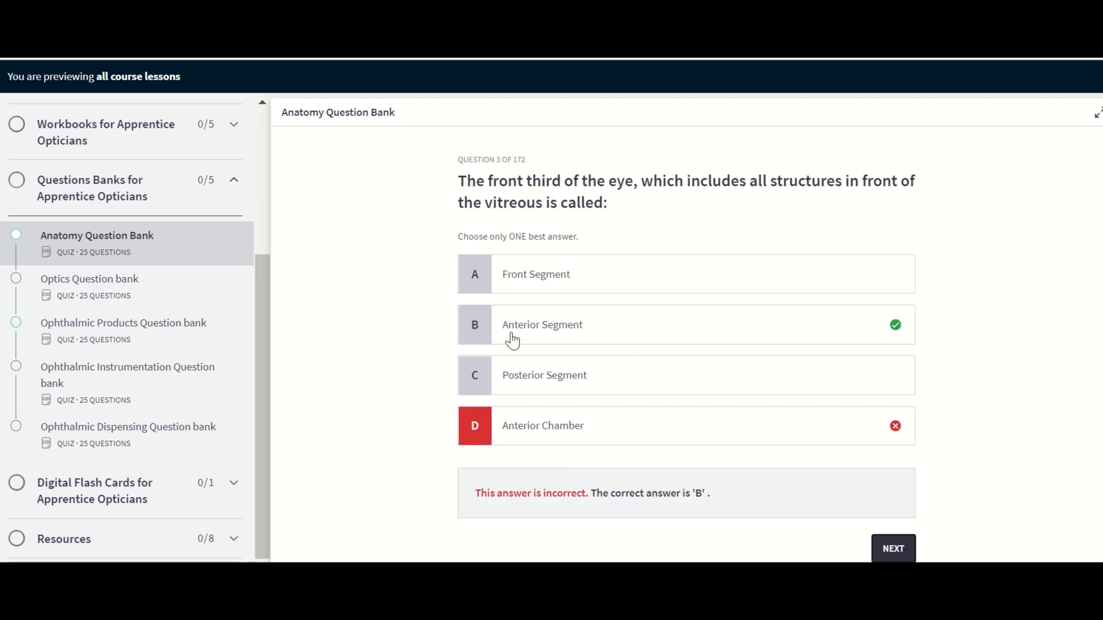
{"action": "mouse_move", "coordinate": [595, 369]}
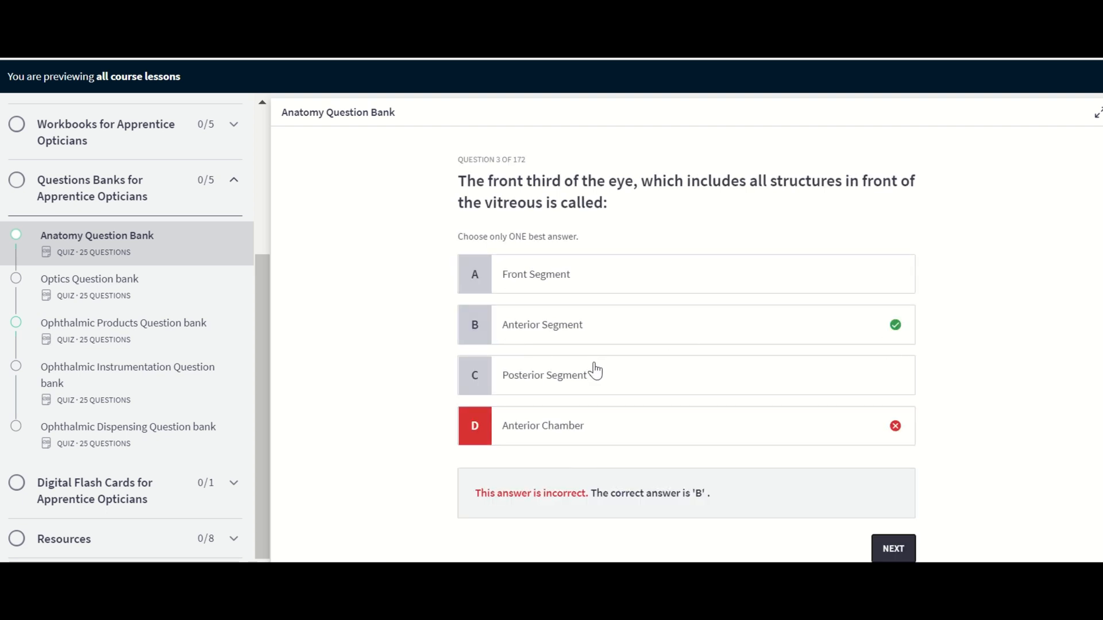
{"action": "mouse_move", "coordinate": [914, 355]}
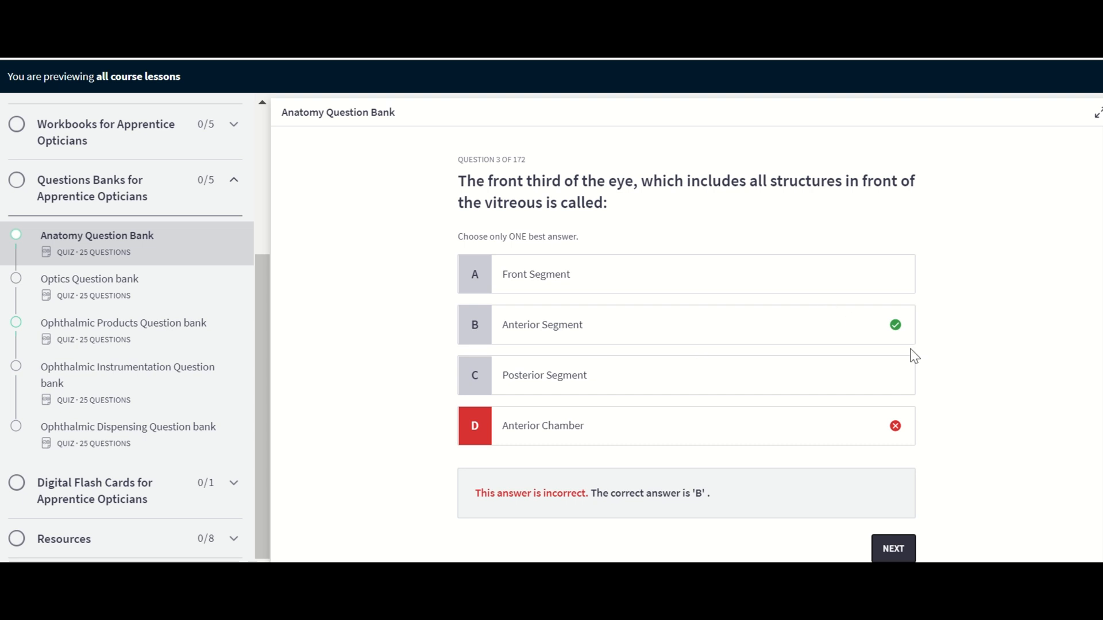
{"action": "mouse_move", "coordinate": [804, 393]}
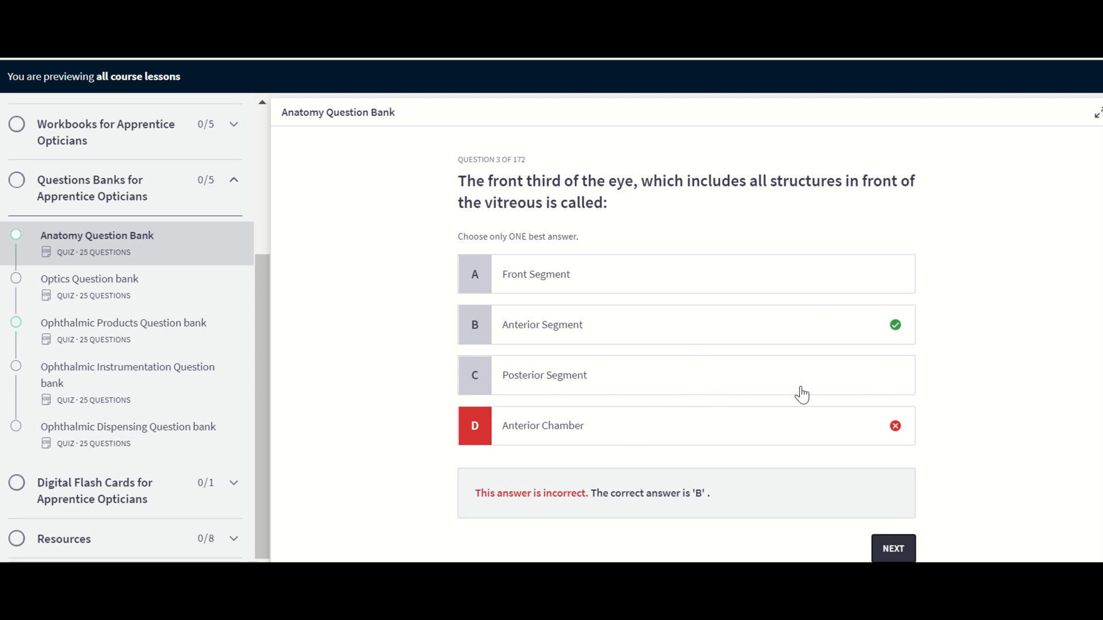
{"action": "mouse_move", "coordinate": [603, 331]}
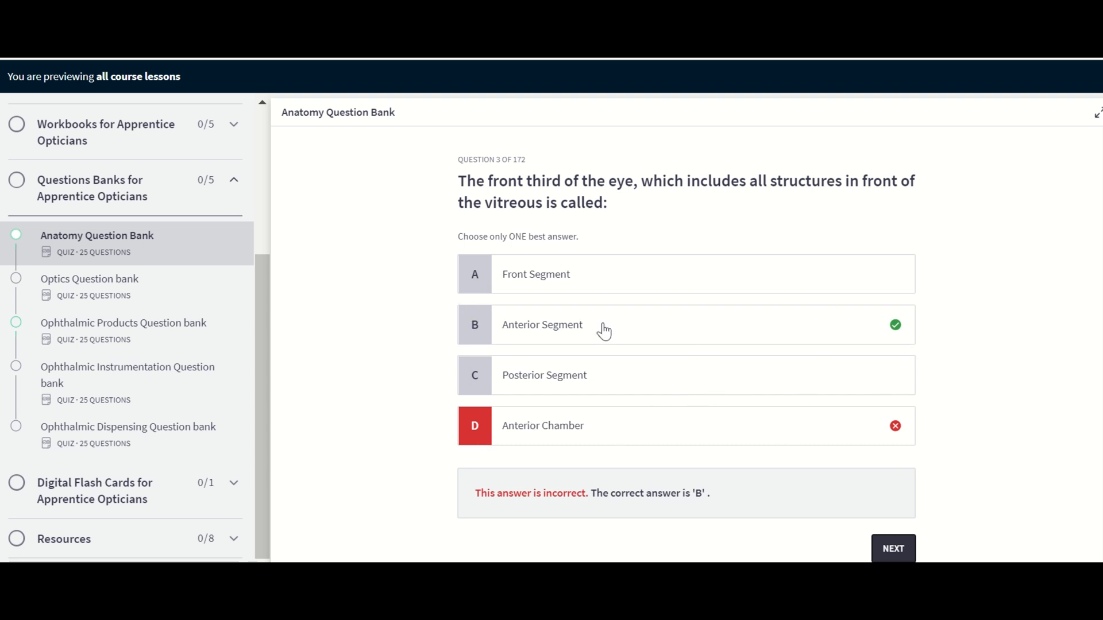
{"action": "mouse_move", "coordinate": [766, 331]}
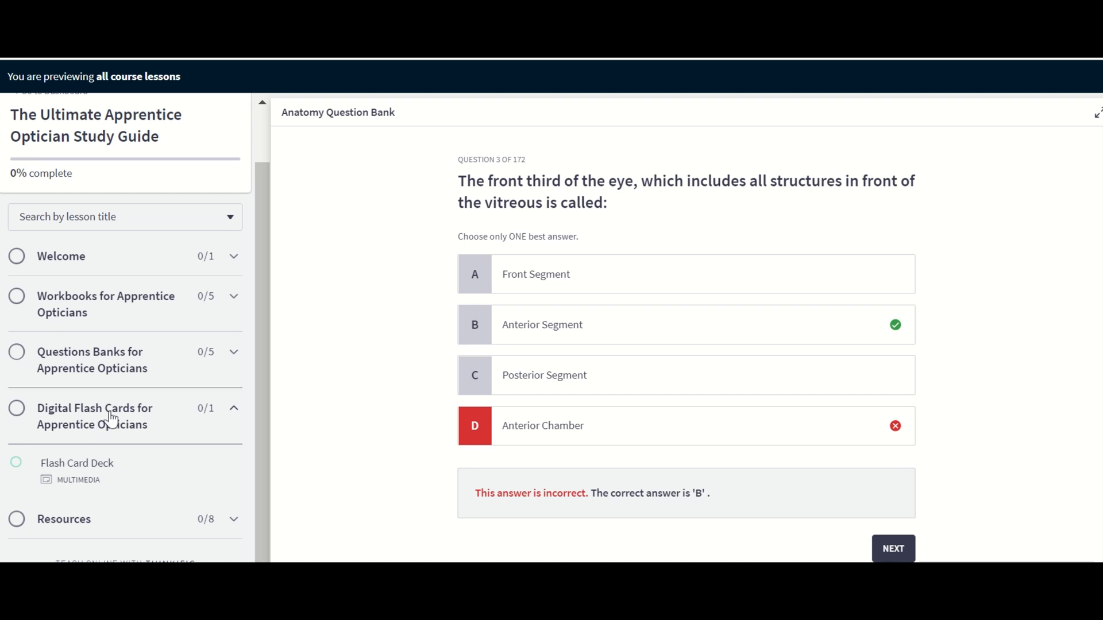
{"action": "mouse_move", "coordinate": [190, 364]}
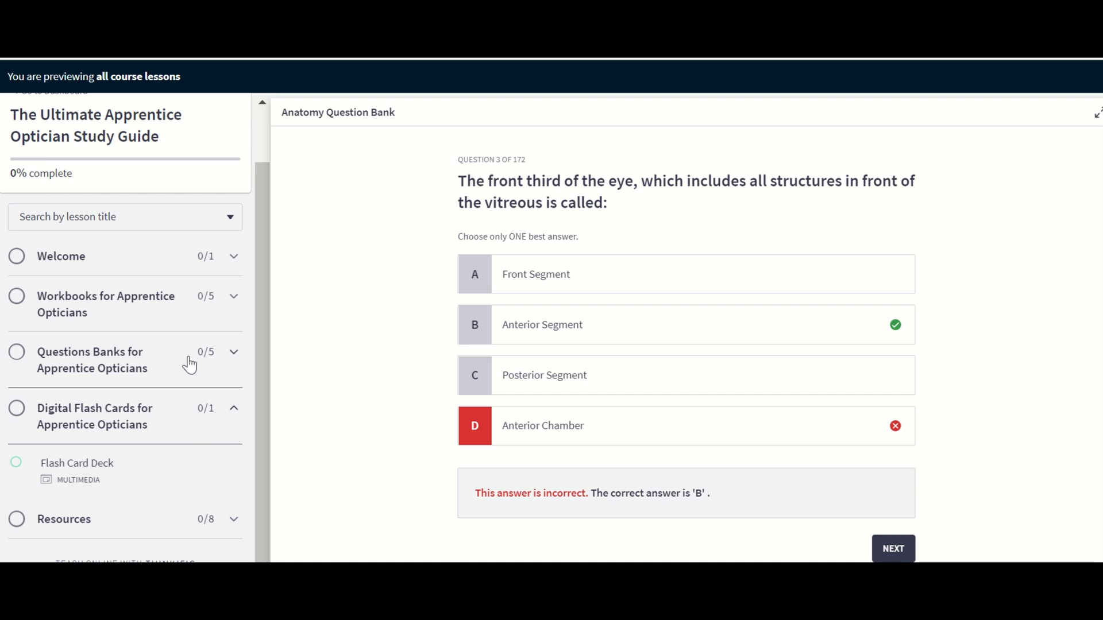
{"action": "mouse_move", "coordinate": [174, 417]}
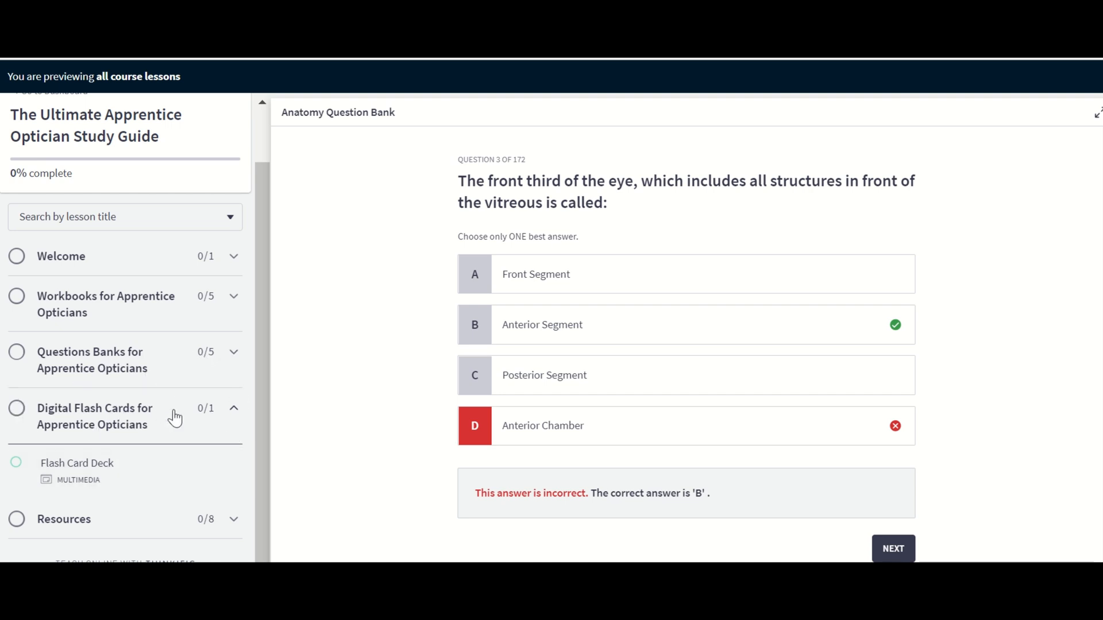
Open the Flash Card Deck lesson with the ABO flash cards.
{"action": "left_click", "coordinate": [77, 463]}
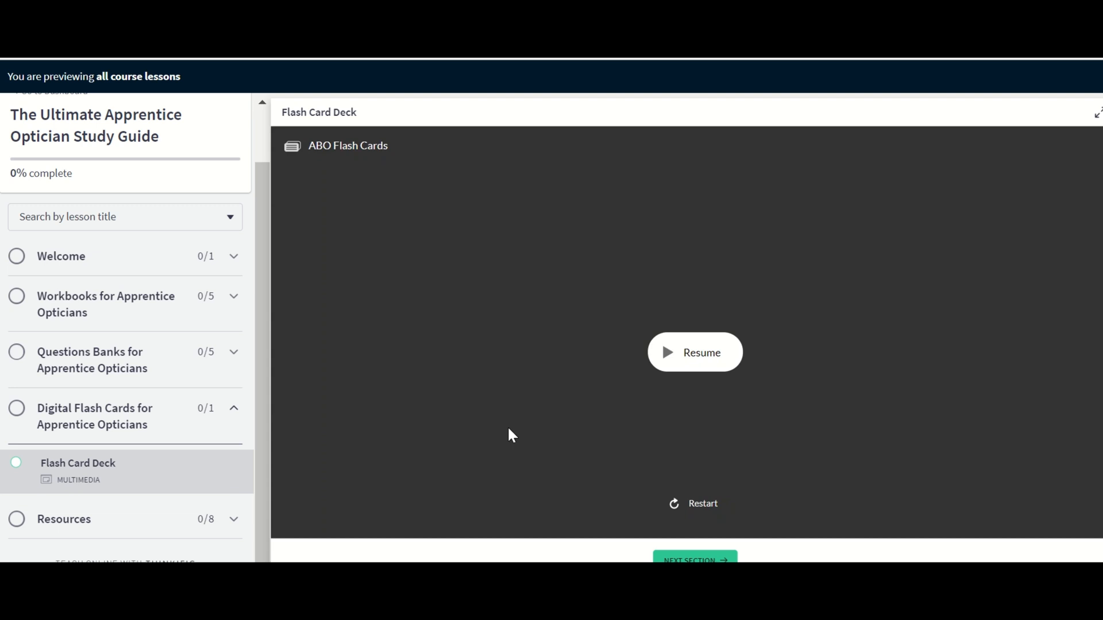
{"action": "mouse_move", "coordinate": [590, 393]}
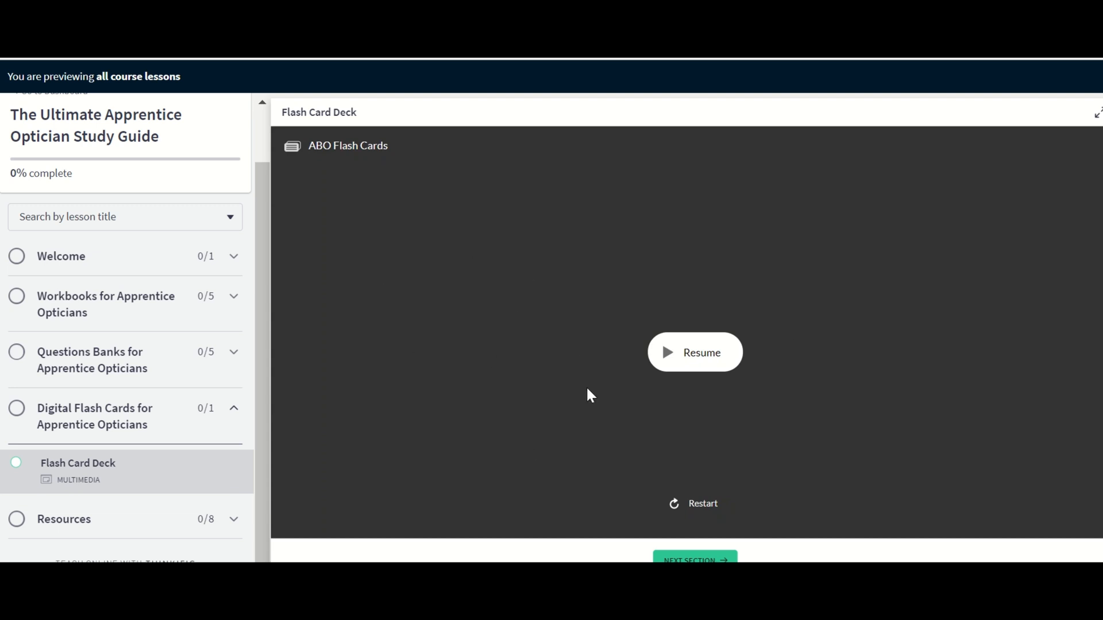
{"action": "mouse_move", "coordinate": [559, 393]}
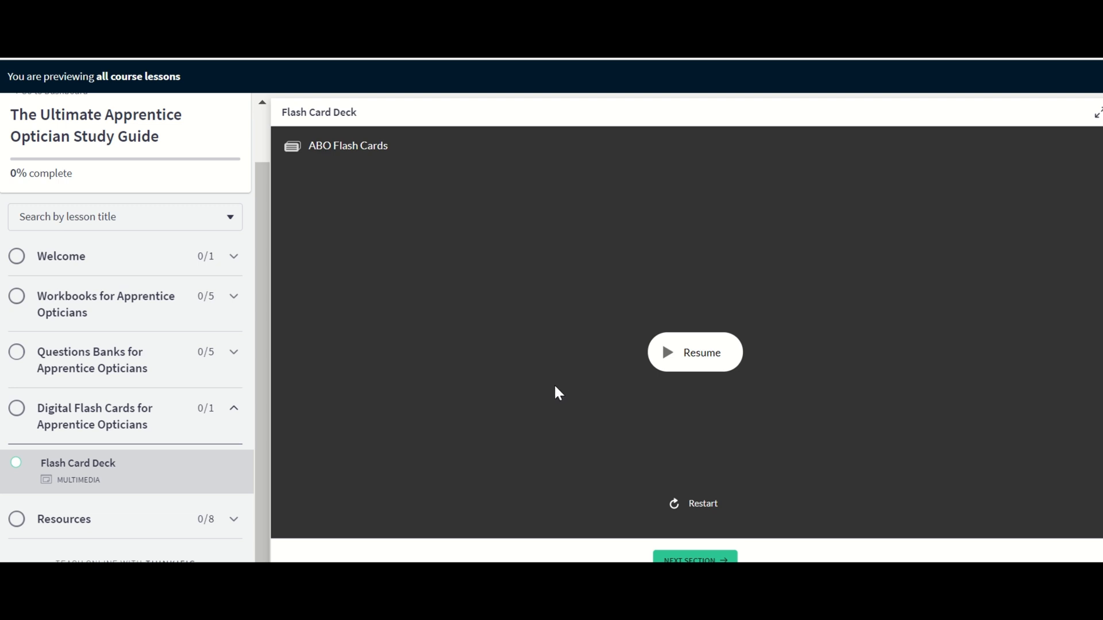
{"action": "mouse_move", "coordinate": [531, 426]}
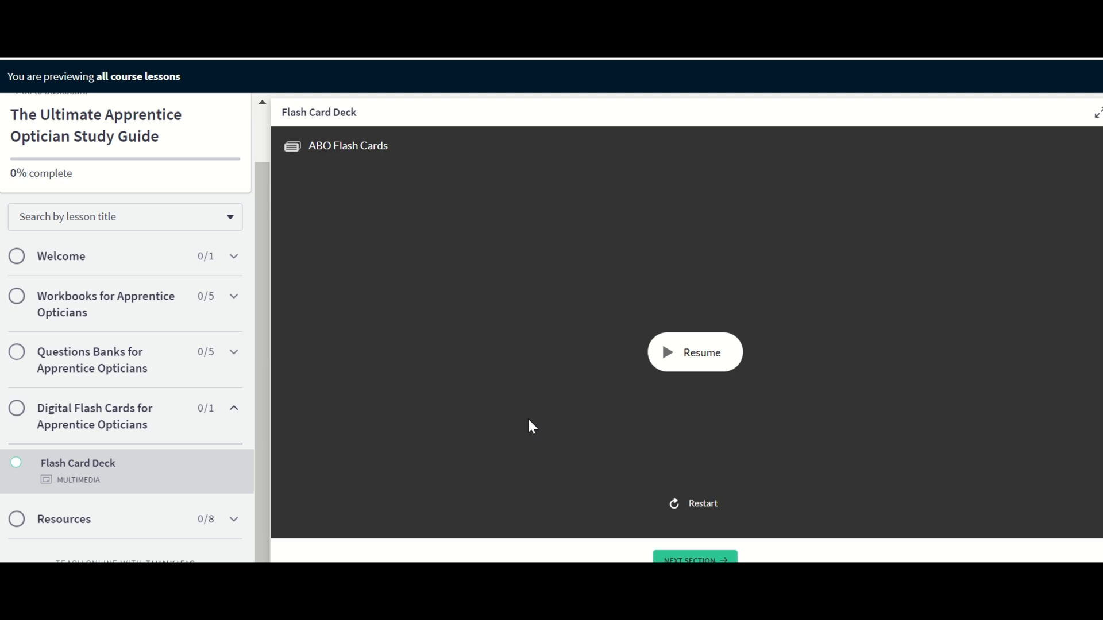
{"action": "mouse_move", "coordinate": [654, 277]}
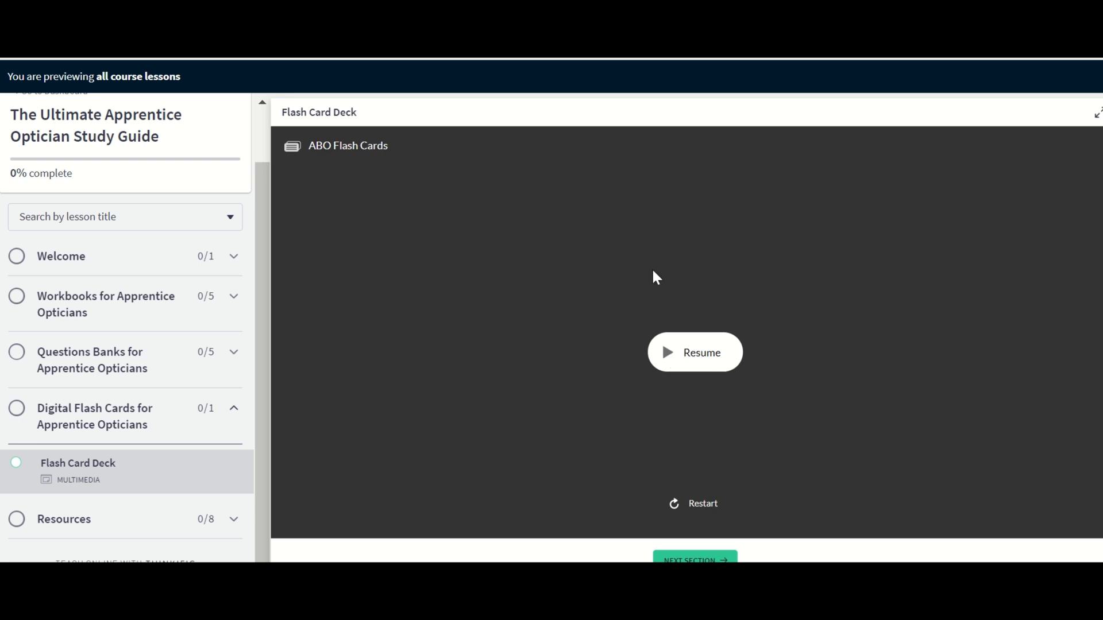
{"action": "mouse_move", "coordinate": [702, 489]}
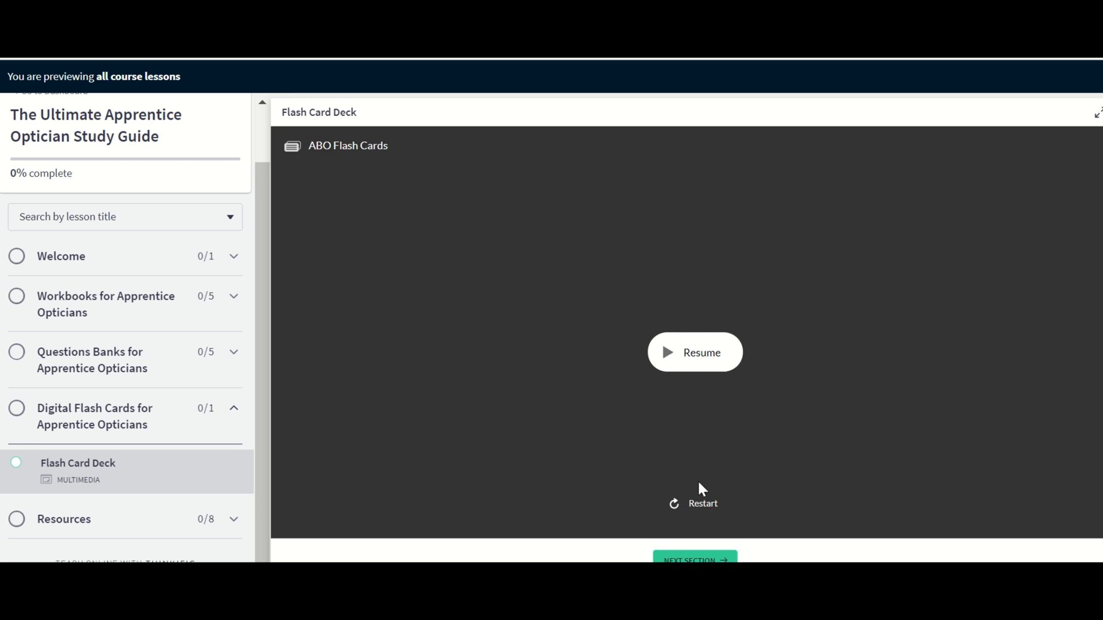
{"action": "mouse_move", "coordinate": [743, 361]}
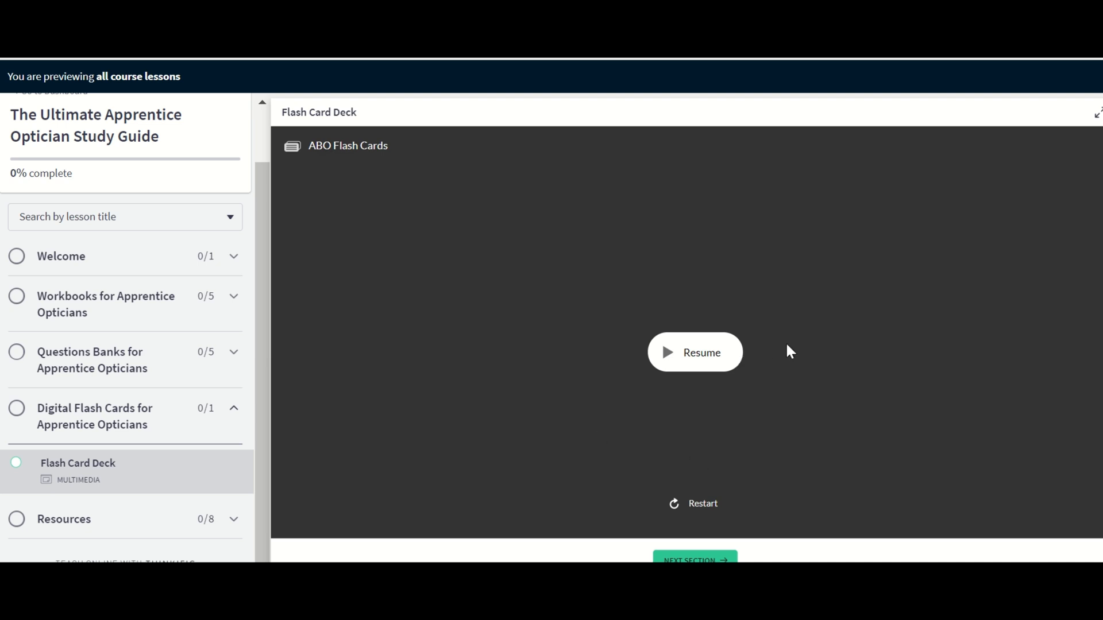
{"action": "mouse_move", "coordinate": [759, 334]}
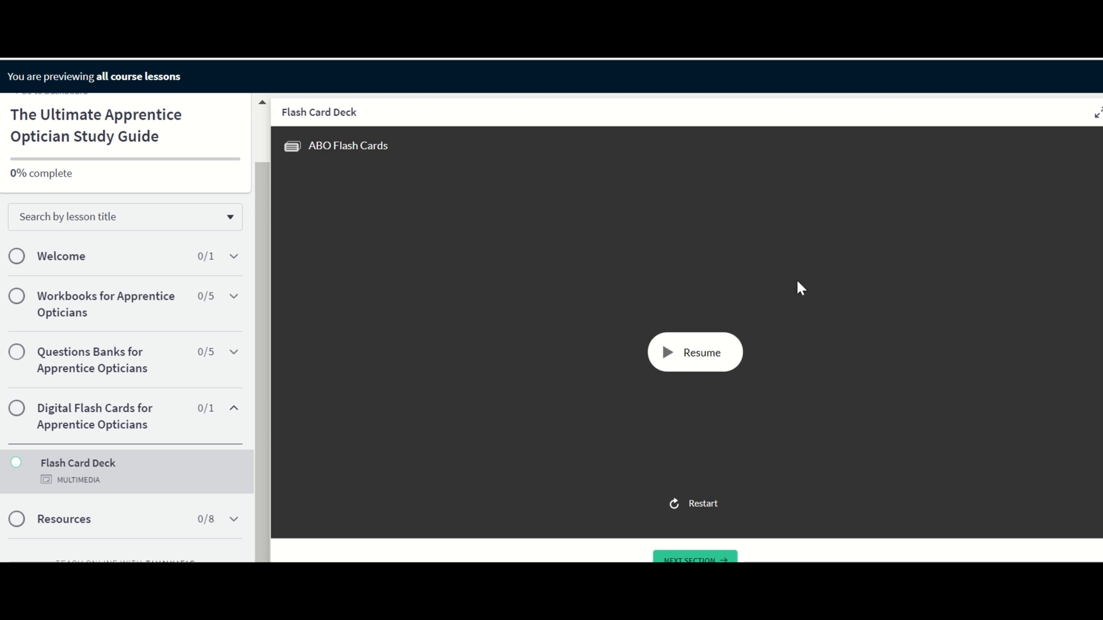
{"action": "mouse_move", "coordinate": [859, 378]}
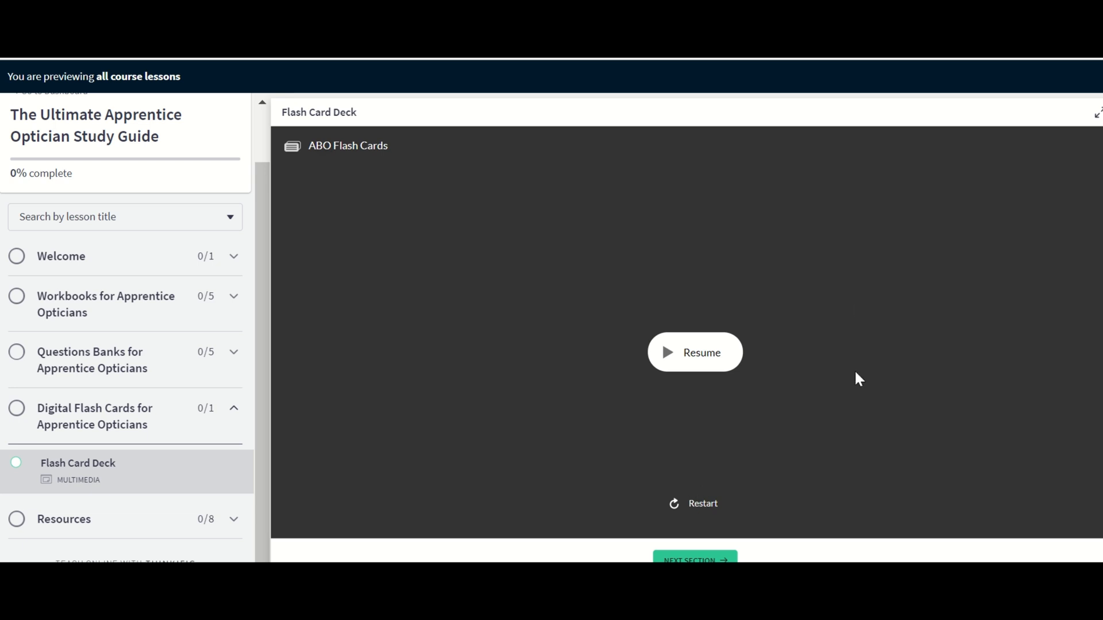
{"action": "mouse_move", "coordinate": [854, 309]}
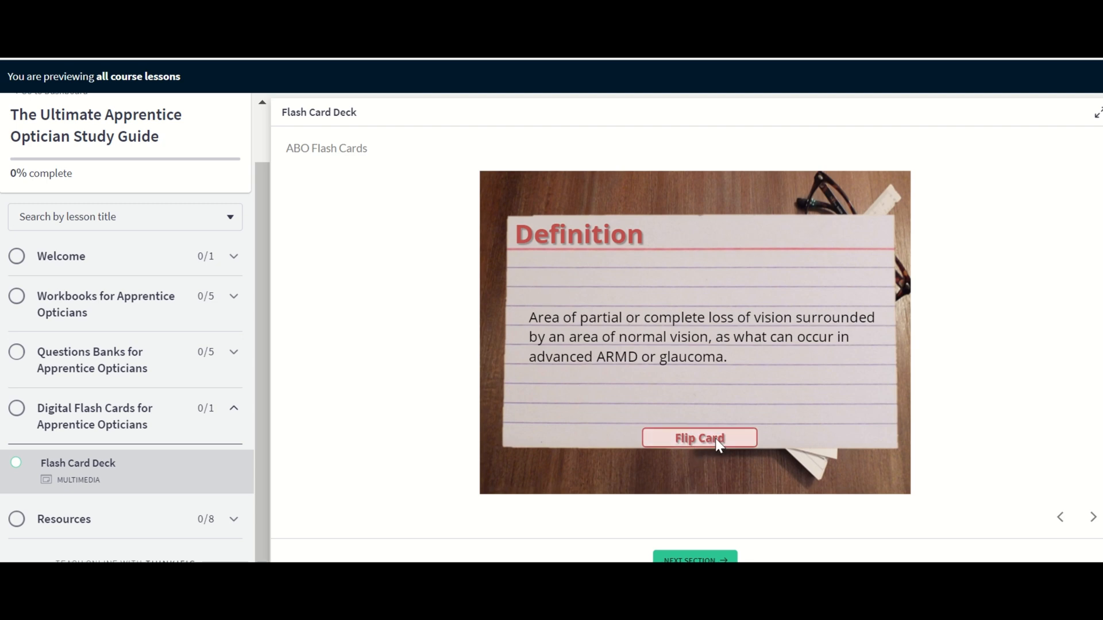
Flip cards to reveal Scotoma then Aberration, and list the Resources section's PDFs.
{"action": "left_click", "coordinate": [699, 438]}
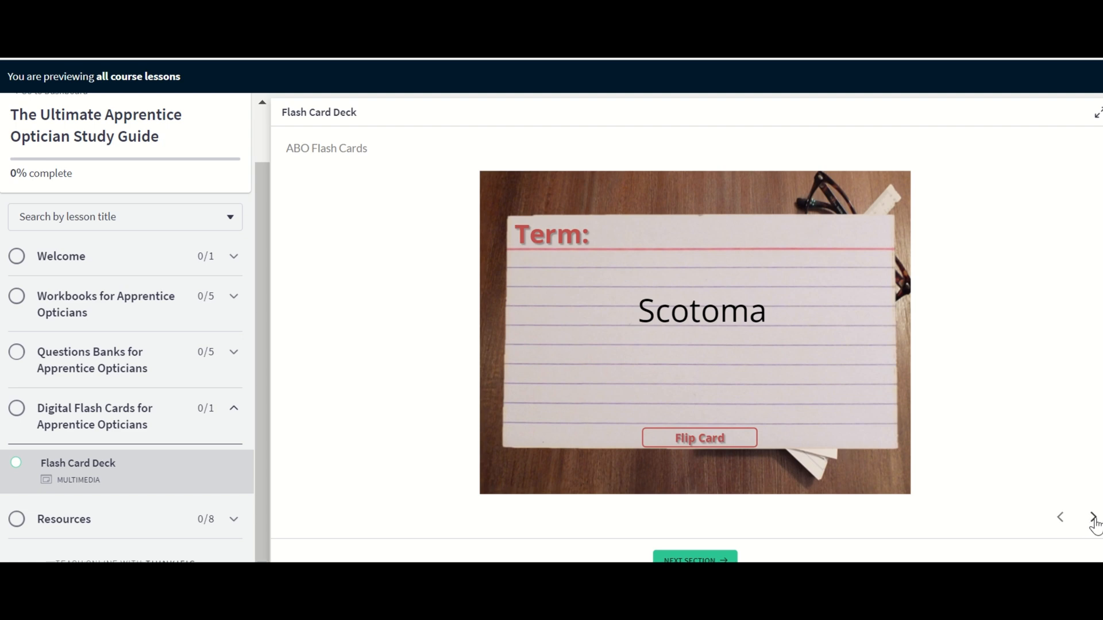
{"action": "left_click", "coordinate": [699, 438]}
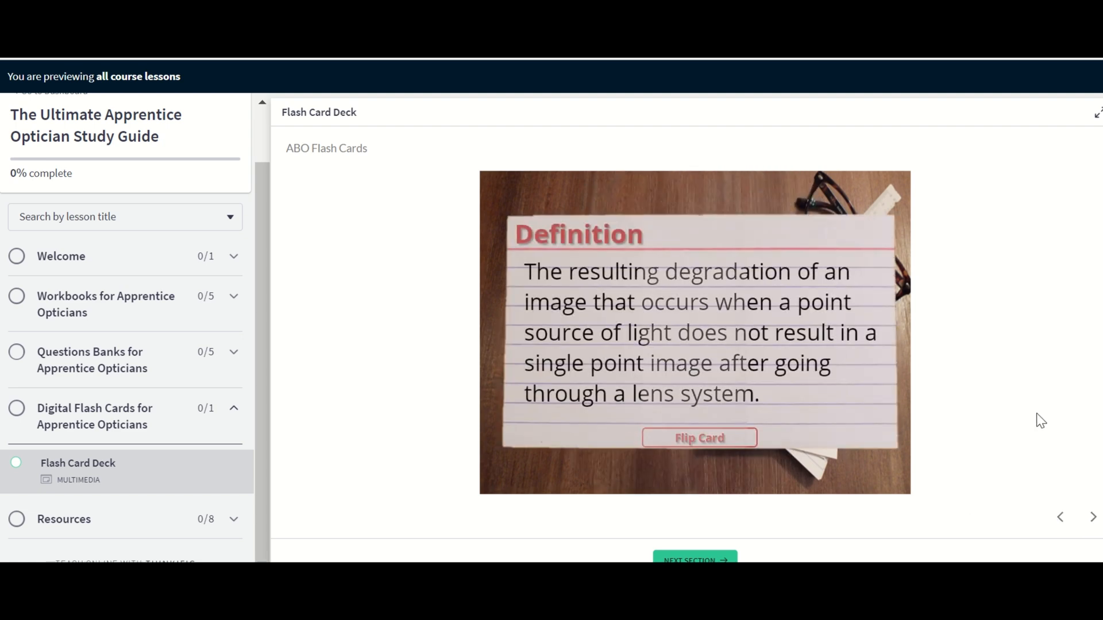
{"action": "left_click", "coordinate": [698, 438]}
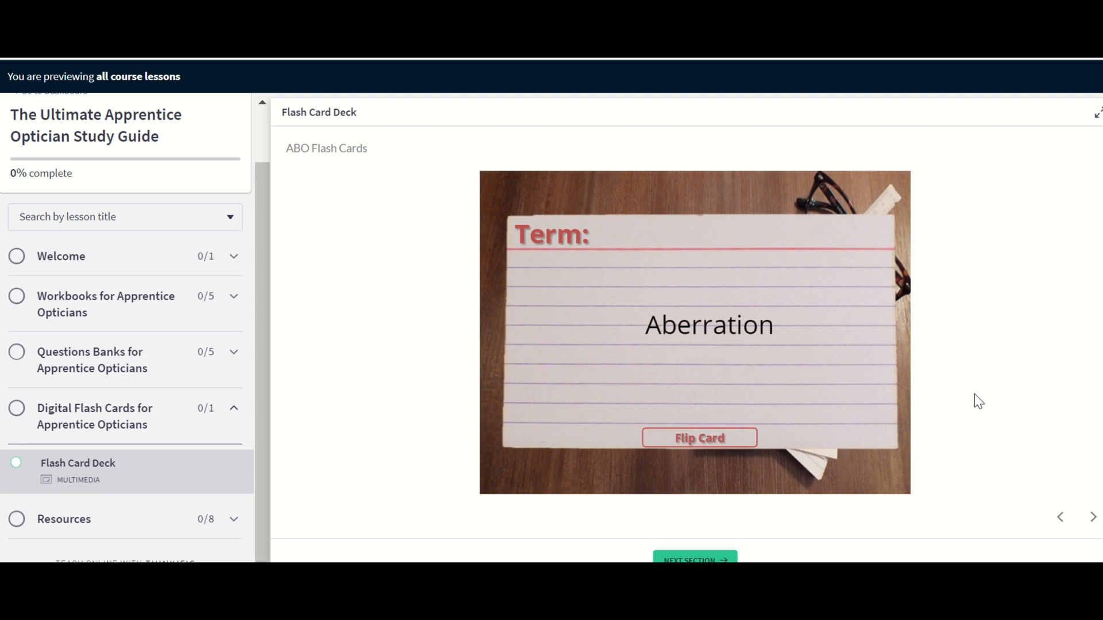
{"action": "mouse_move", "coordinate": [802, 398]}
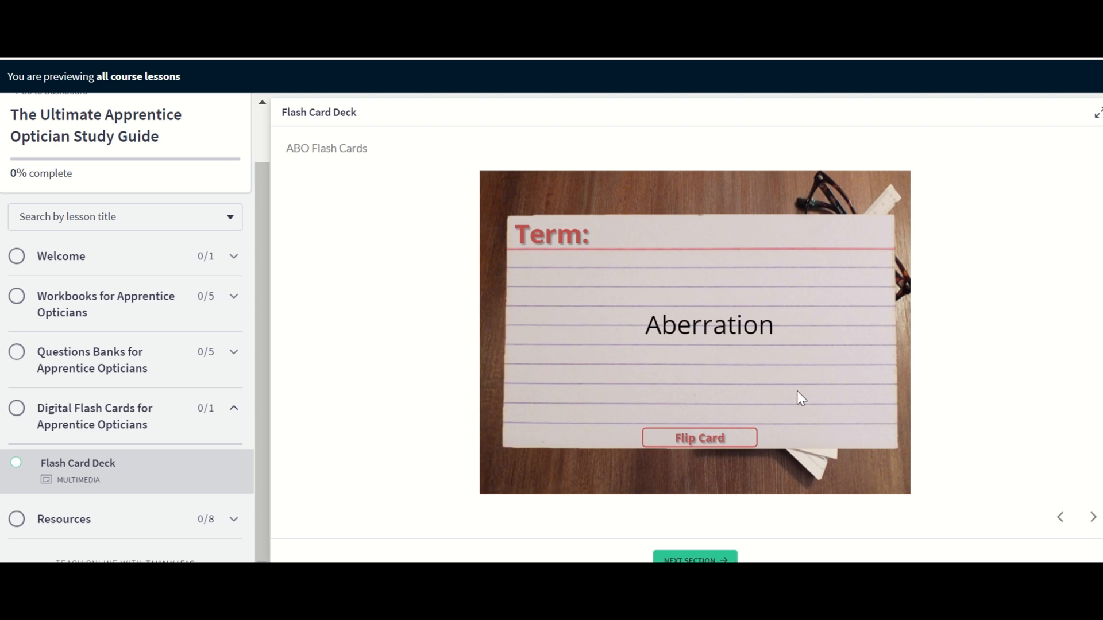
{"action": "mouse_move", "coordinate": [855, 330]}
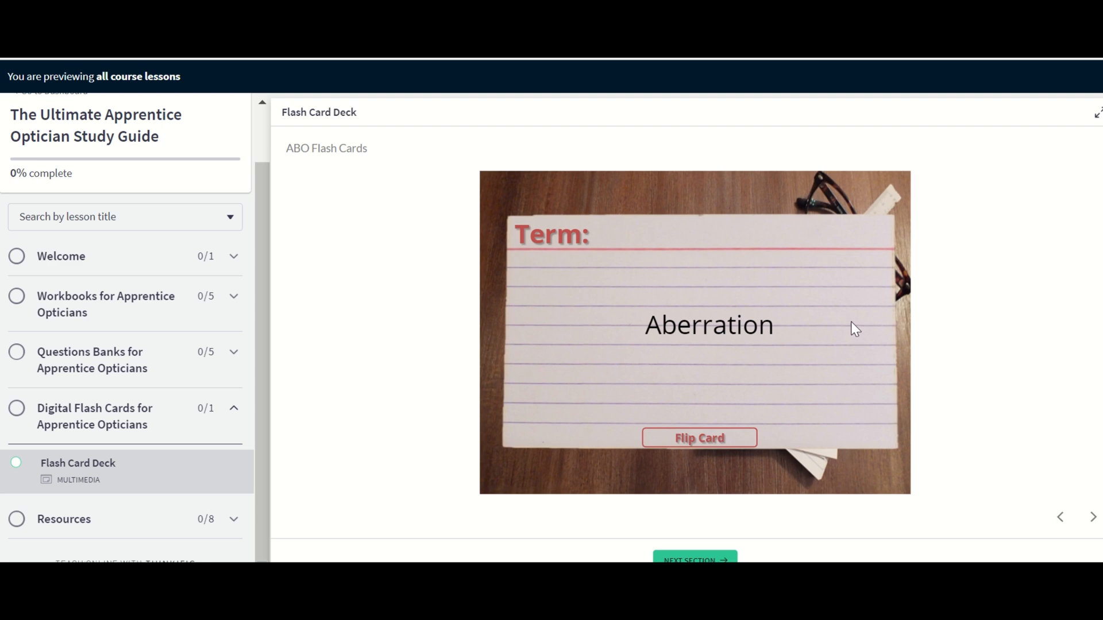
{"action": "mouse_move", "coordinate": [1014, 309]}
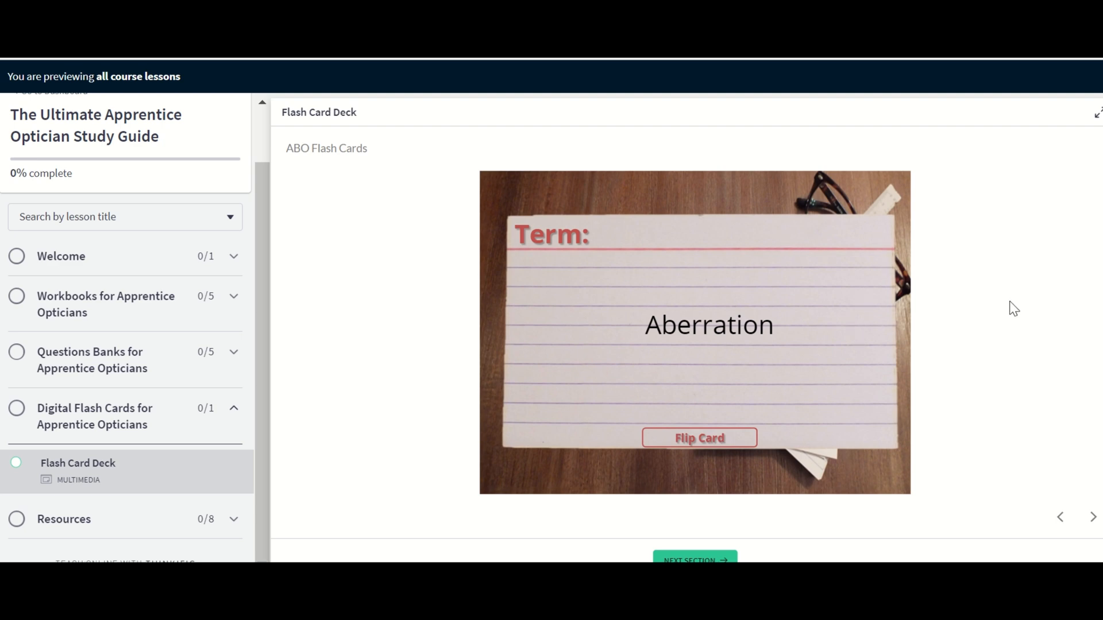
{"action": "mouse_move", "coordinate": [935, 338]}
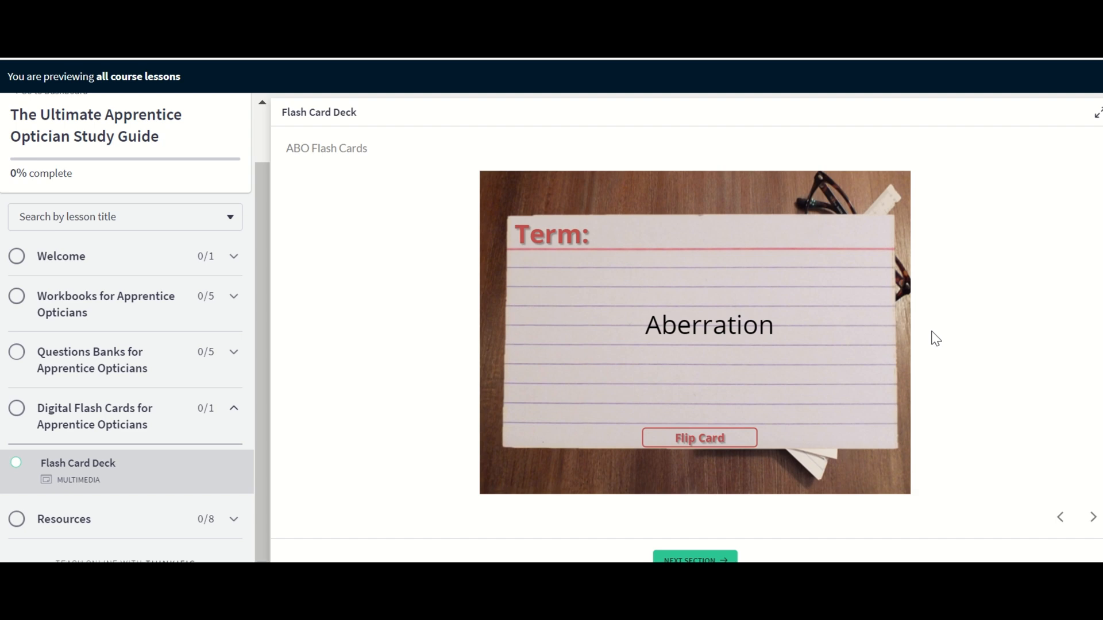
{"action": "mouse_move", "coordinate": [866, 317]}
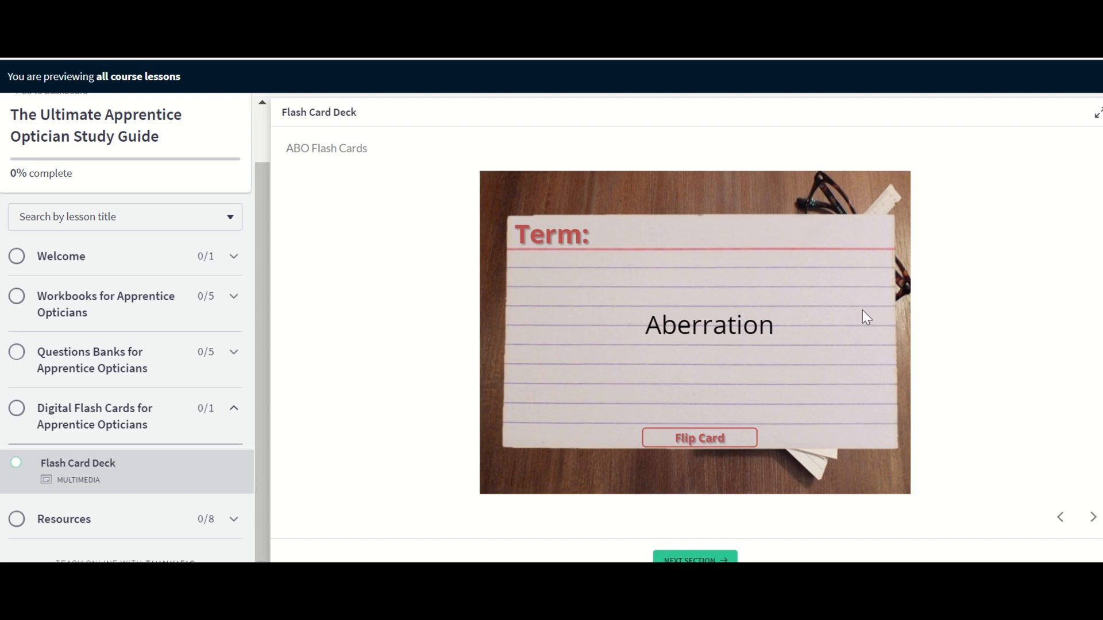
{"action": "mouse_move", "coordinate": [813, 320]}
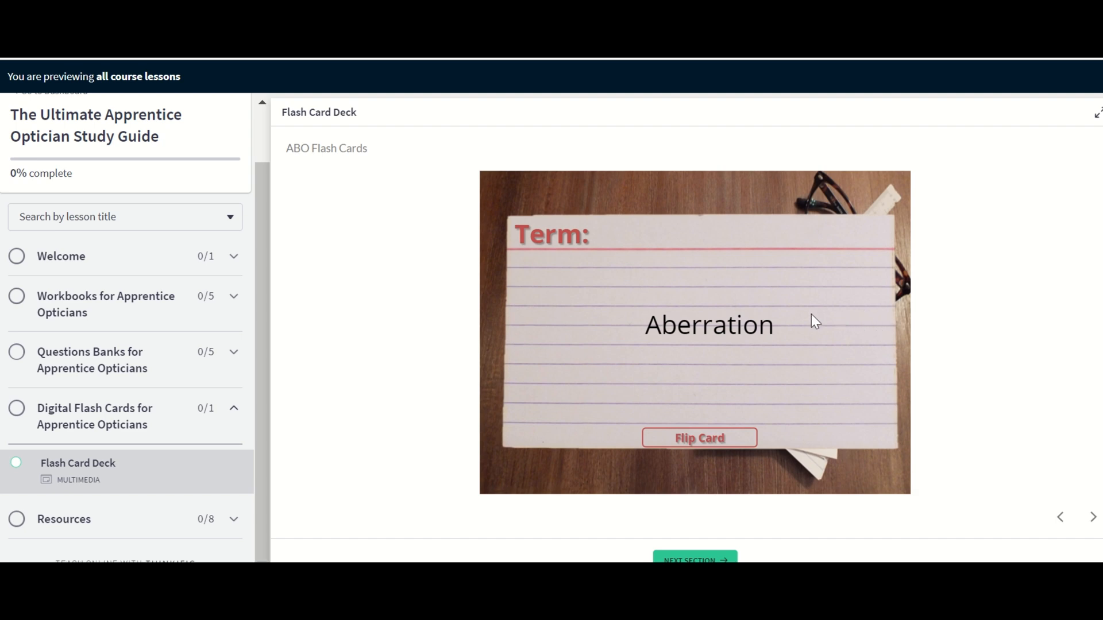
{"action": "mouse_move", "coordinate": [57, 475]}
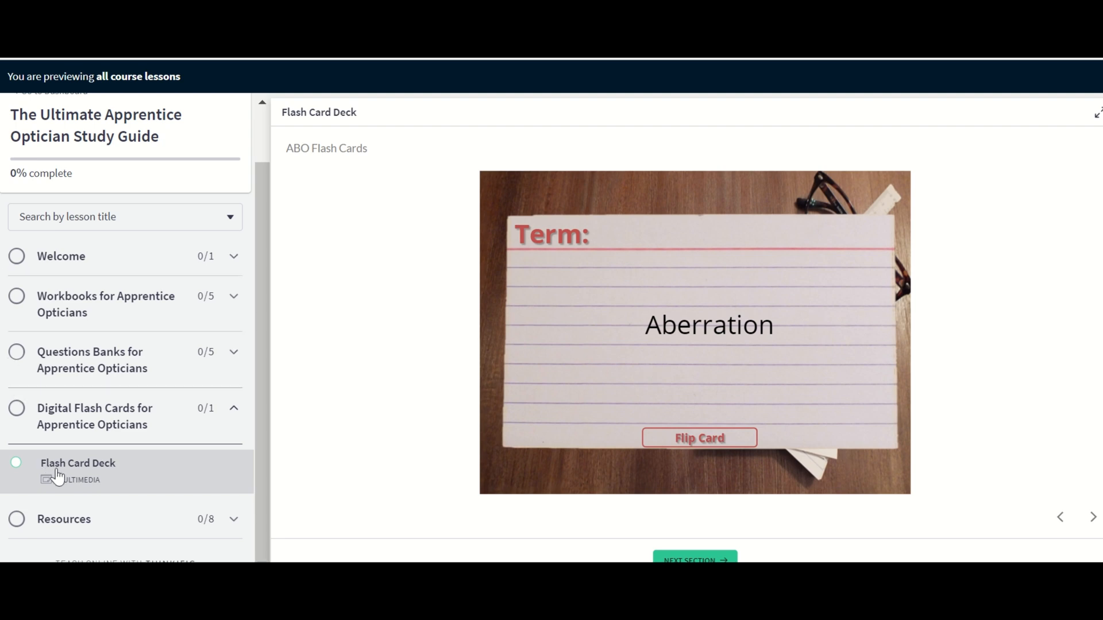
{"action": "mouse_move", "coordinate": [80, 527]}
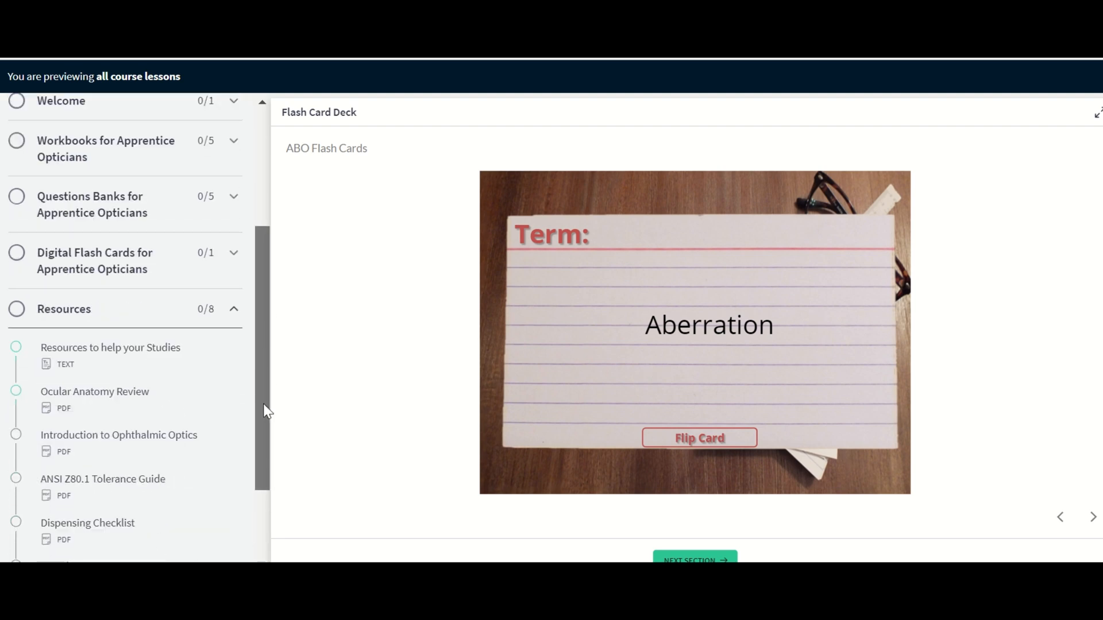
{"action": "scroll", "scroll_direction": "down", "scroll_amount": 3}
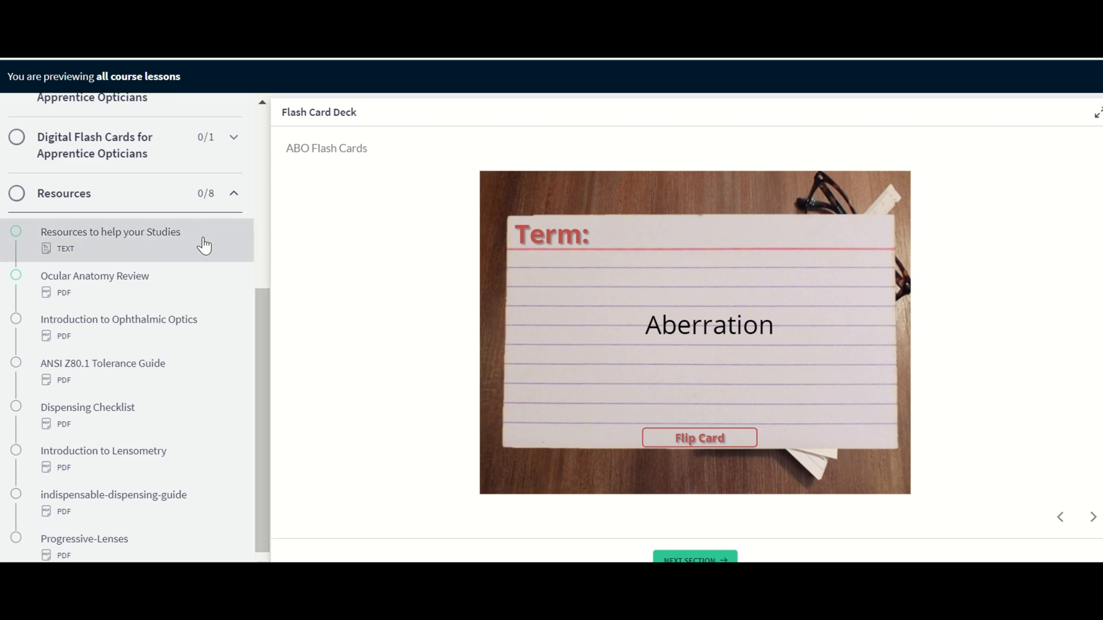
{"action": "mouse_move", "coordinate": [153, 243]}
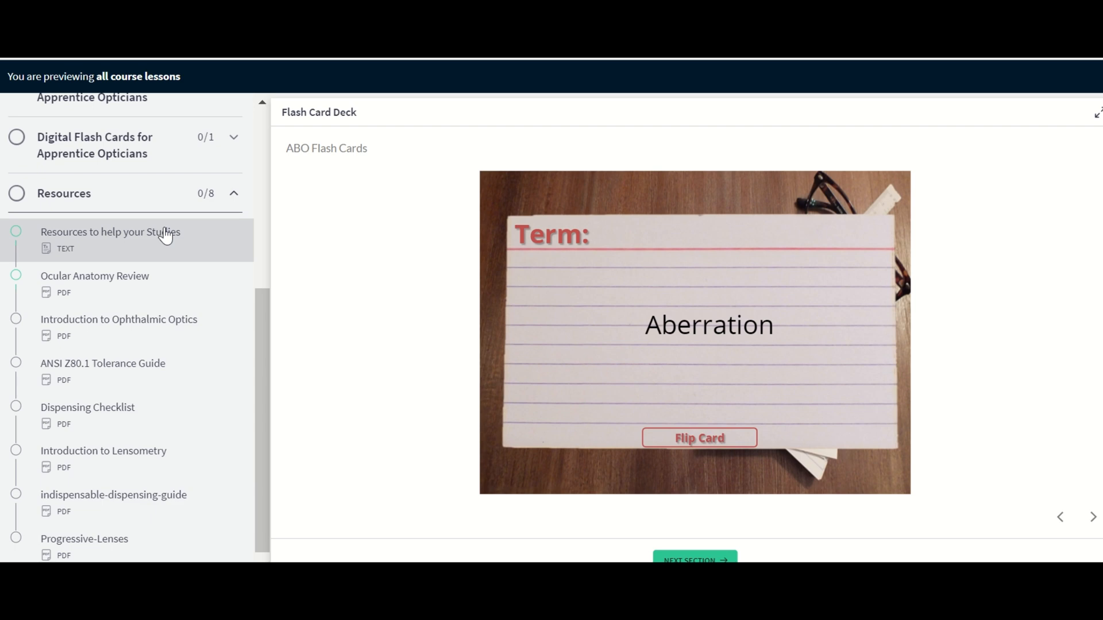
{"action": "mouse_move", "coordinate": [177, 205]}
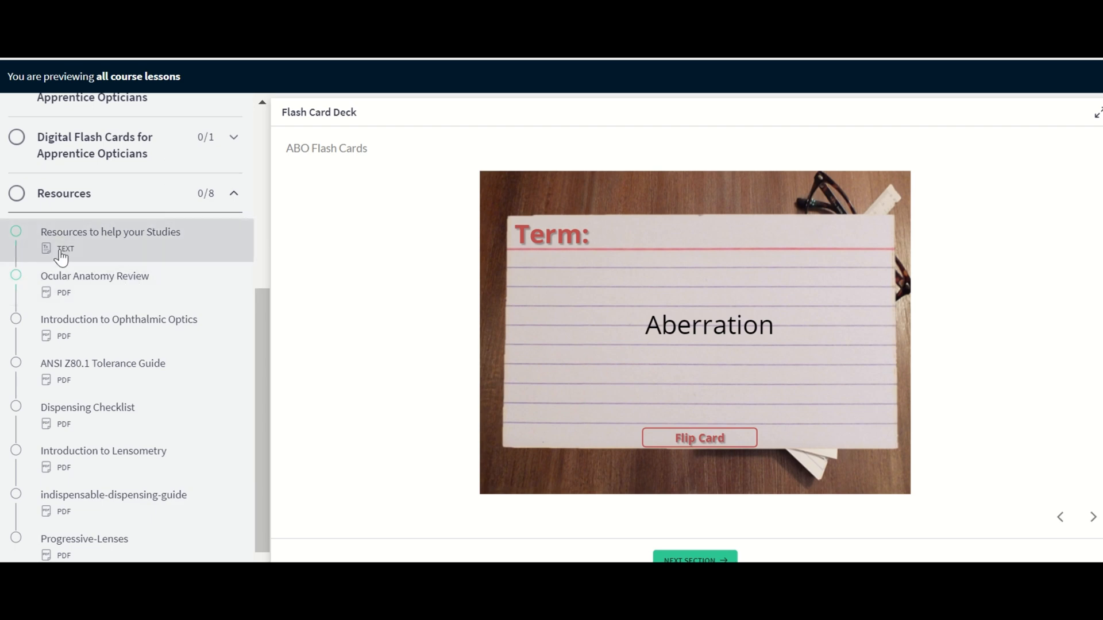
Open the 'Resources to help your Studies' intro lesson with its resource thumbnails.
{"action": "scroll", "scroll_direction": "down", "scroll_amount": 3}
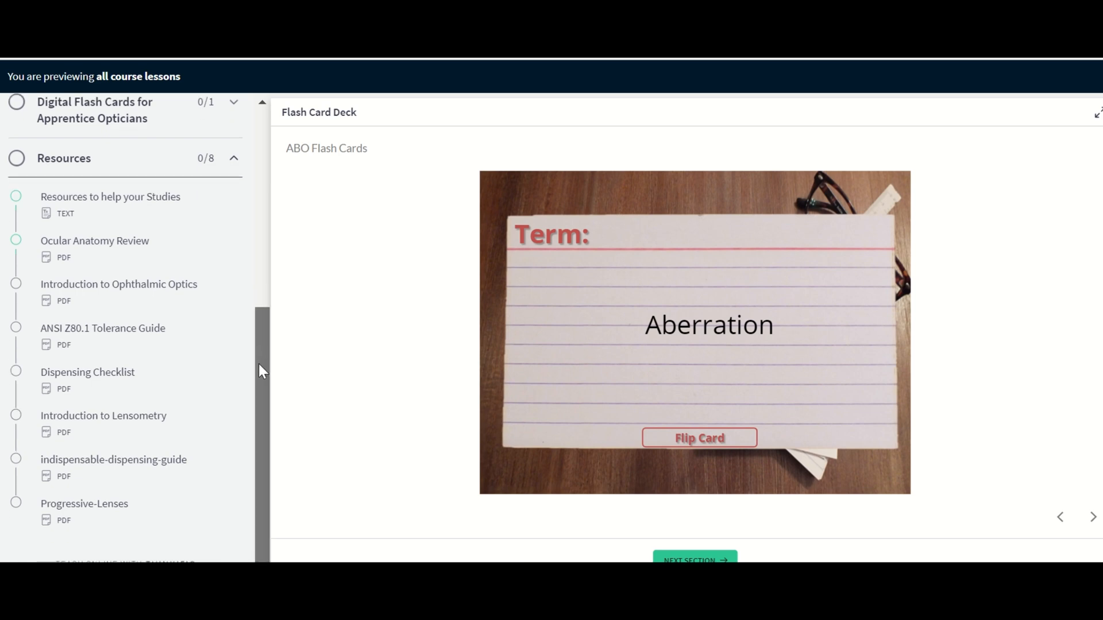
{"action": "mouse_move", "coordinate": [212, 310]}
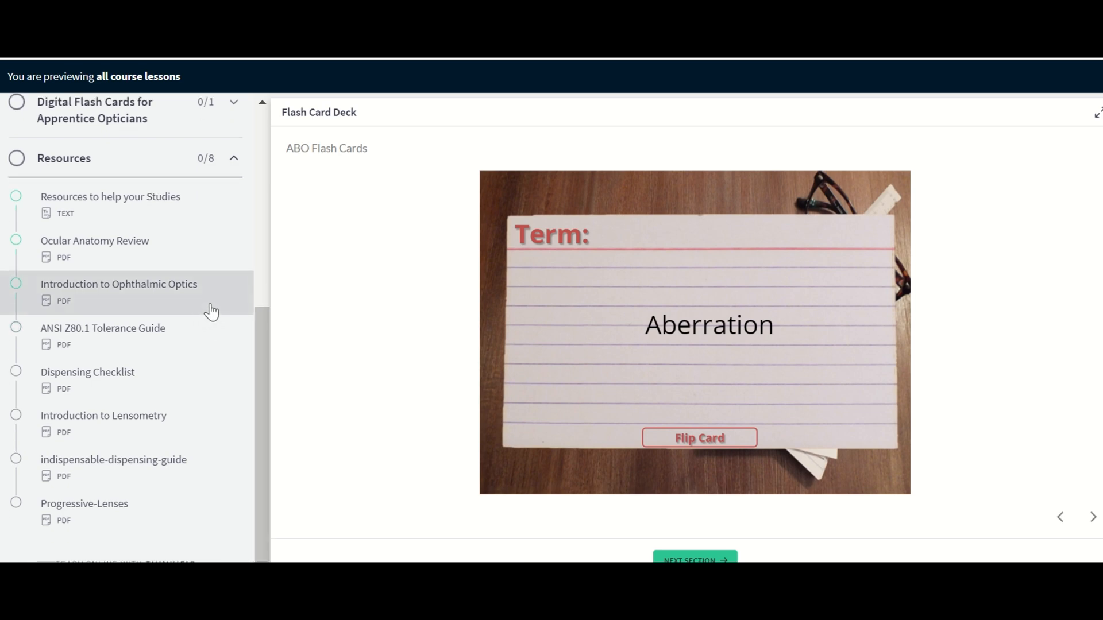
{"action": "mouse_move", "coordinate": [174, 236]}
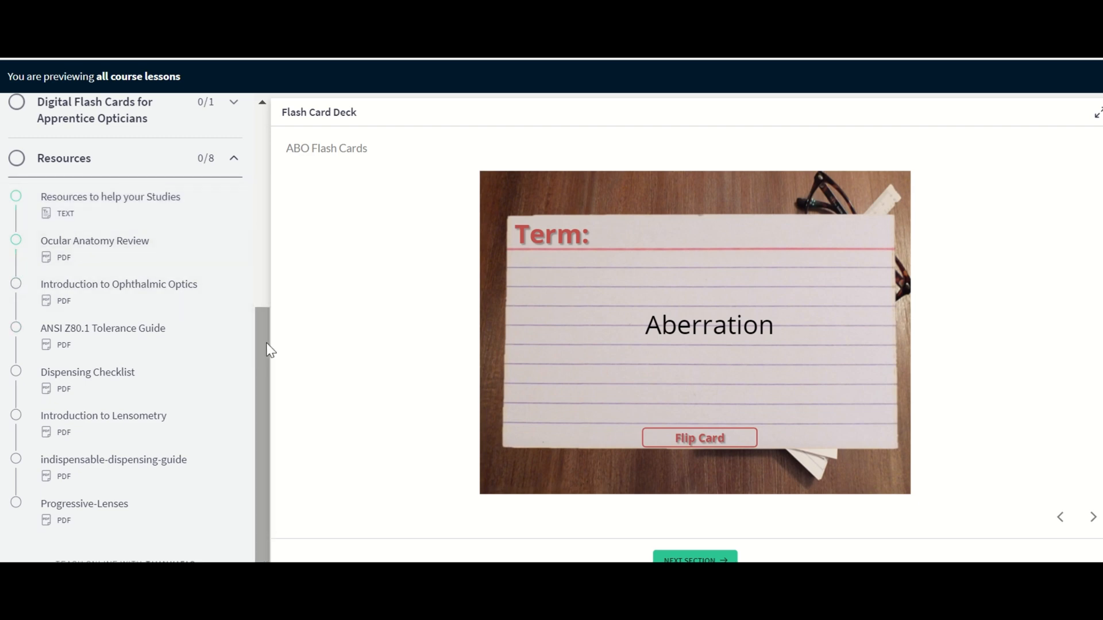
{"action": "mouse_move", "coordinate": [166, 216]}
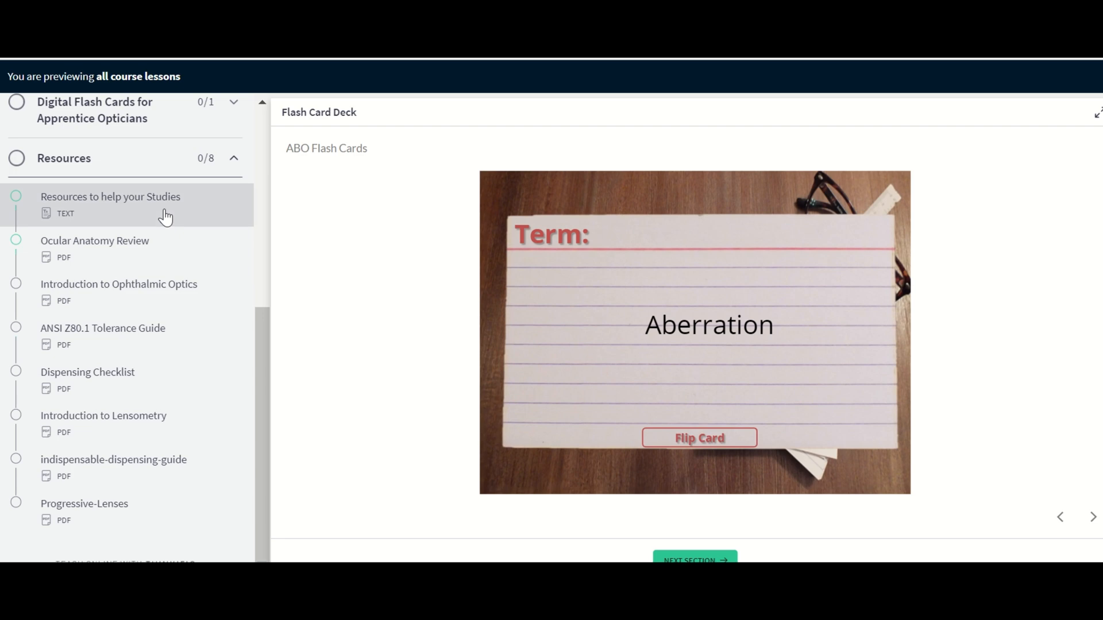
{"action": "mouse_move", "coordinate": [136, 243]}
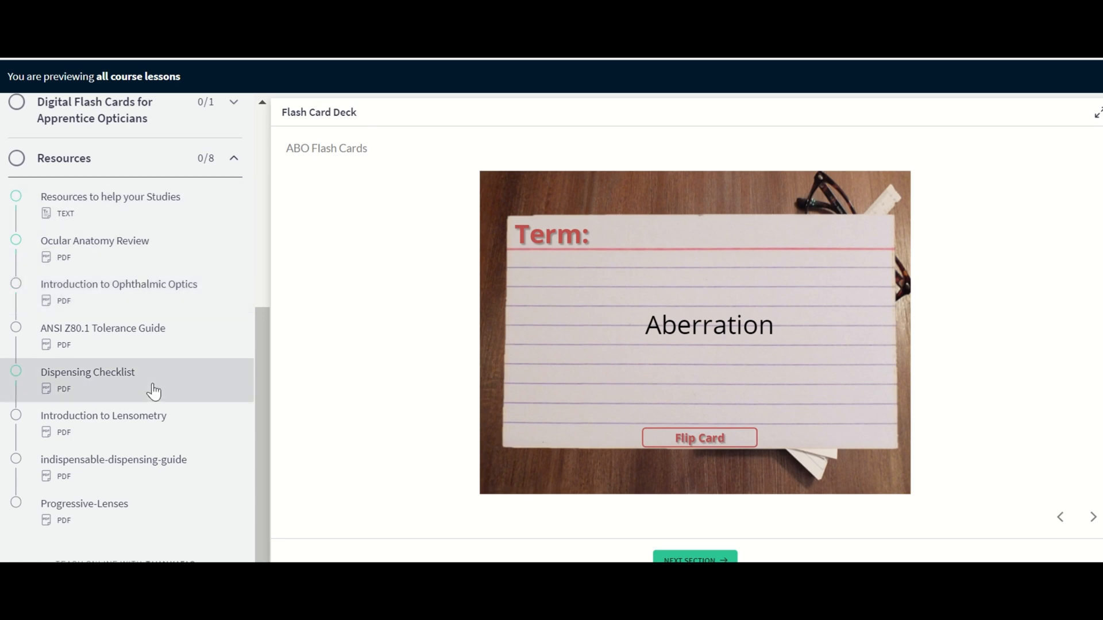
{"action": "left_click", "coordinate": [110, 205]}
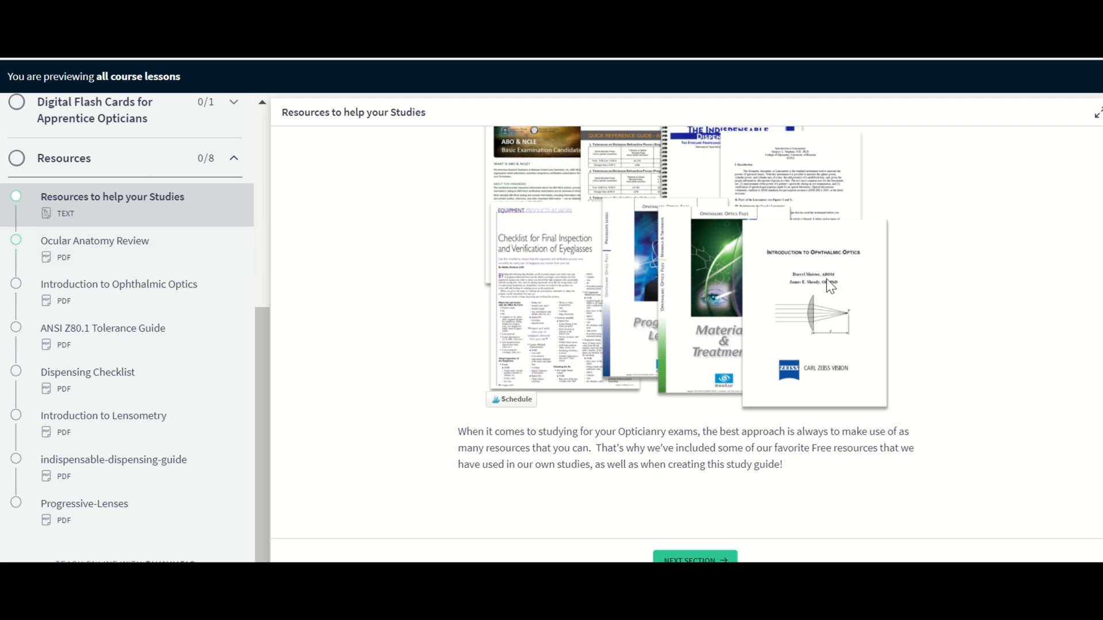
{"action": "mouse_move", "coordinate": [569, 260]}
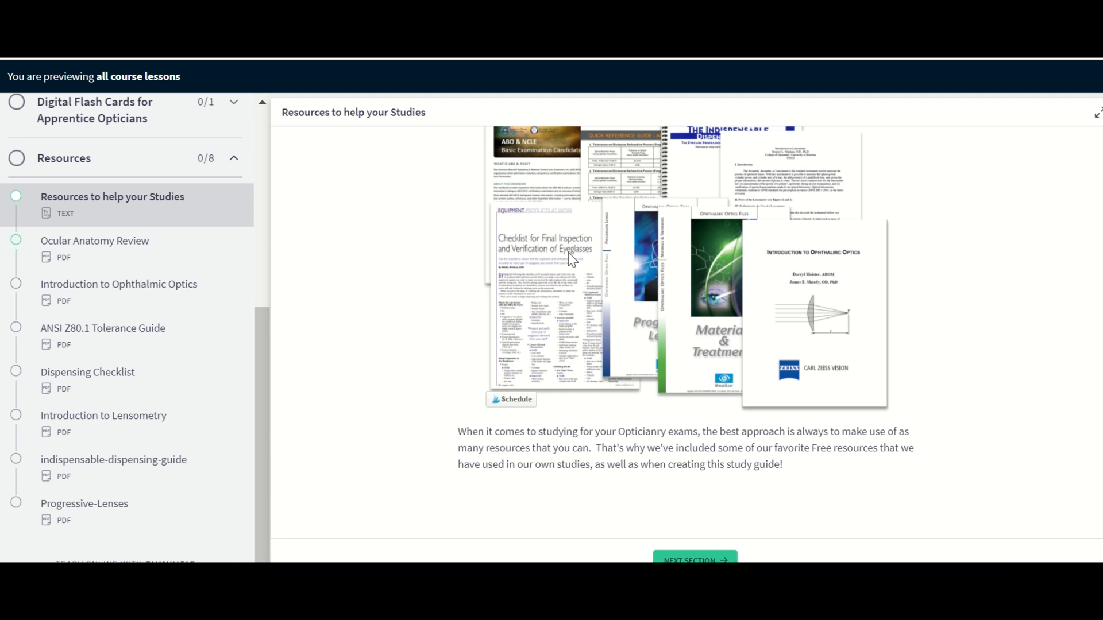
{"action": "mouse_move", "coordinate": [542, 269]}
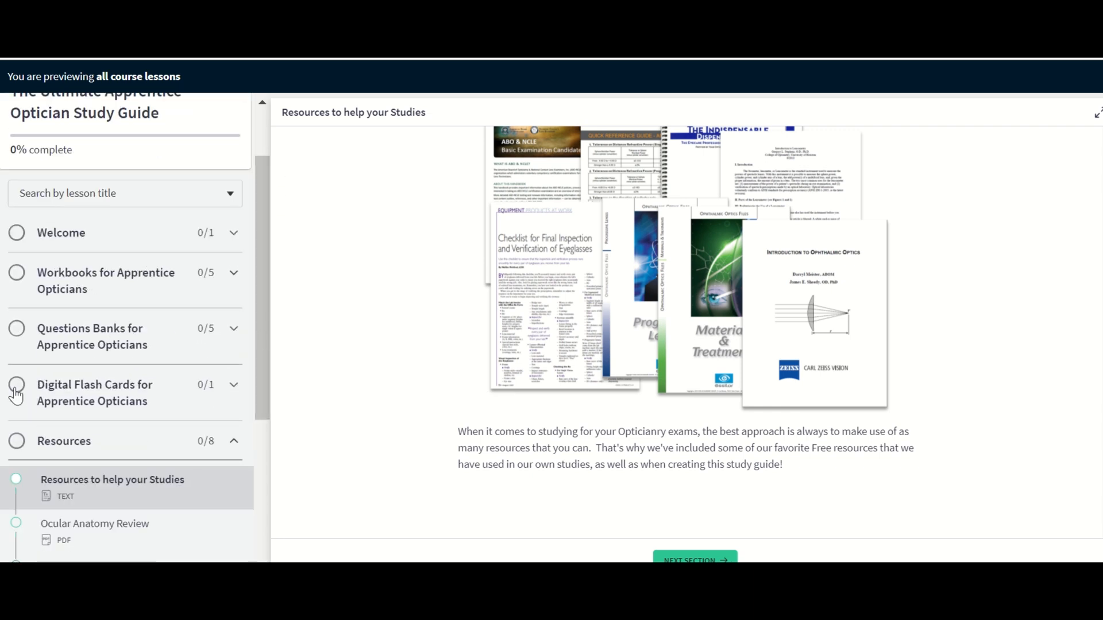
{"action": "scroll", "scroll_direction": "down", "scroll_amount": 3}
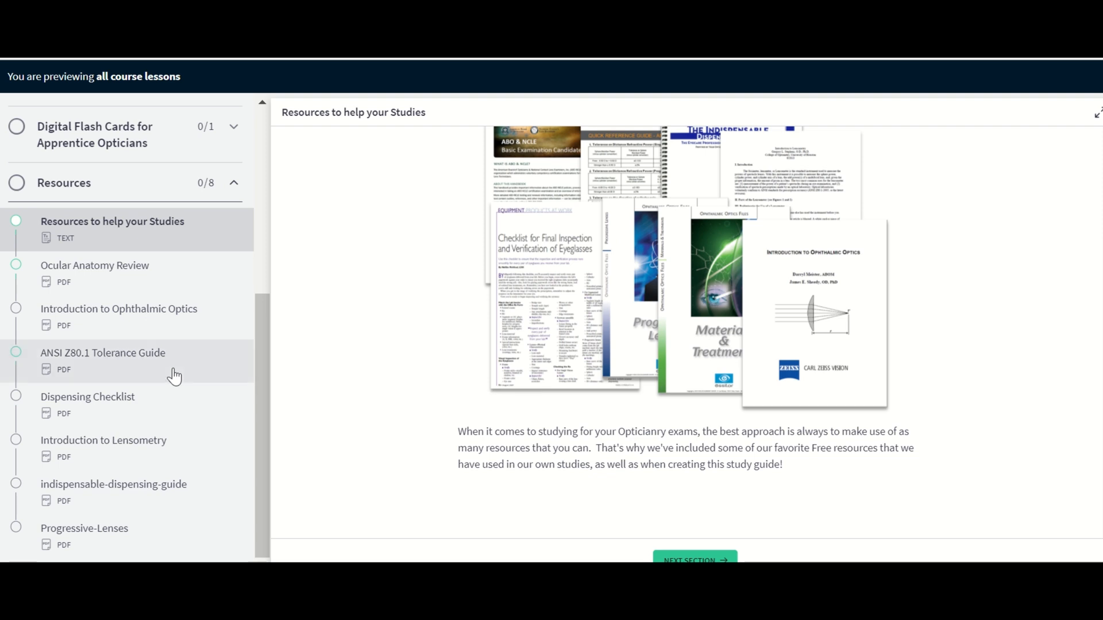
{"action": "left_click", "coordinate": [96, 273]}
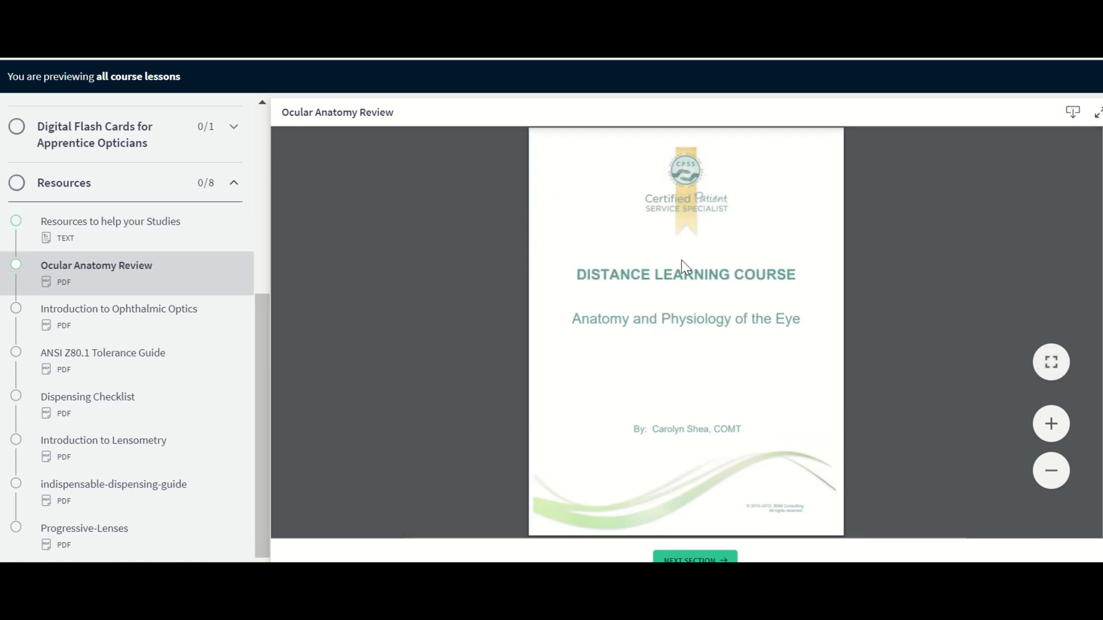
Skim the Ocular Anatomy Review pages, then load the 130-page Introduction to Ophthalmic Optics PDF.
{"action": "scroll", "scroll_direction": "down", "scroll_amount": 3}
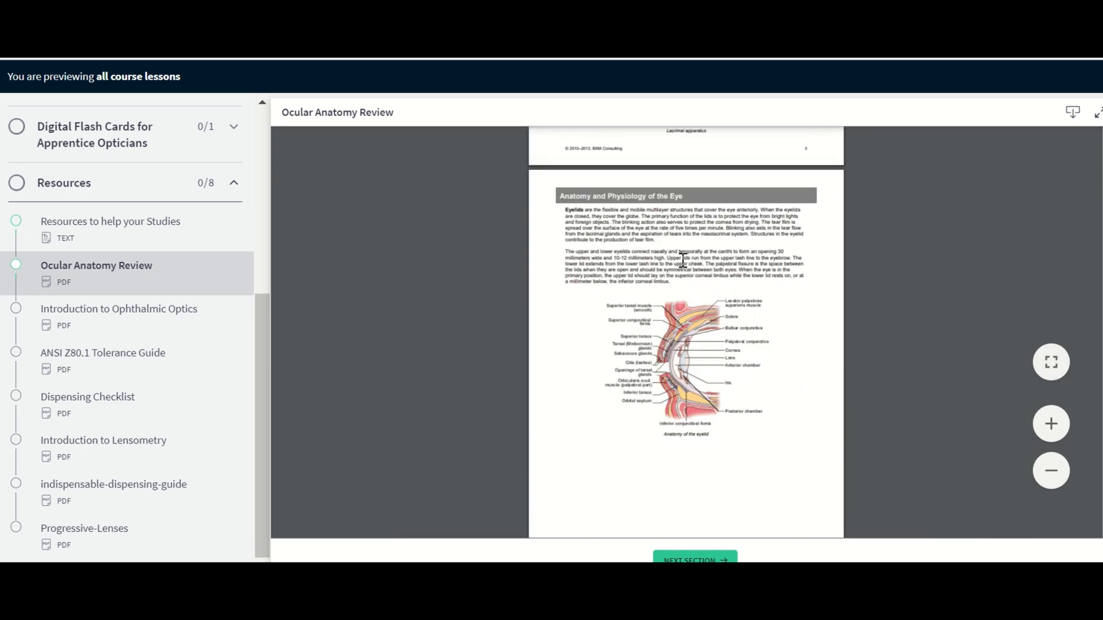
{"action": "scroll", "scroll_direction": "down", "scroll_amount": 3}
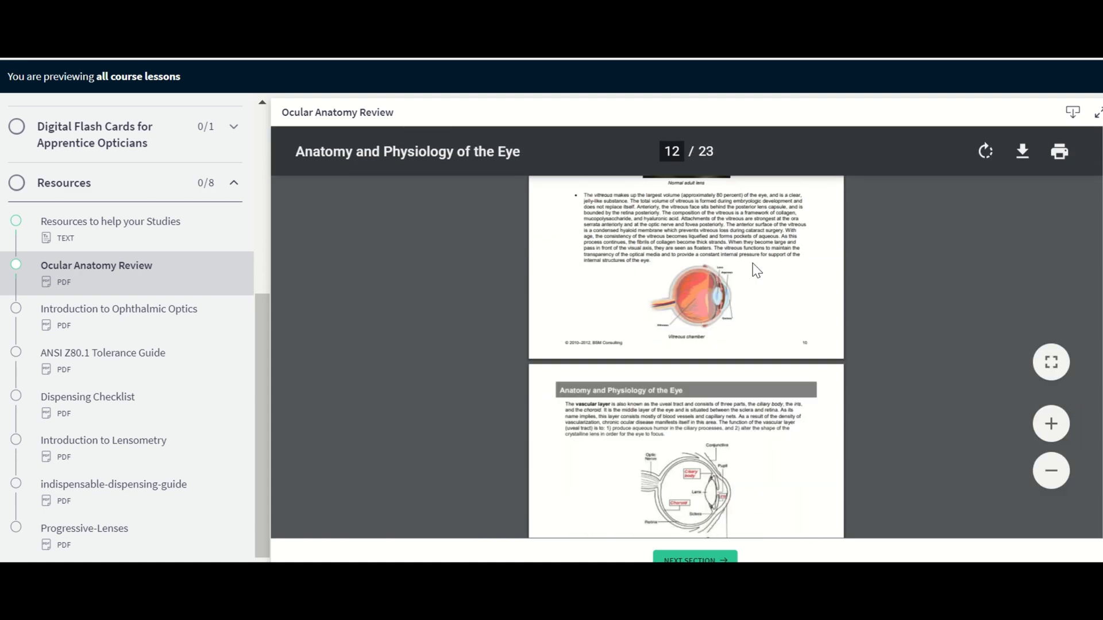
{"action": "scroll", "scroll_direction": "down", "scroll_amount": 3}
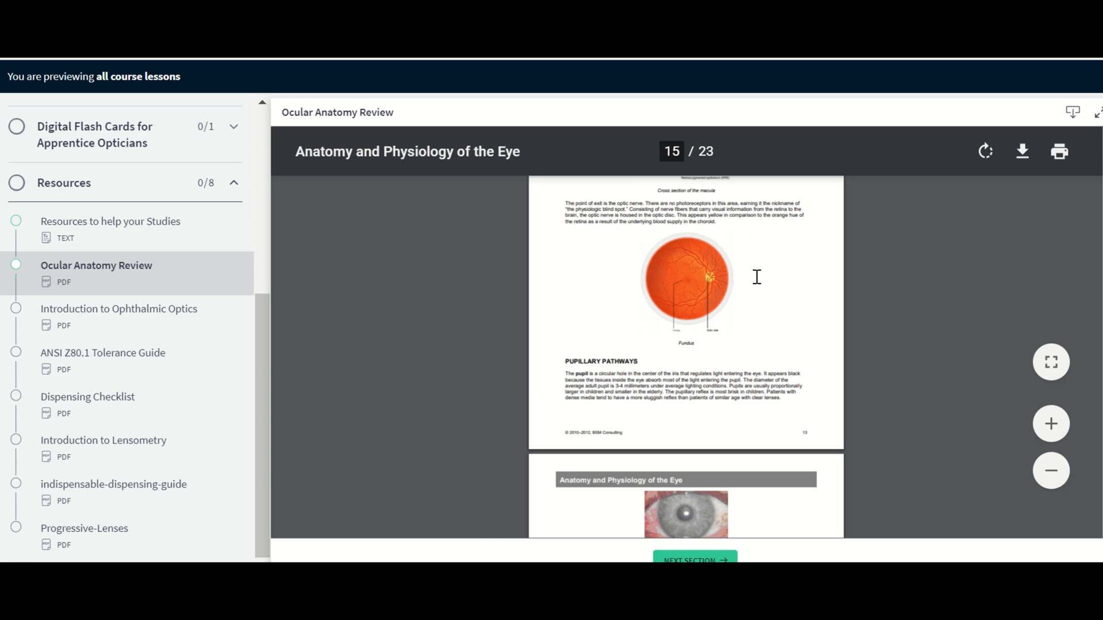
{"action": "scroll", "scroll_direction": "down", "scroll_amount": 3}
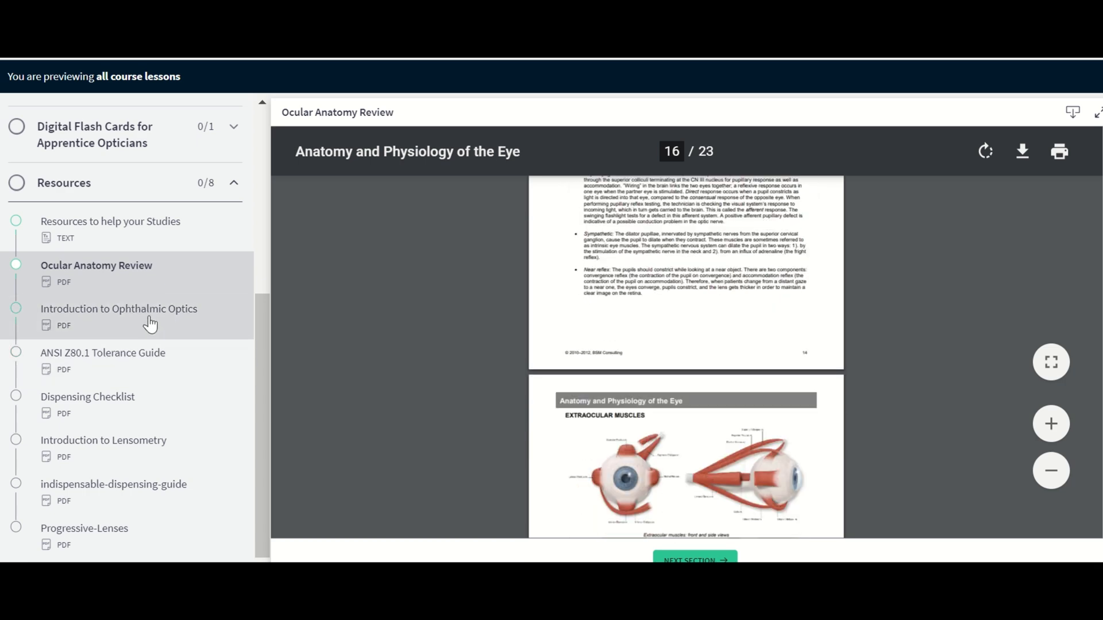
{"action": "left_click", "coordinate": [121, 309]}
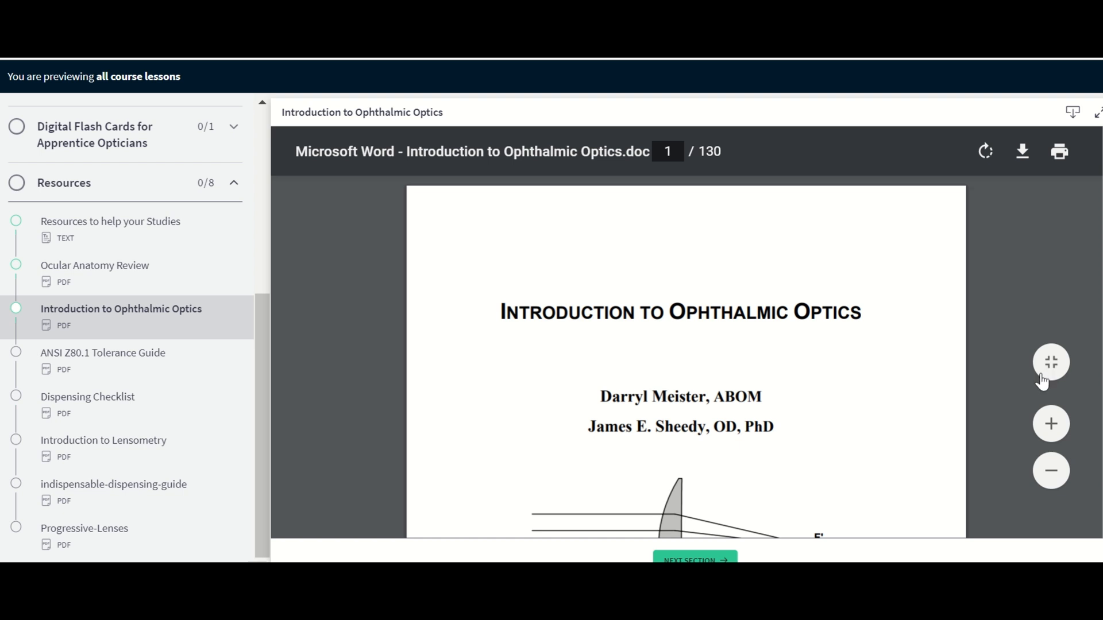
{"action": "mouse_move", "coordinate": [1026, 371]}
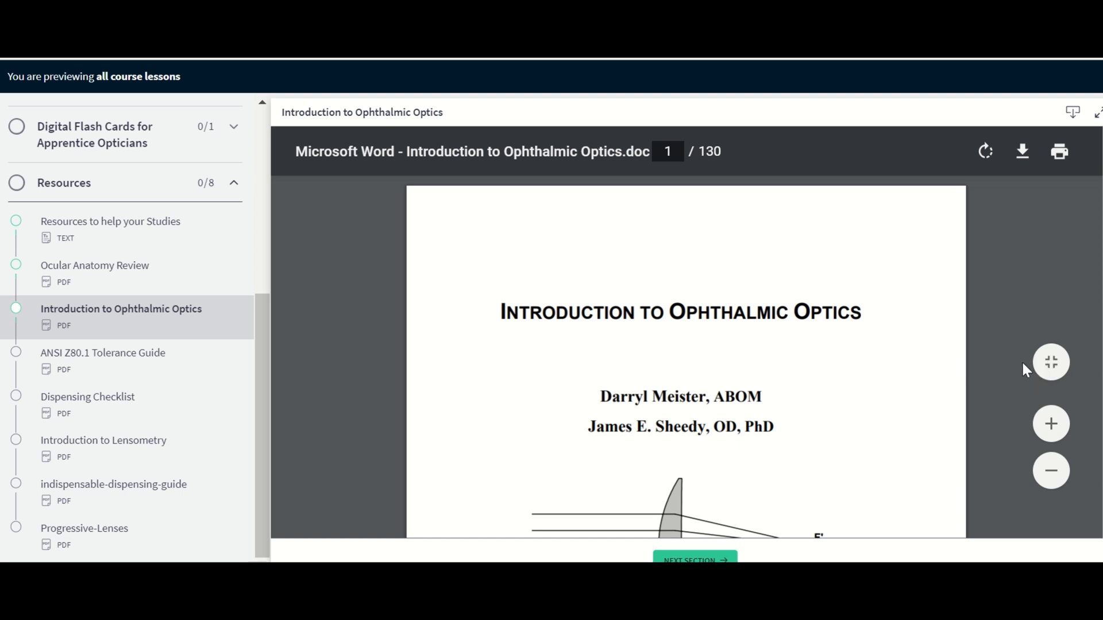
{"action": "mouse_move", "coordinate": [1070, 342]}
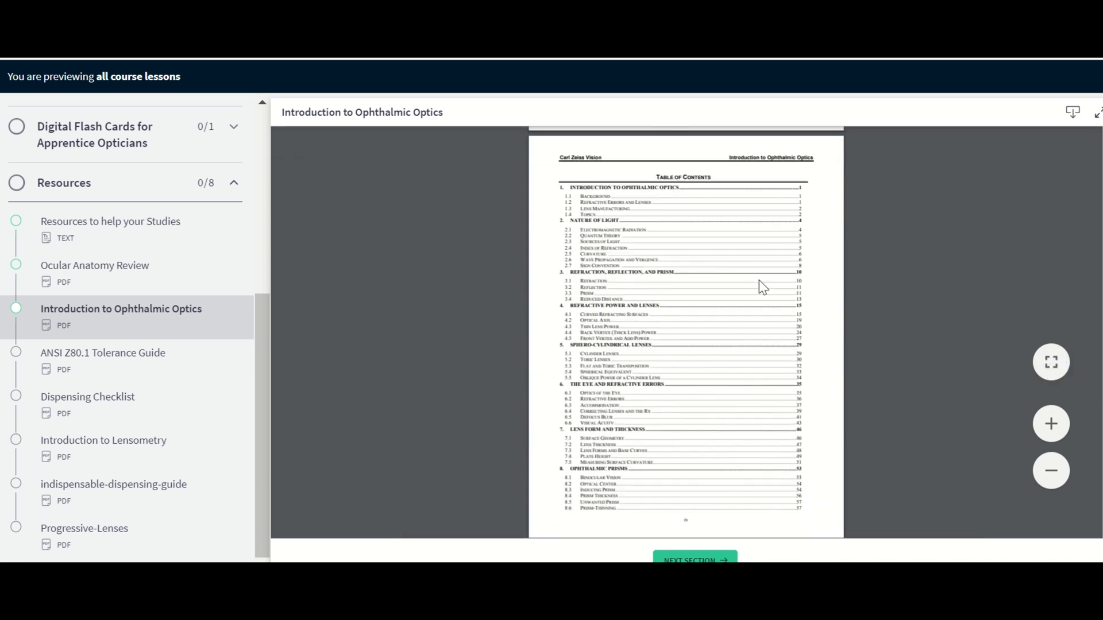
Skim the Introduction to Ophthalmic Optics early chapters, then load the ANSI Z80.1 Tolerance Guide PDF.
{"action": "scroll", "scroll_direction": "down", "scroll_amount": 3}
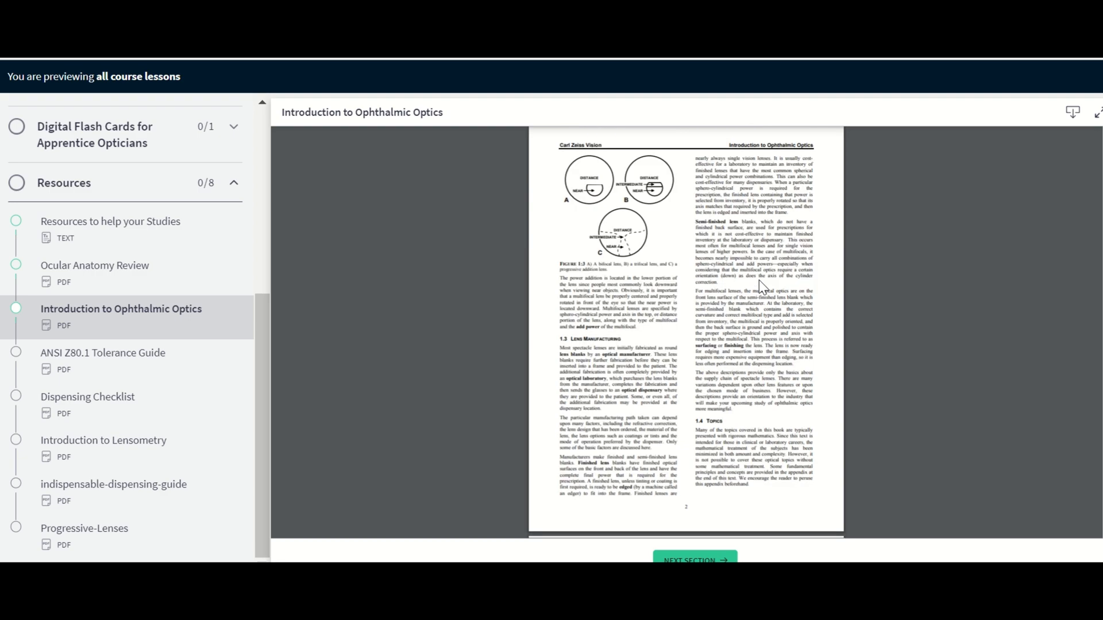
{"action": "scroll", "scroll_direction": "down", "scroll_amount": 3}
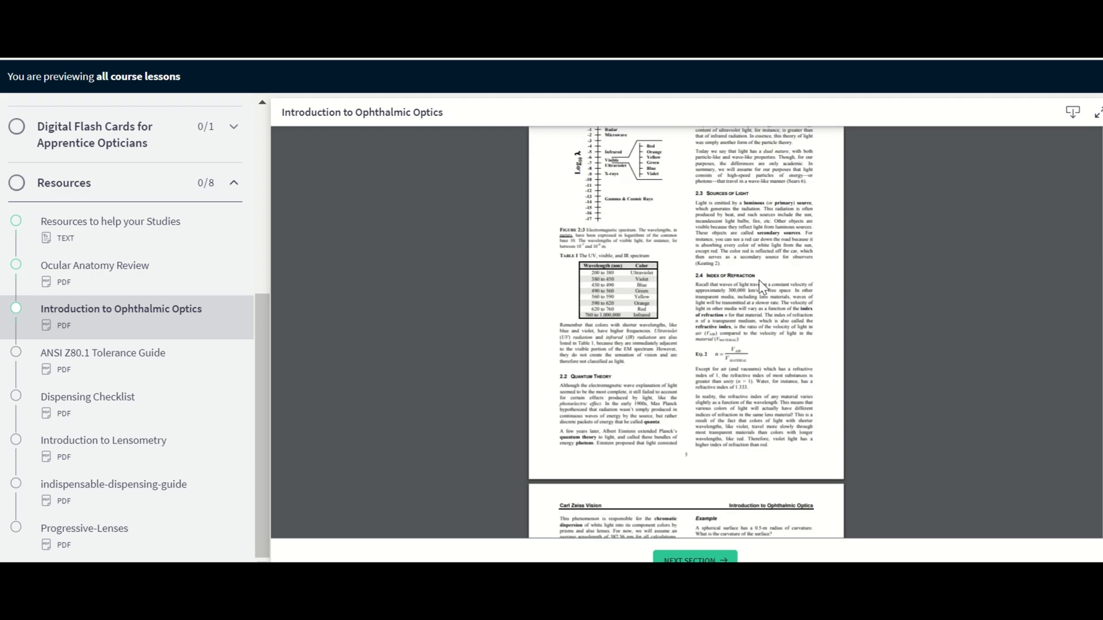
{"action": "scroll", "scroll_direction": "down", "scroll_amount": 3}
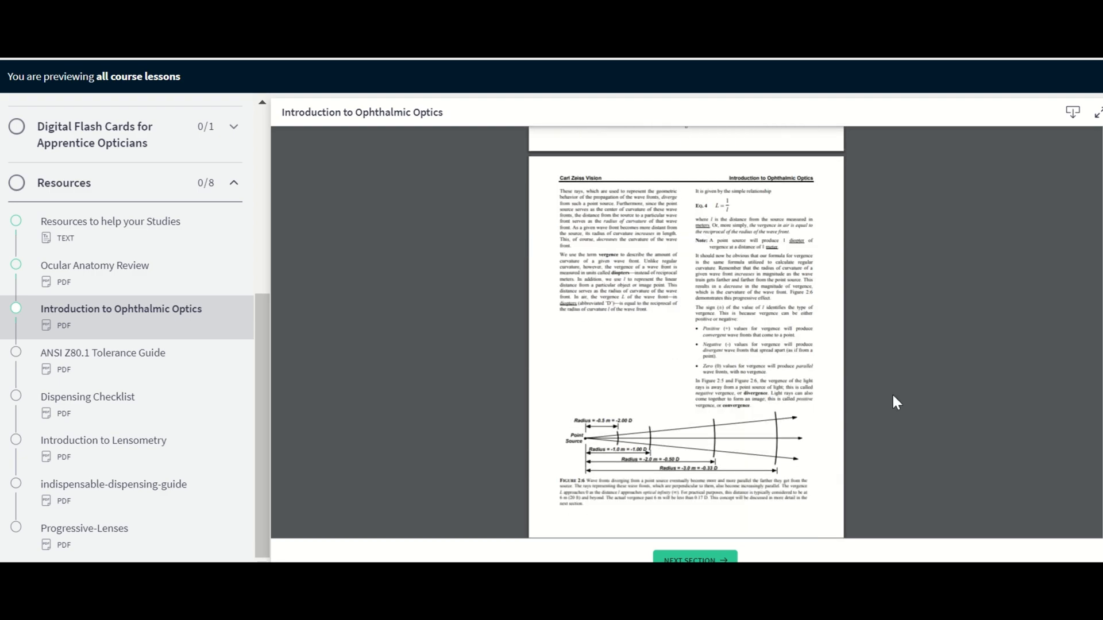
{"action": "scroll", "scroll_direction": "down", "scroll_amount": 3}
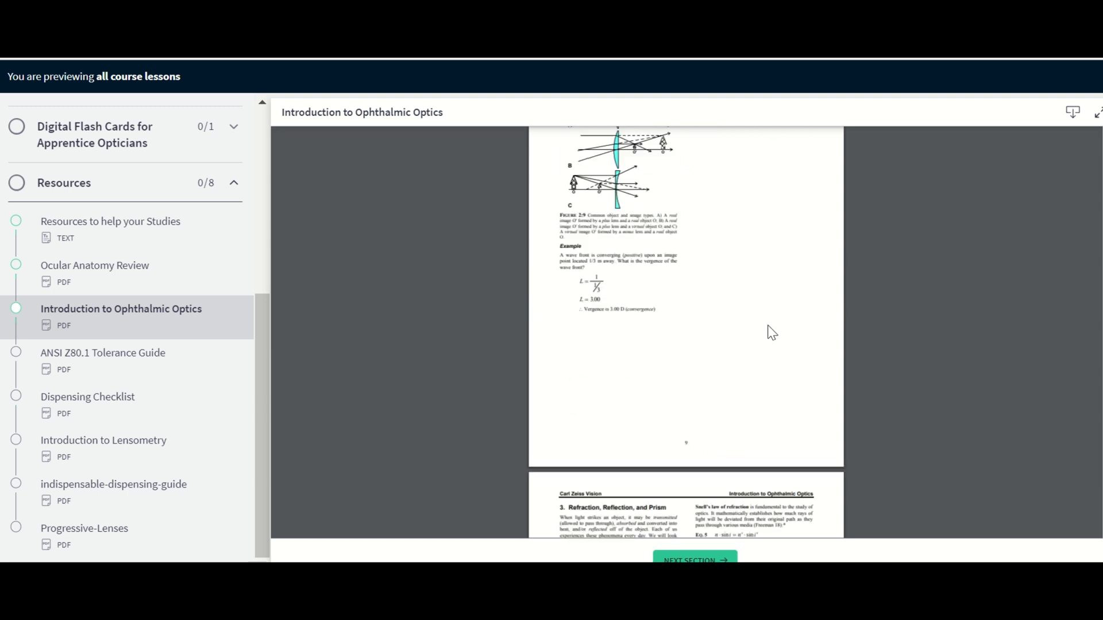
{"action": "left_click", "coordinate": [102, 353]}
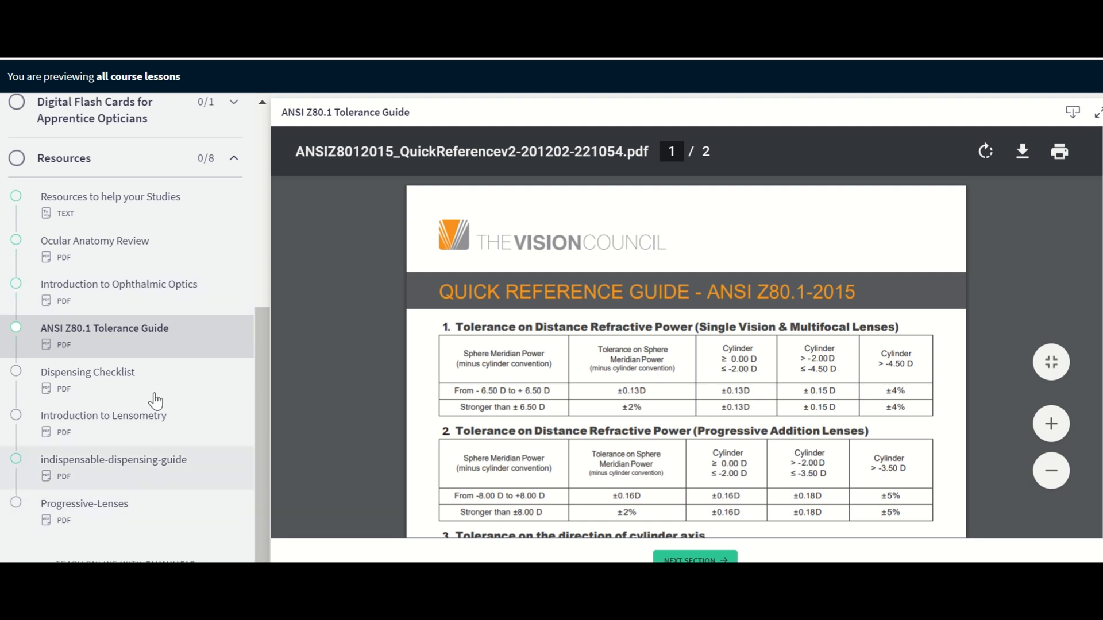
{"action": "mouse_move", "coordinate": [148, 422]}
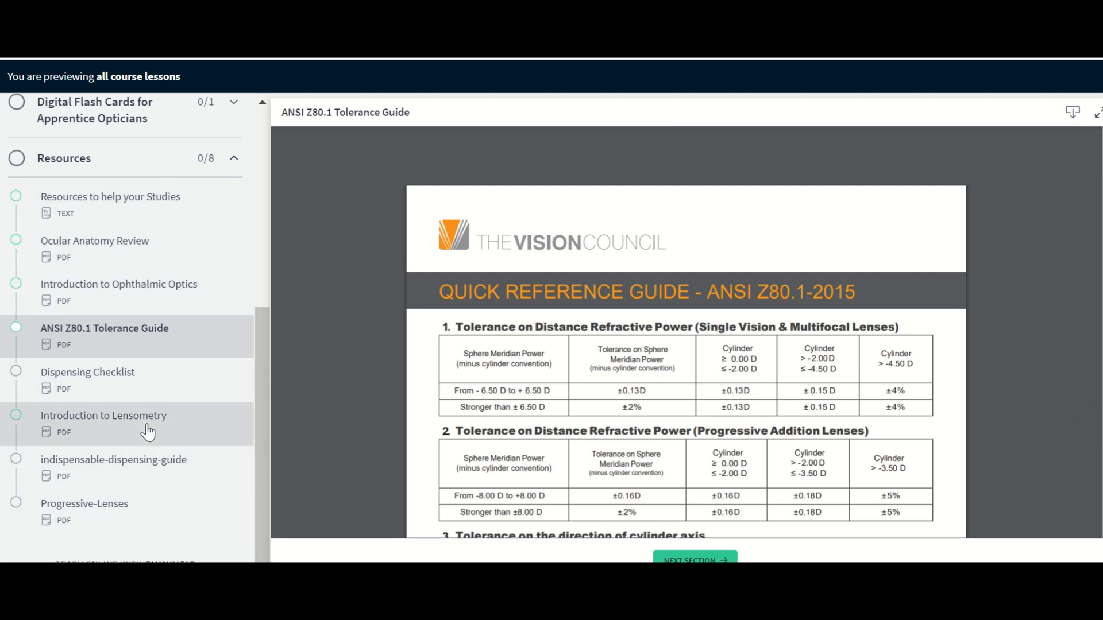
{"action": "mouse_move", "coordinate": [148, 433]}
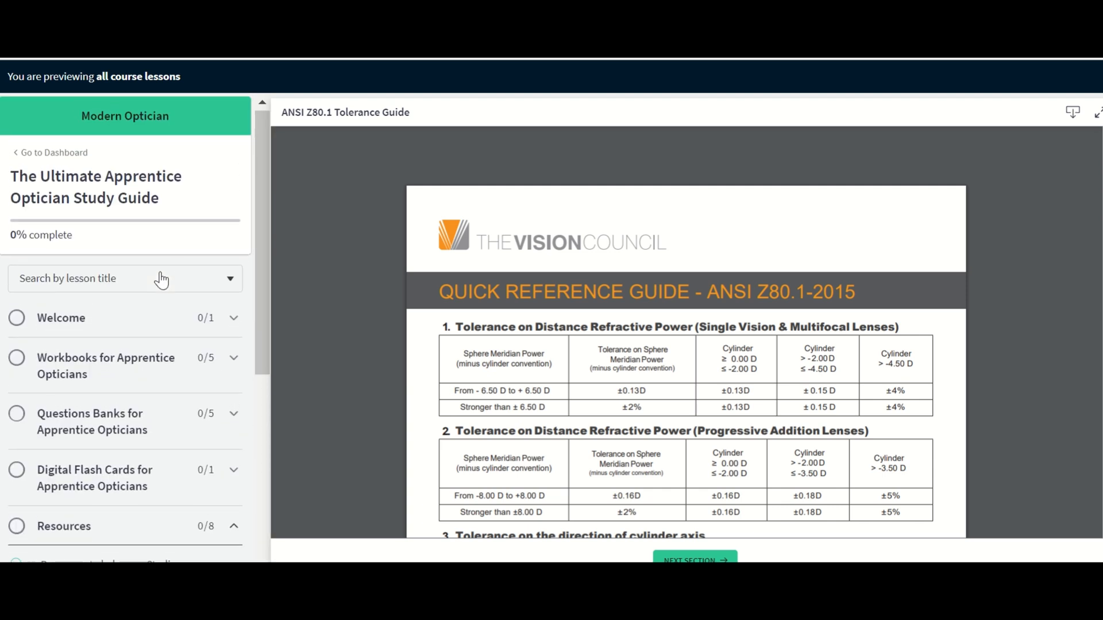
{"action": "mouse_move", "coordinate": [177, 391]}
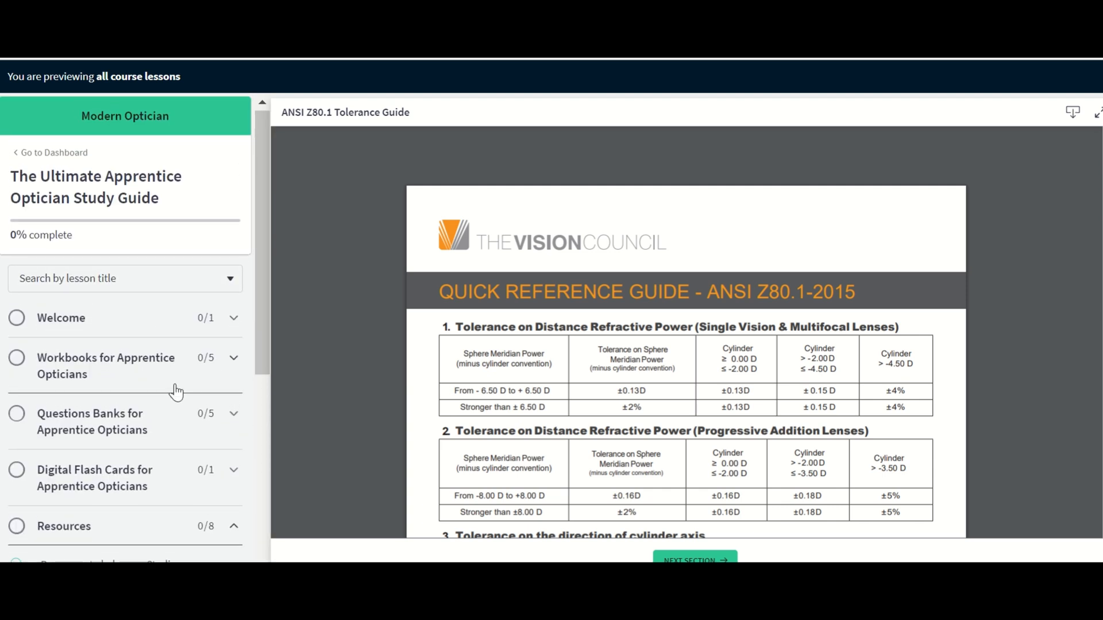
Scroll through the ANSI Z80.1 tolerance tables, then return to the Flash Card Deck lesson.
{"action": "scroll", "scroll_direction": "down", "scroll_amount": 3}
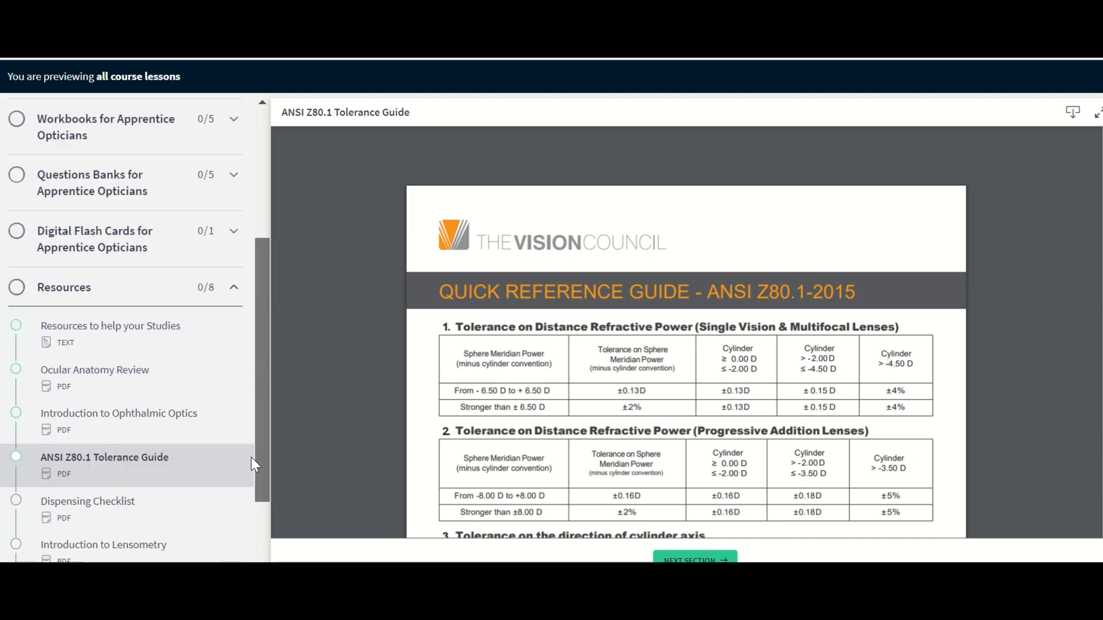
{"action": "scroll", "scroll_direction": "down", "scroll_amount": 3}
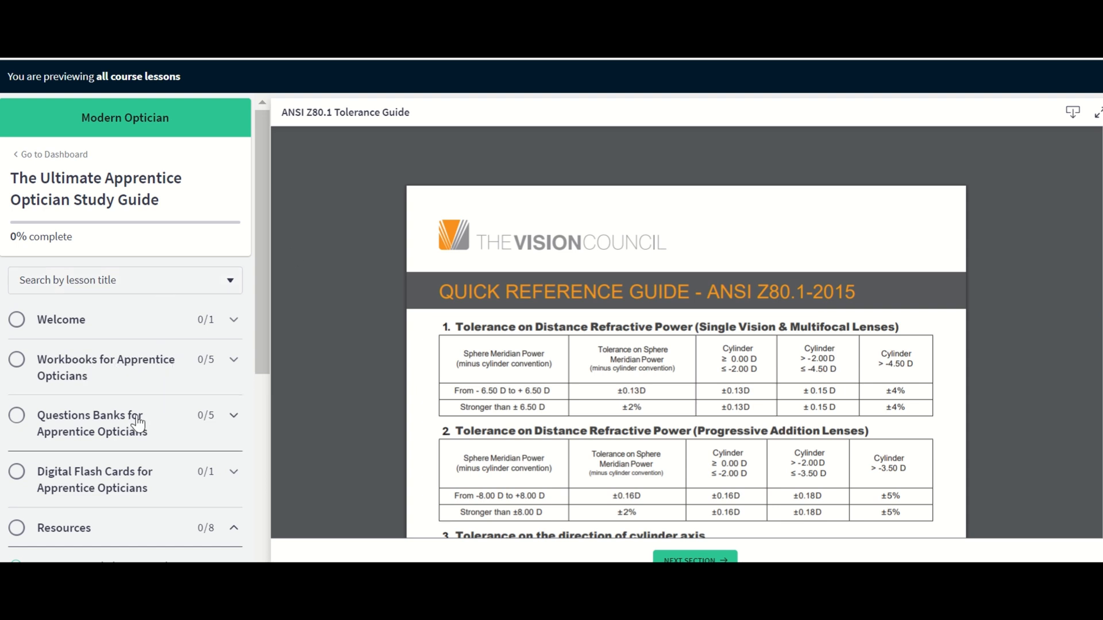
{"action": "mouse_move", "coordinate": [212, 404]}
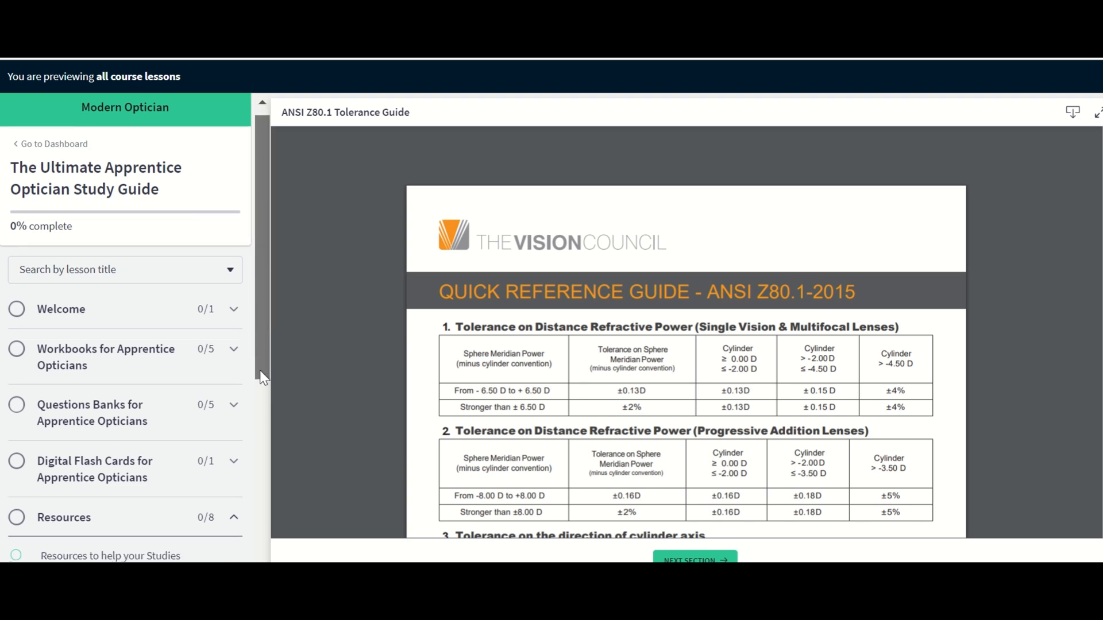
{"action": "scroll", "scroll_direction": "down", "scroll_amount": 3}
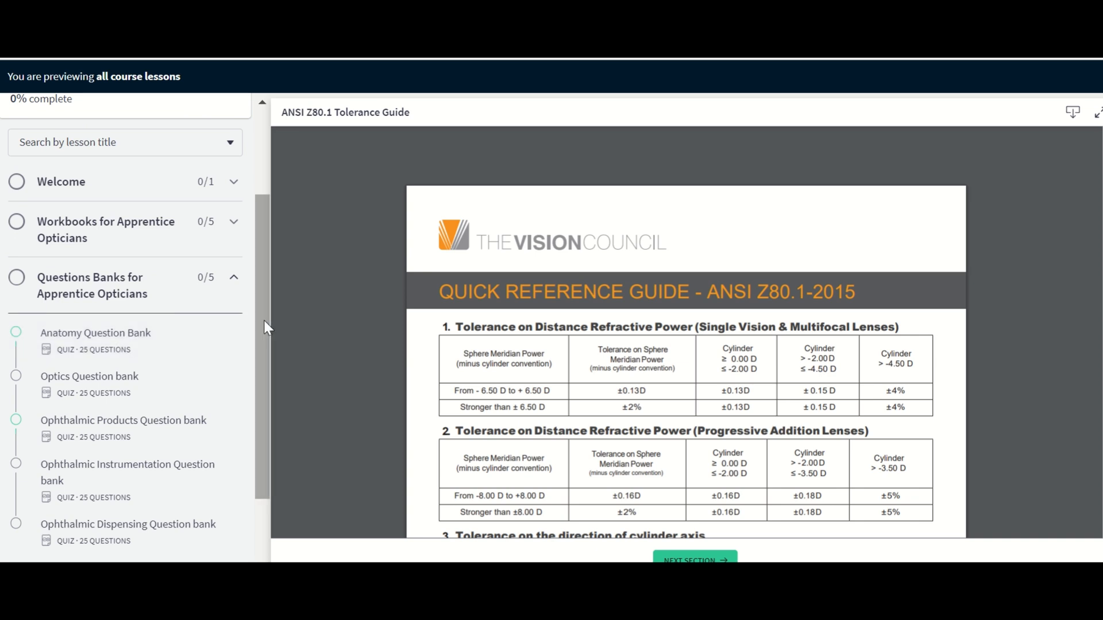
{"action": "scroll", "scroll_direction": "down", "scroll_amount": 3}
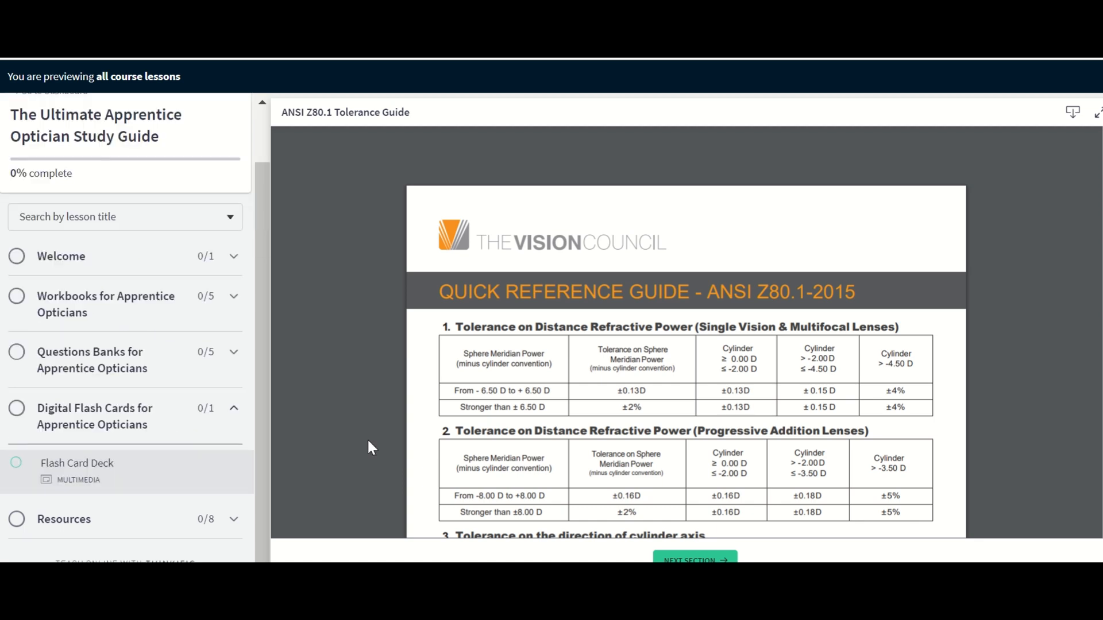
{"action": "left_click", "coordinate": [77, 463]}
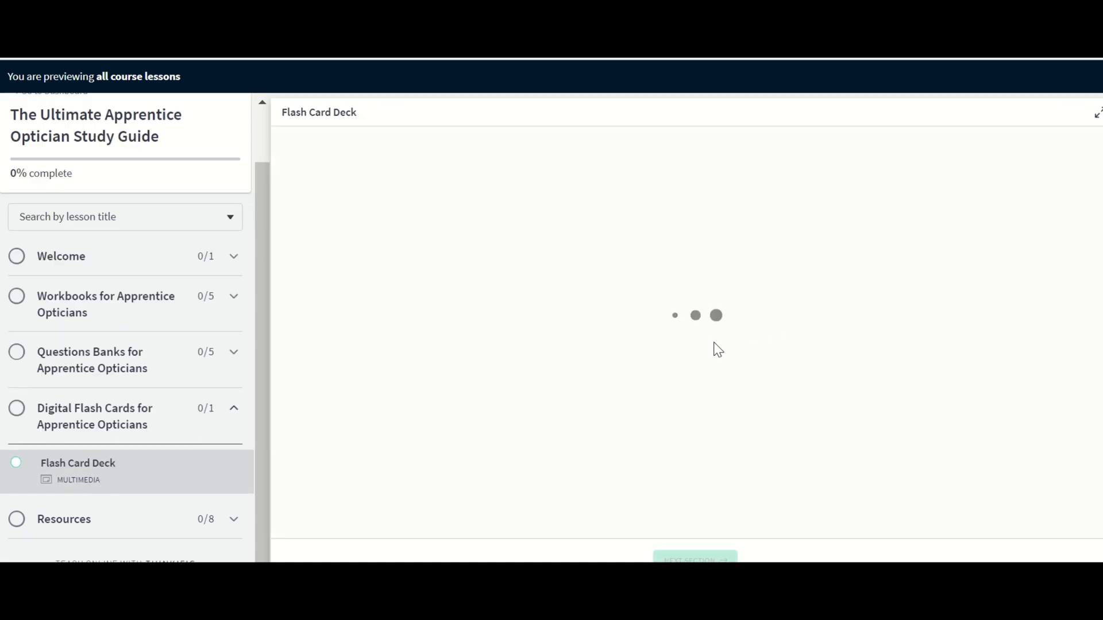